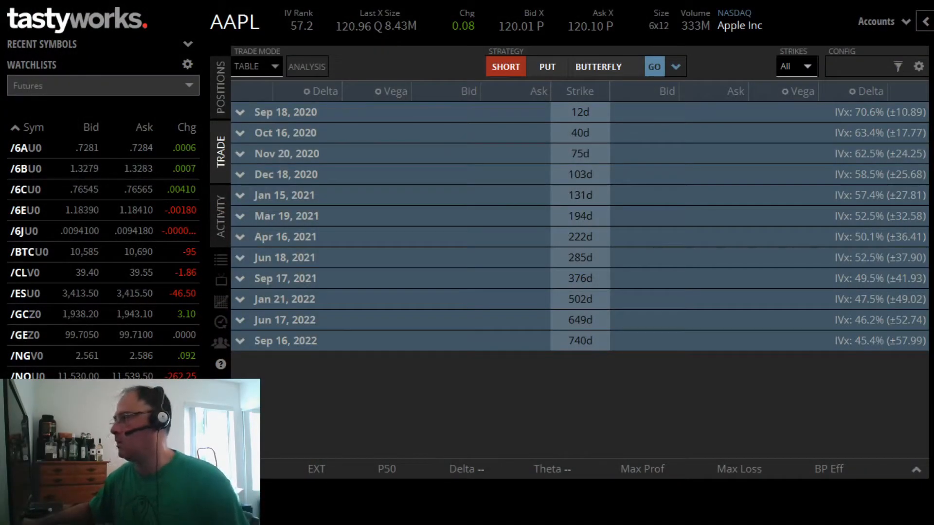
{"action": "mouse_move", "coordinate": [380, 284]}
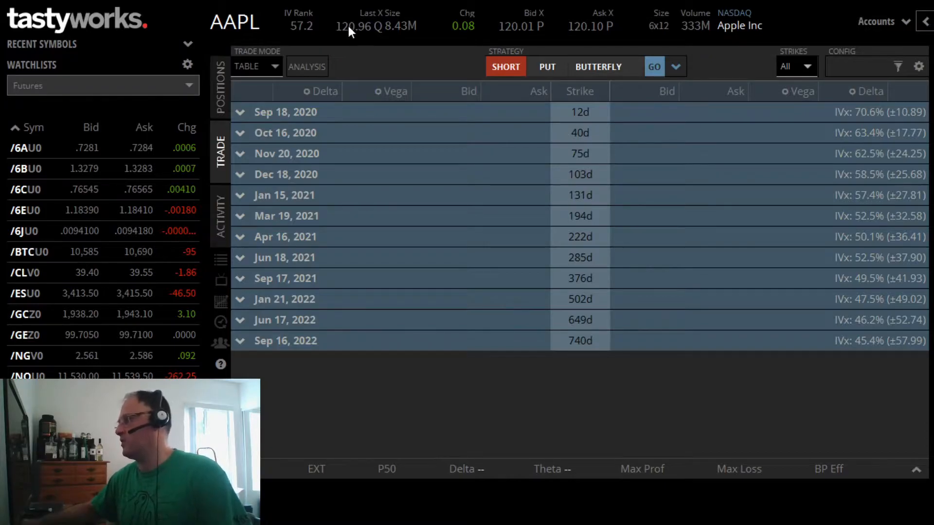
{"action": "mouse_move", "coordinate": [339, 44]}
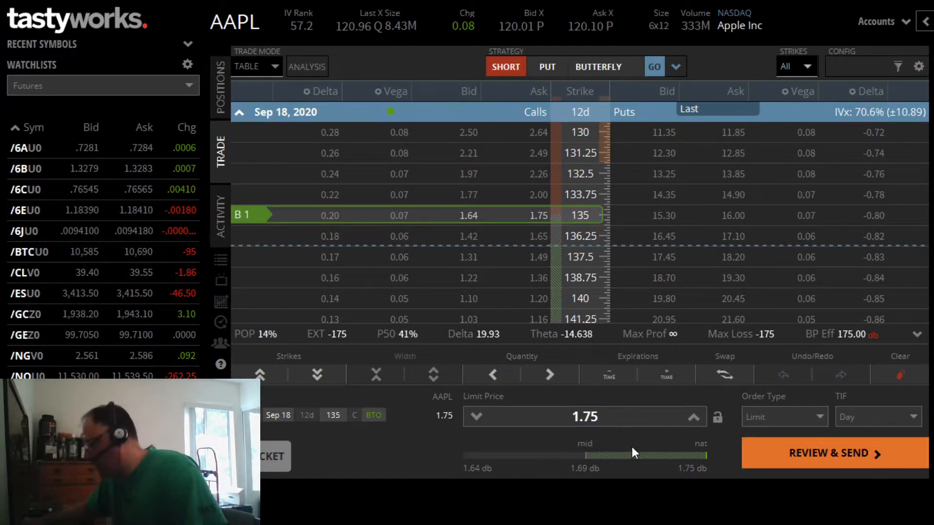
{"action": "mouse_move", "coordinate": [619, 386]}
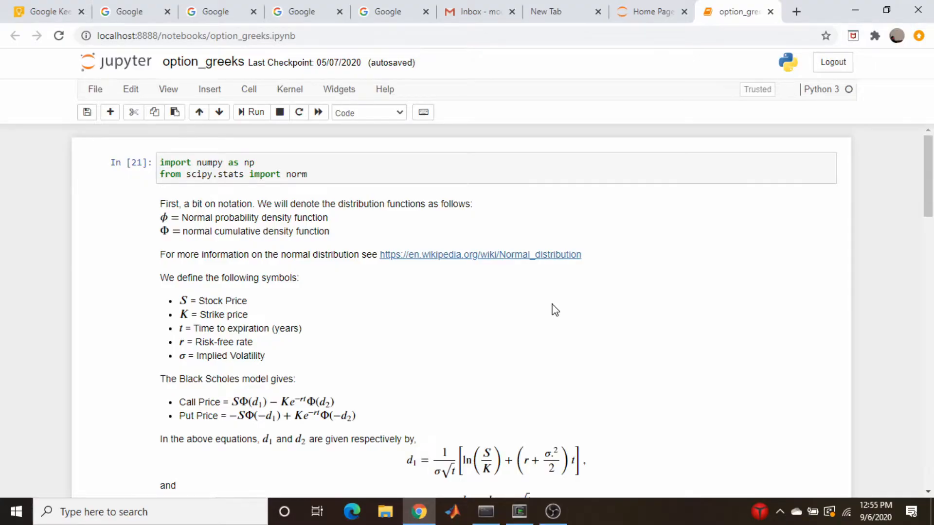
{"action": "mouse_move", "coordinate": [601, 240]}
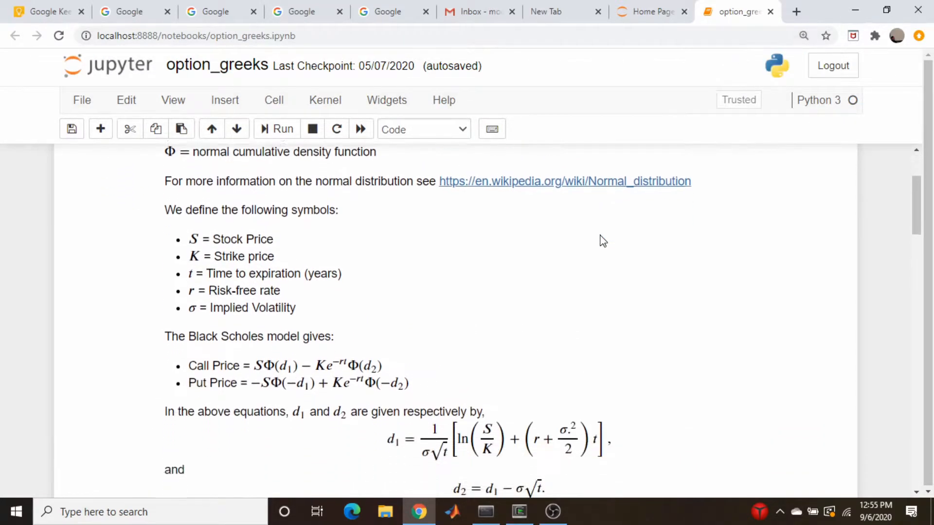
Step: Scroll through the notation to the d1/d2, call_price, put_price, delta and gamma definitions
{"action": "scroll", "scroll_direction": "down", "scroll_amount": 3}
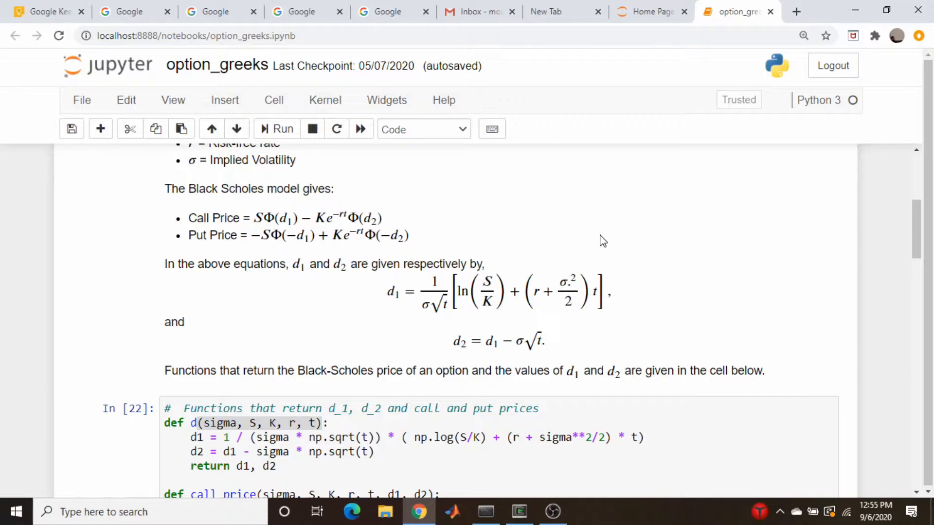
{"action": "mouse_move", "coordinate": [393, 227]}
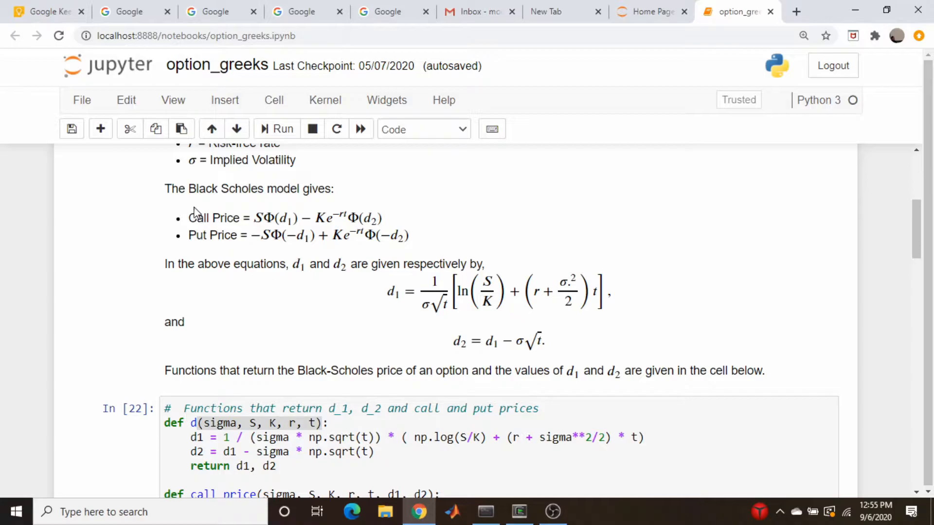
{"action": "mouse_move", "coordinate": [210, 241]}
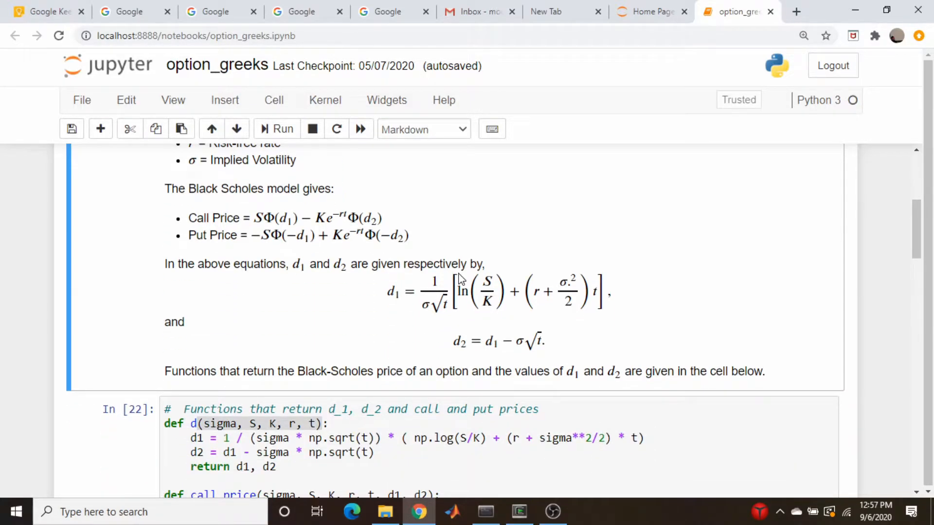
{"action": "scroll", "scroll_direction": "down", "scroll_amount": 3}
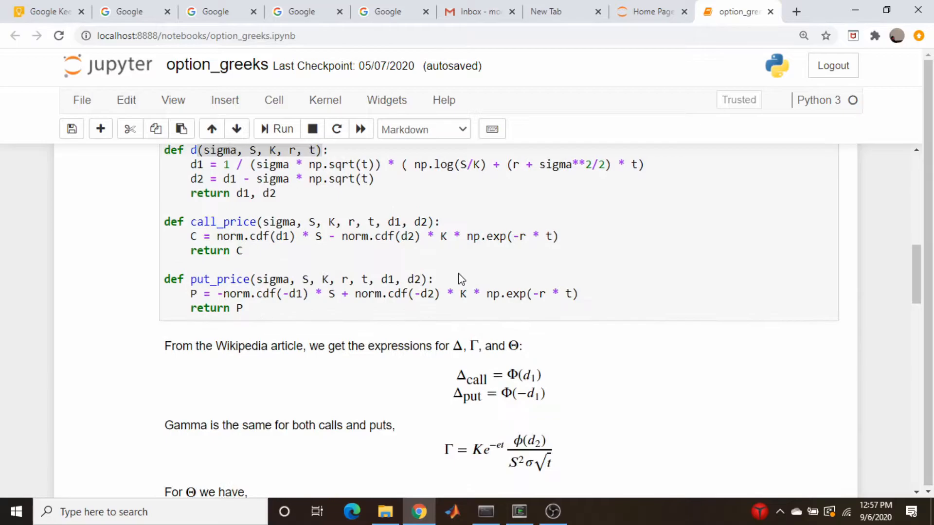
Step: Evaluate 5 + 2 in a scratch cell below the theta results
{"action": "scroll", "scroll_direction": "down", "scroll_amount": 3}
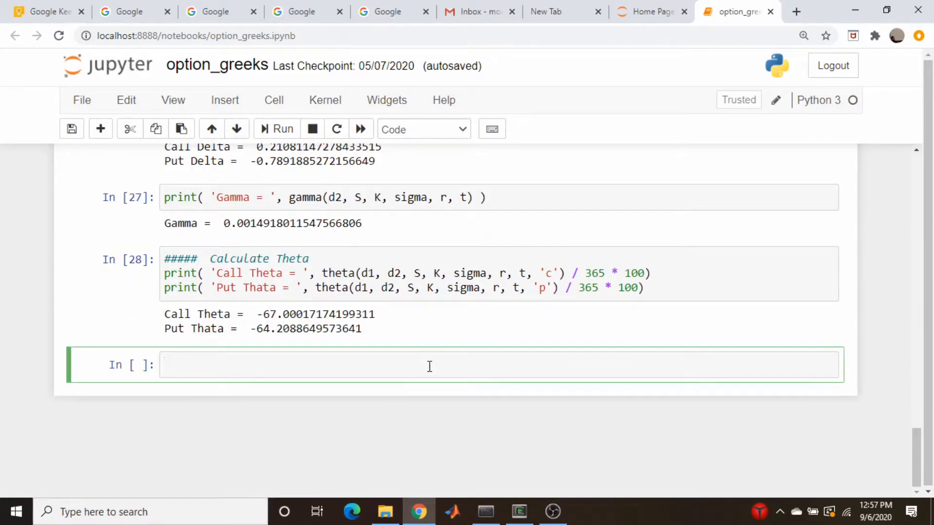
{"action": "type", "text": "5"}
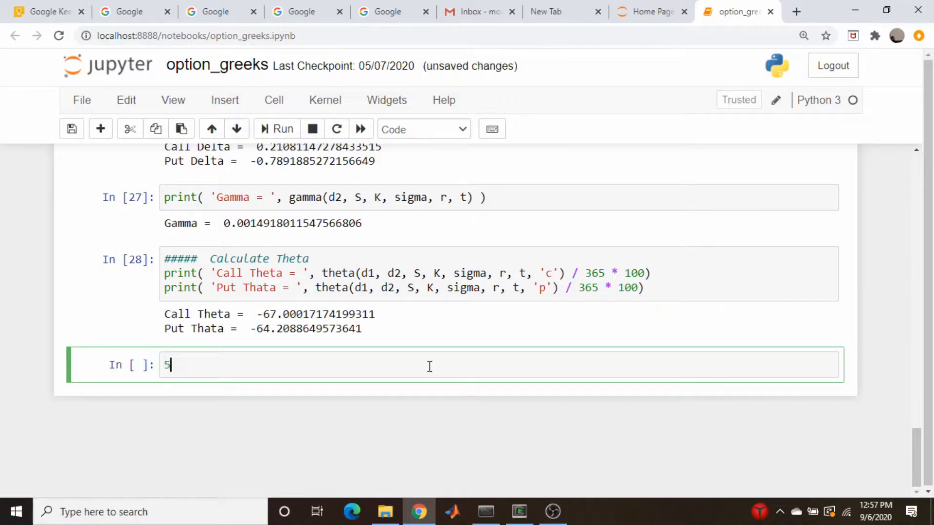
{"action": "type", "text": "+ 2"}
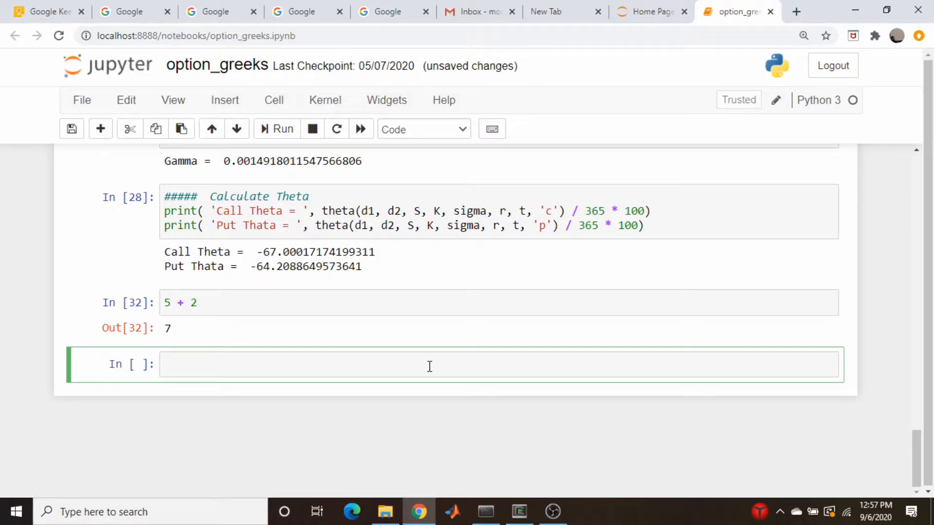
{"action": "left_click", "coordinate": [430, 367]}
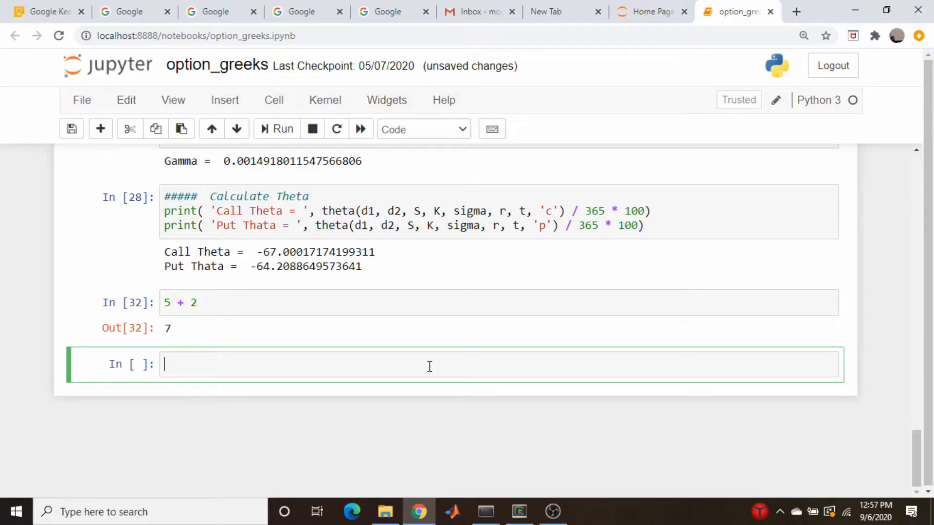
{"action": "mouse_move", "coordinate": [243, 298]}
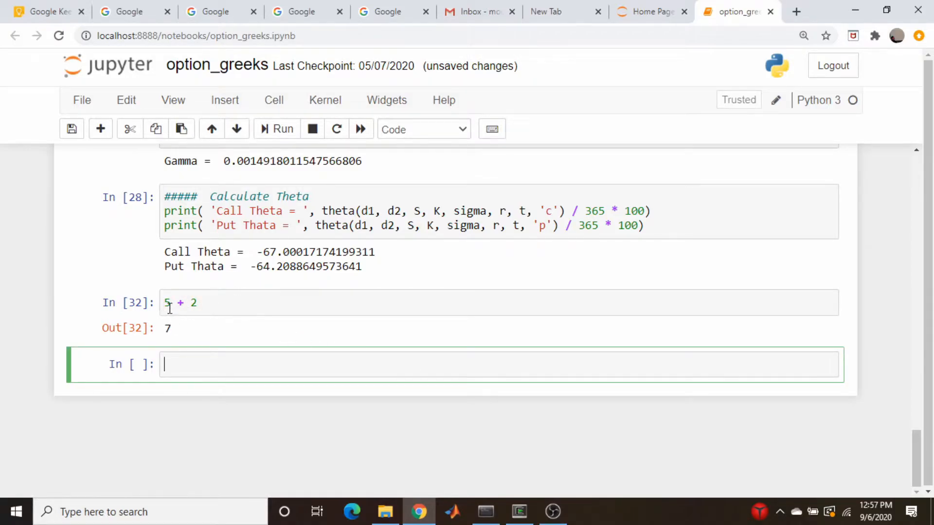
{"action": "mouse_move", "coordinate": [220, 329]}
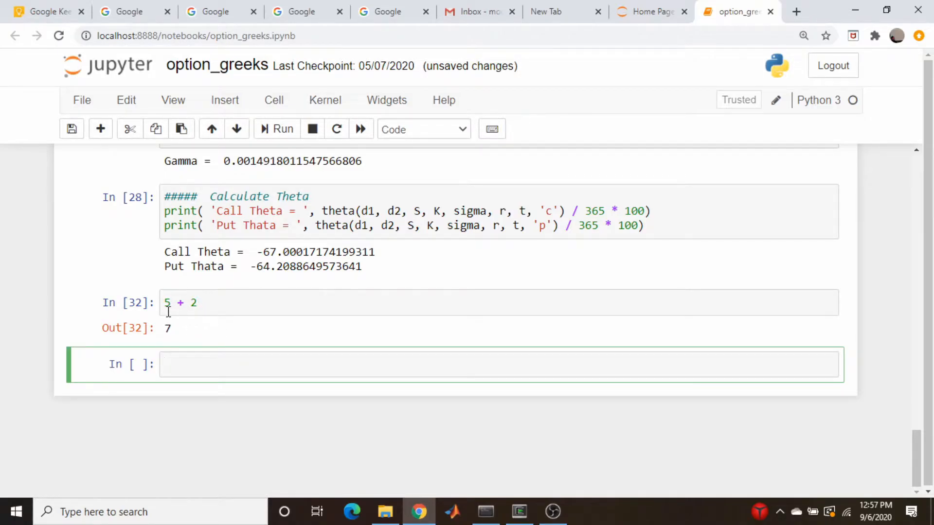
Step: Edit the scratch cell to 5 * 12 * 2.54 + 2 and rerun it, giving 154.4
{"action": "left_click", "coordinate": [181, 330]}
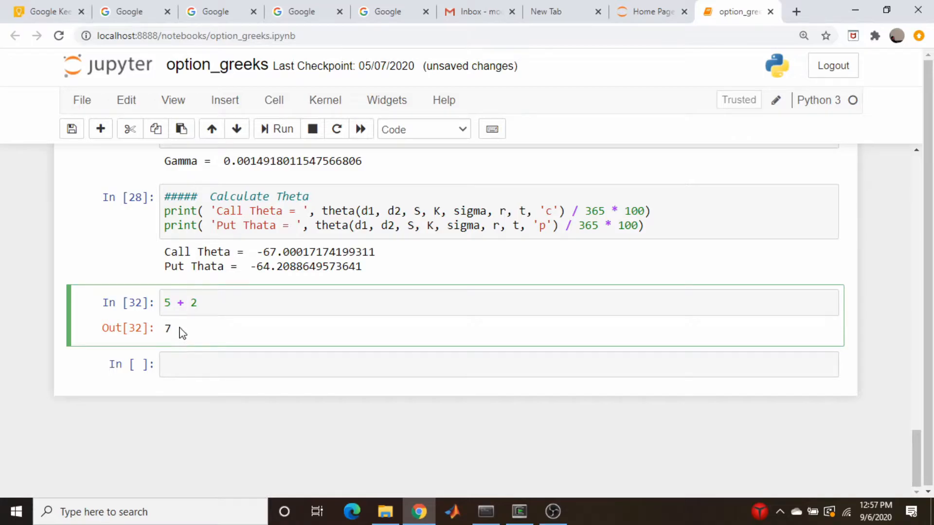
{"action": "left_click", "coordinate": [170, 302]}
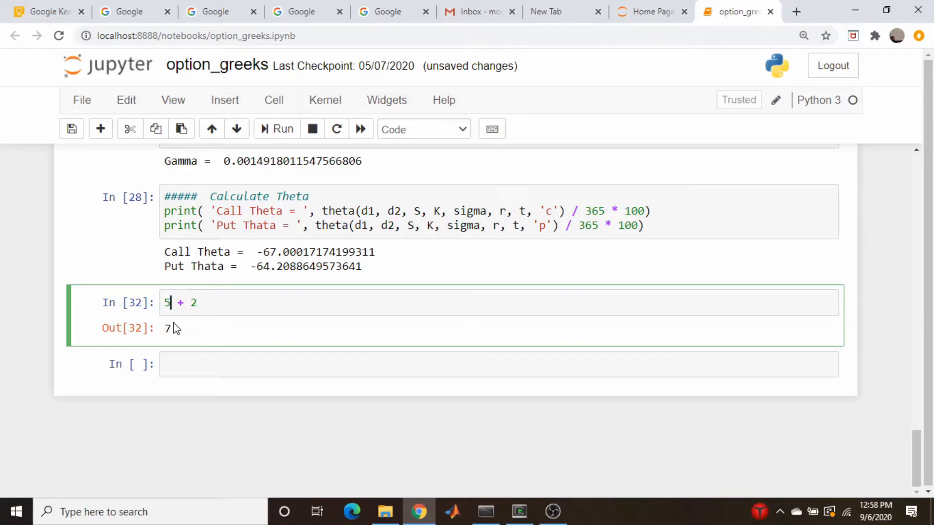
{"action": "type", "text": "*"}
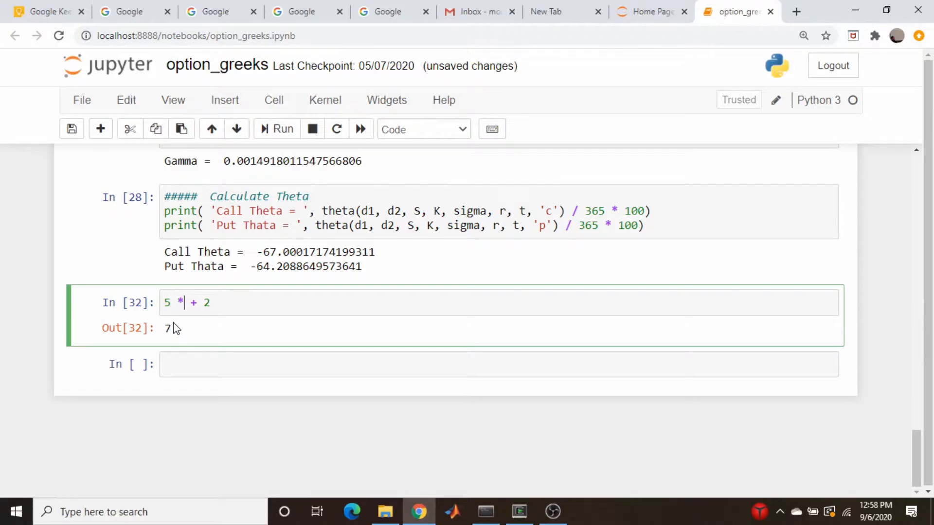
{"action": "type", "text": "12"}
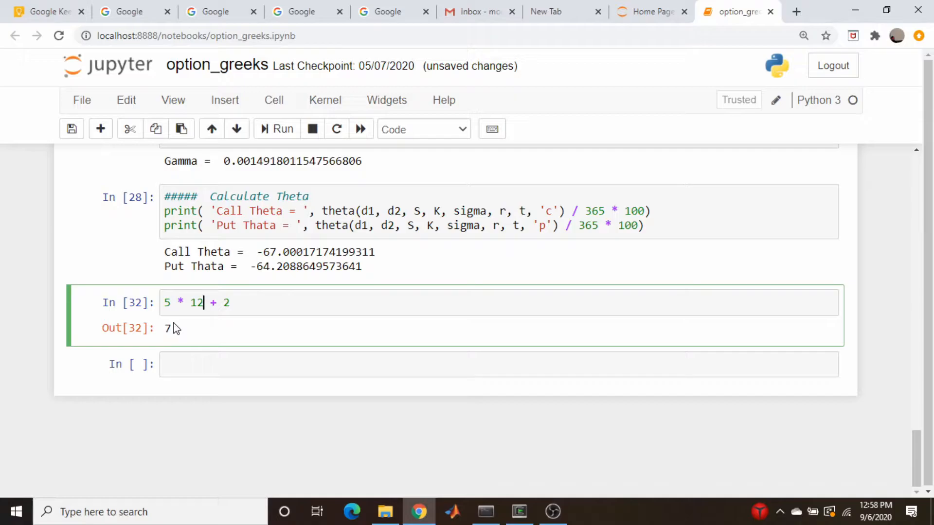
{"action": "type", "text": "*"}
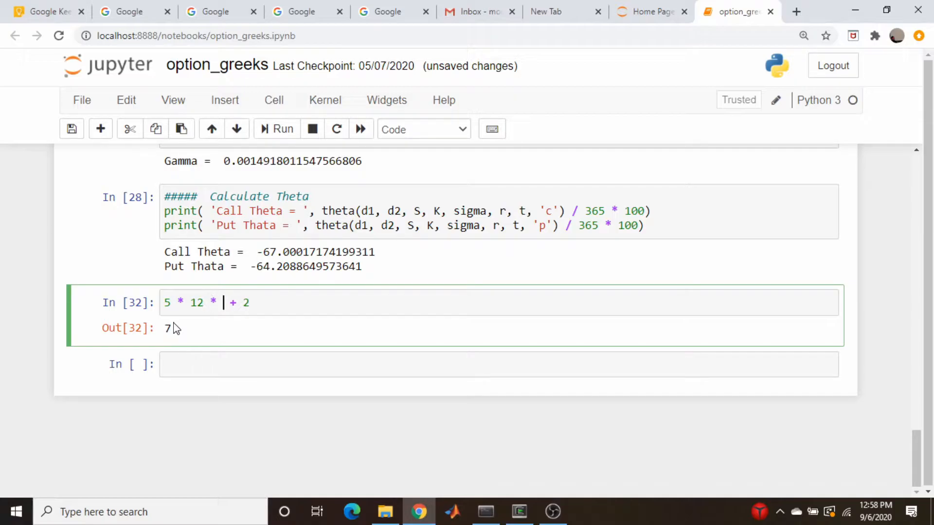
{"action": "type", "text": "2.5"}
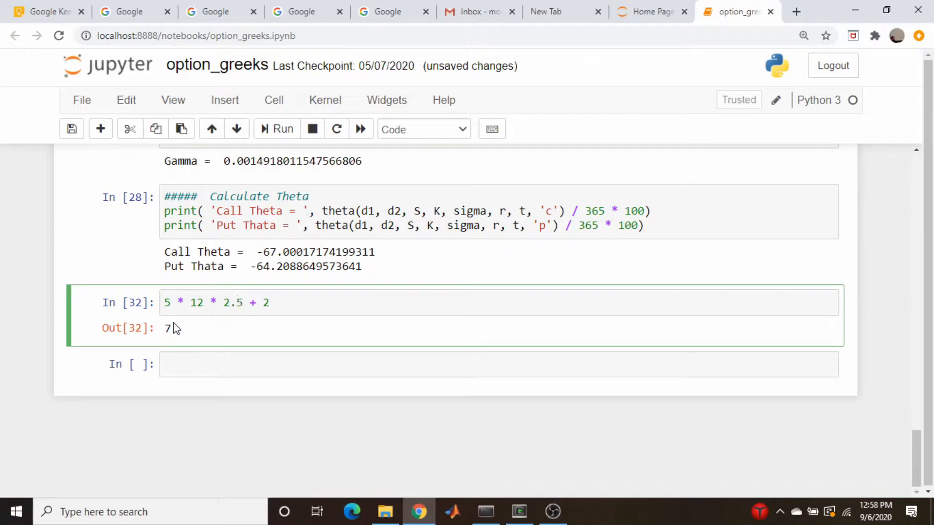
{"action": "type", "text": "4"}
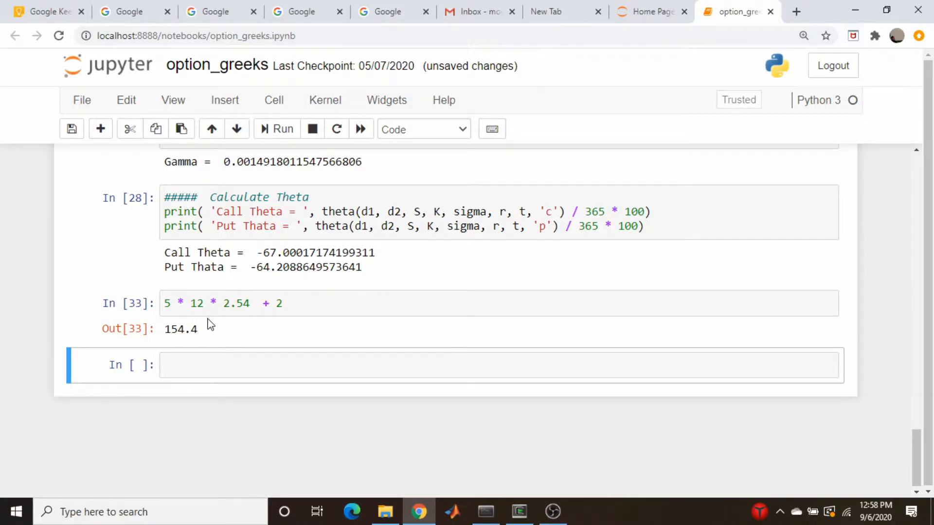
{"action": "mouse_move", "coordinate": [193, 347]}
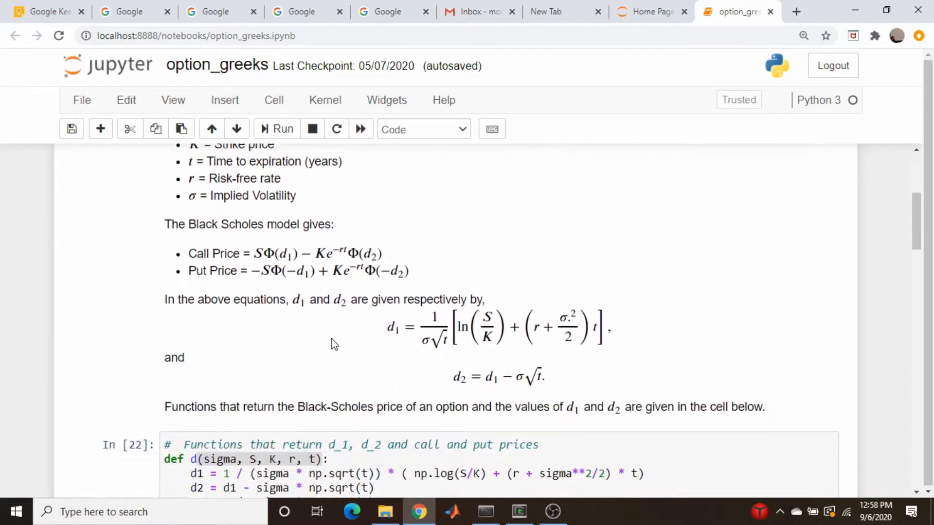
{"action": "scroll", "scroll_direction": "down", "scroll_amount": 3}
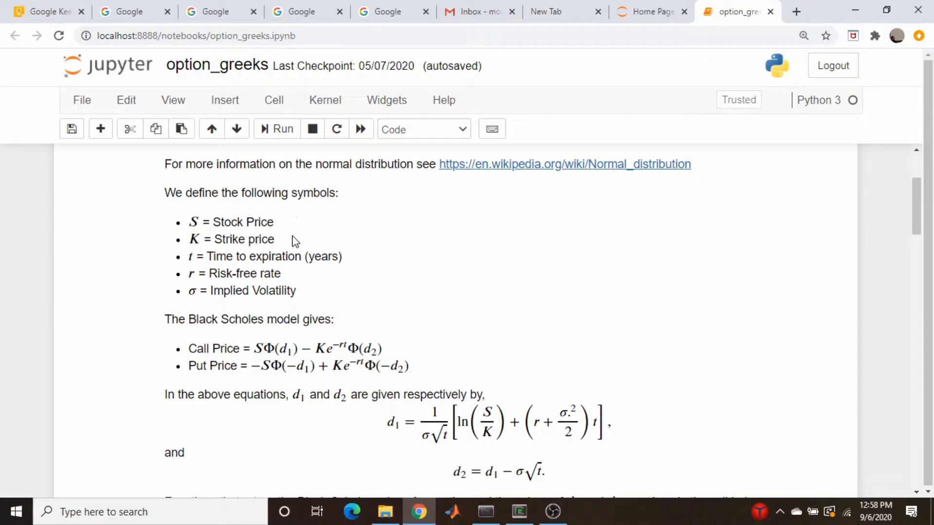
{"action": "mouse_move", "coordinate": [331, 256]}
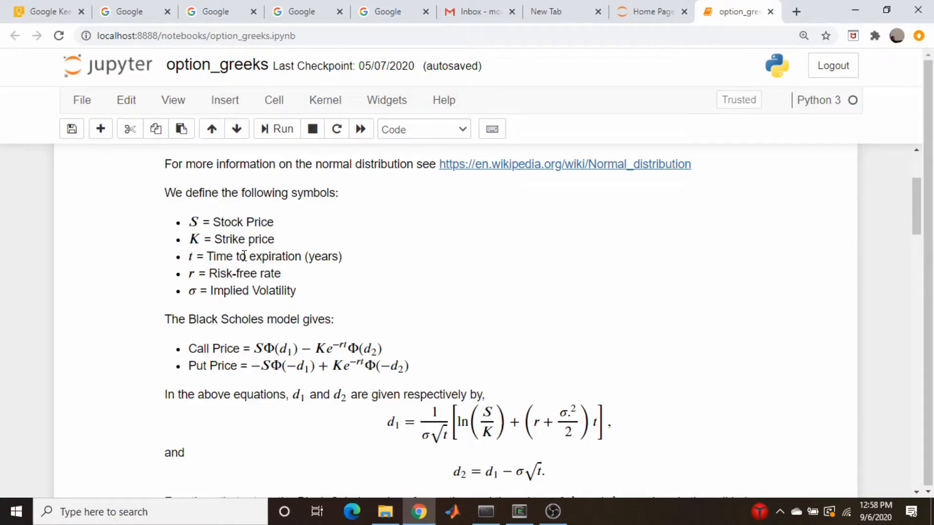
{"action": "mouse_move", "coordinate": [299, 278]}
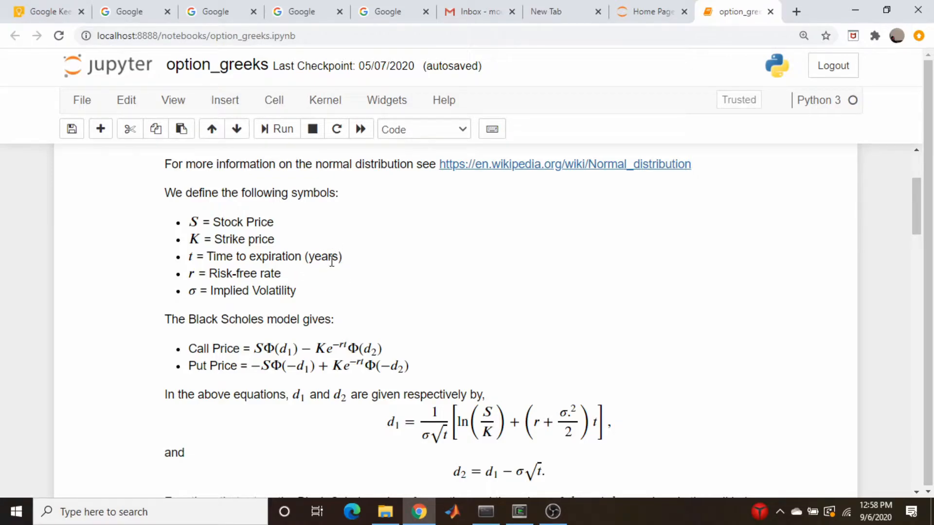
{"action": "mouse_move", "coordinate": [254, 290]}
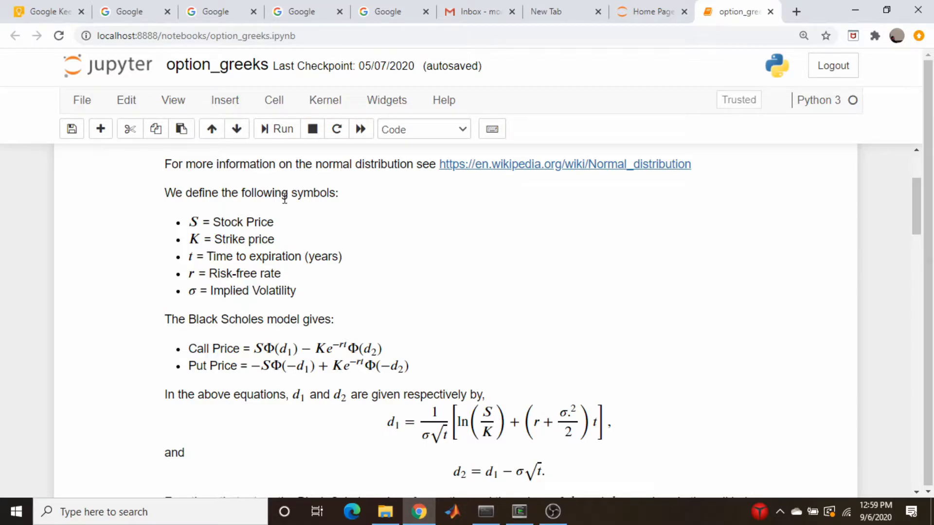
{"action": "mouse_move", "coordinate": [251, 257]}
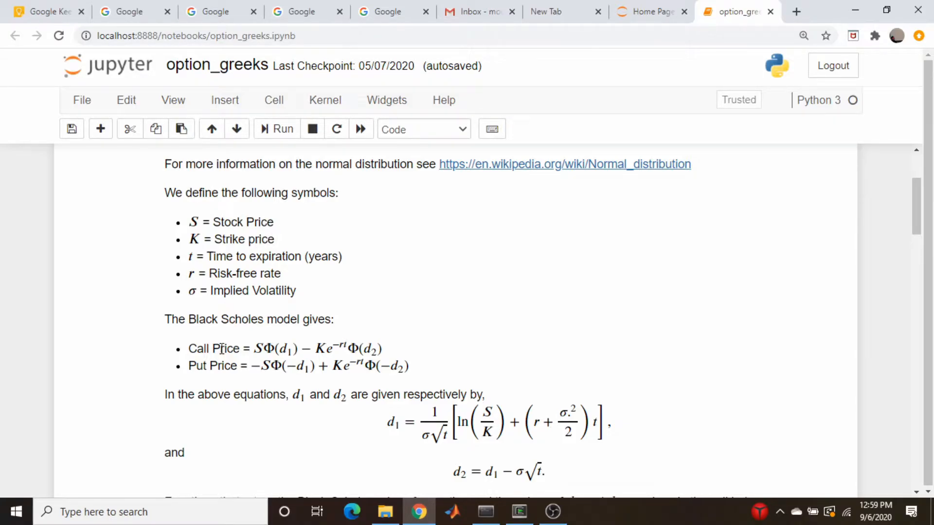
{"action": "mouse_move", "coordinate": [299, 228]}
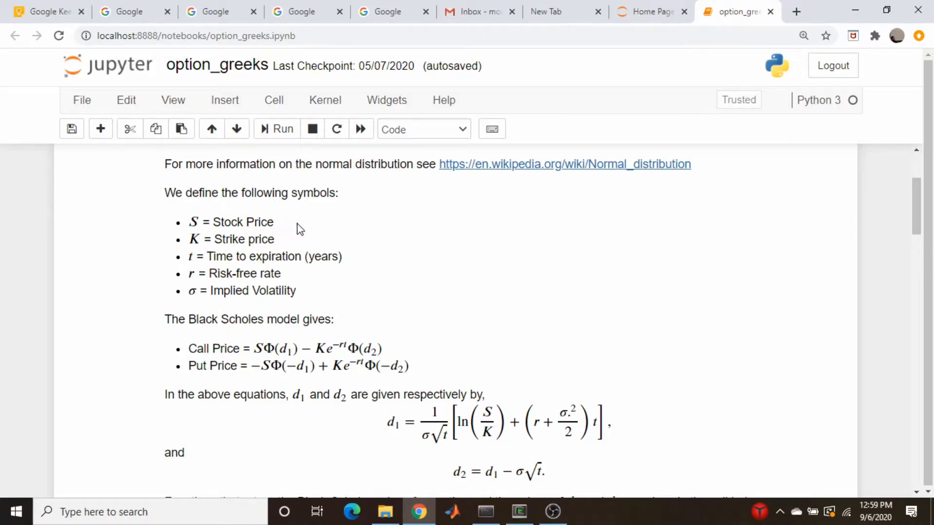
{"action": "mouse_move", "coordinate": [327, 229]}
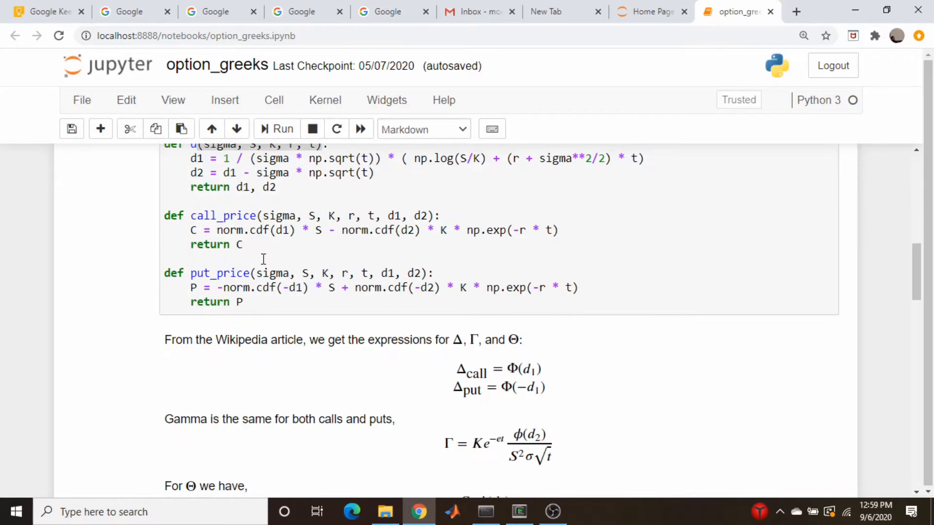
{"action": "scroll", "scroll_direction": "down", "scroll_amount": 3}
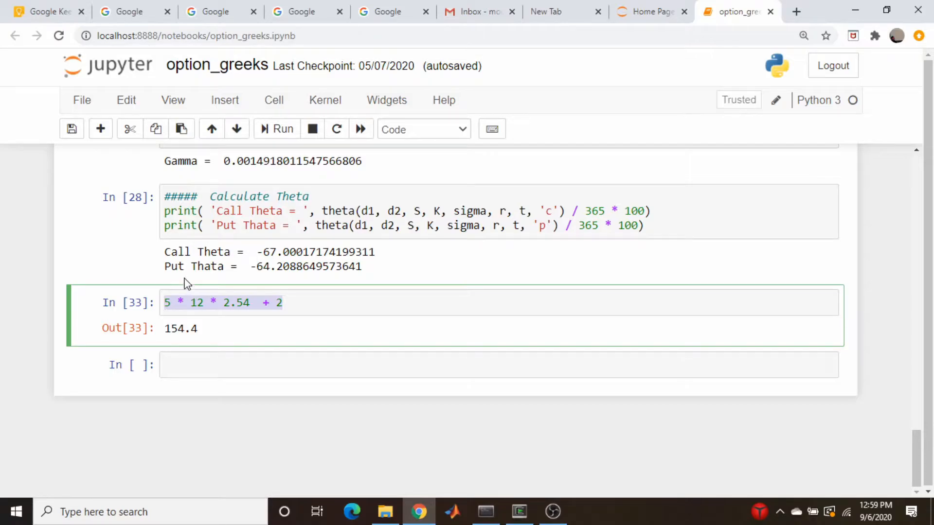
{"action": "left_click", "coordinate": [275, 100]}
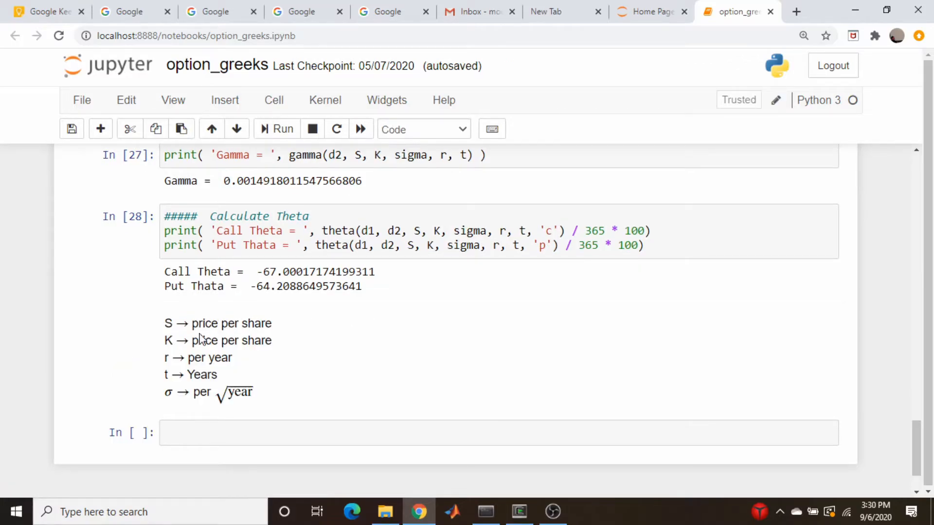
{"action": "mouse_move", "coordinate": [278, 341]}
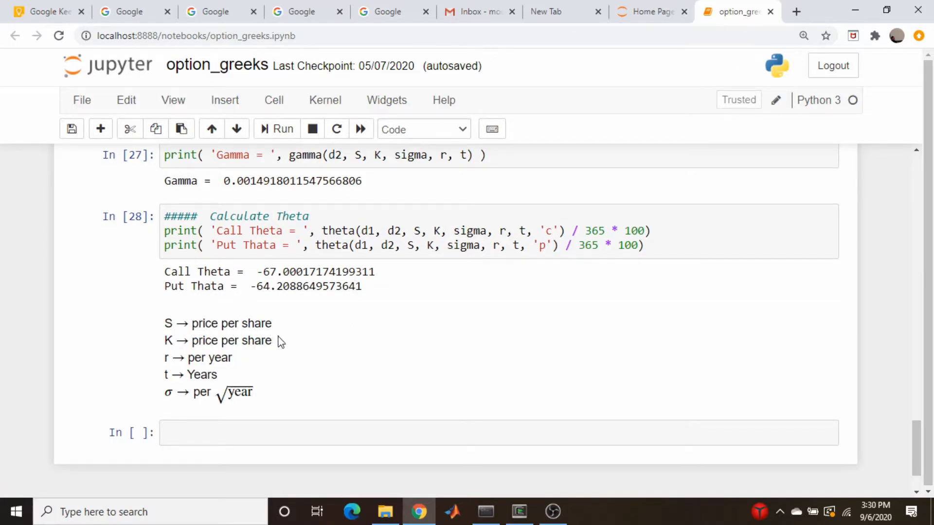
{"action": "mouse_move", "coordinate": [279, 329]}
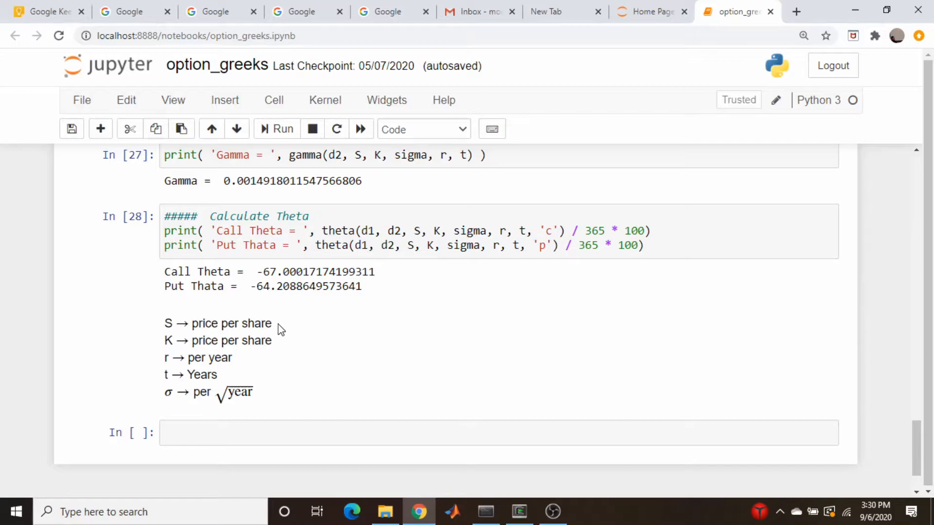
Step: Scroll down to the units note for S, K, r, t and σ below the theta outputs
{"action": "scroll", "scroll_direction": "down", "scroll_amount": 3}
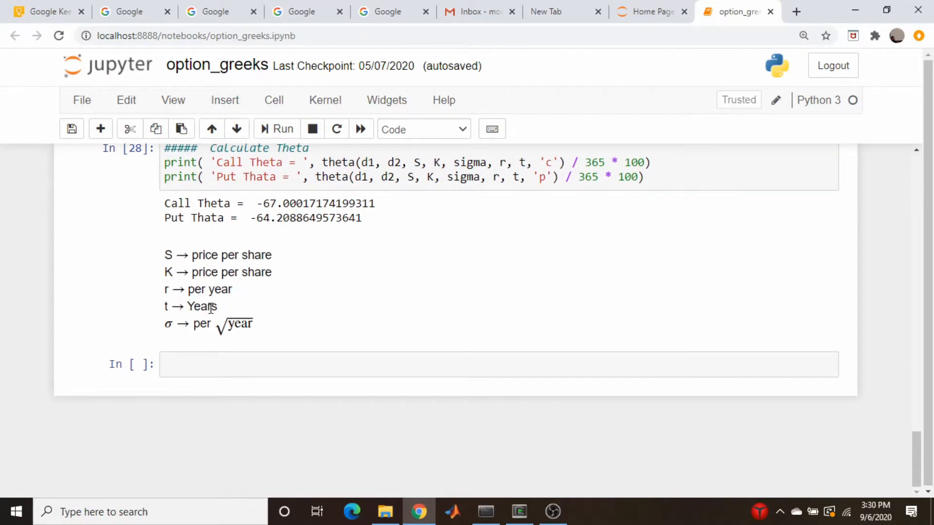
{"action": "mouse_move", "coordinate": [234, 299]}
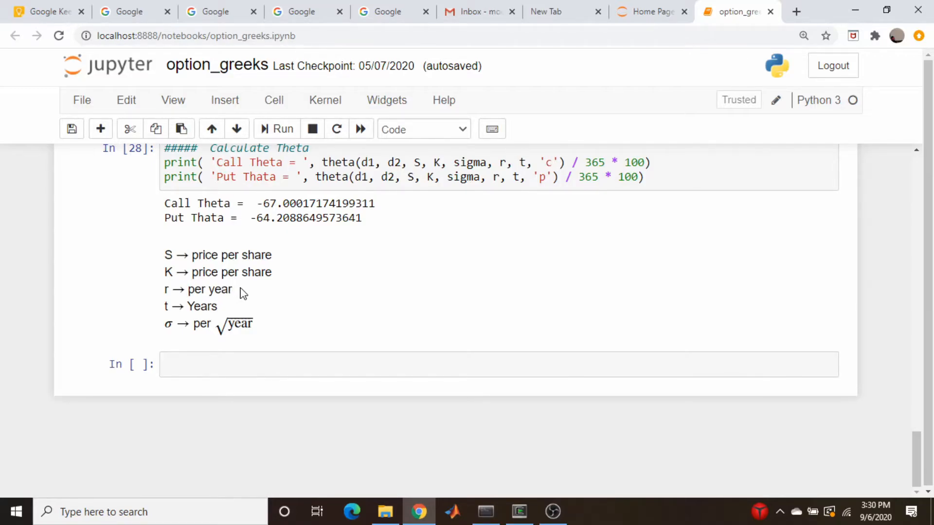
{"action": "mouse_move", "coordinate": [256, 299]}
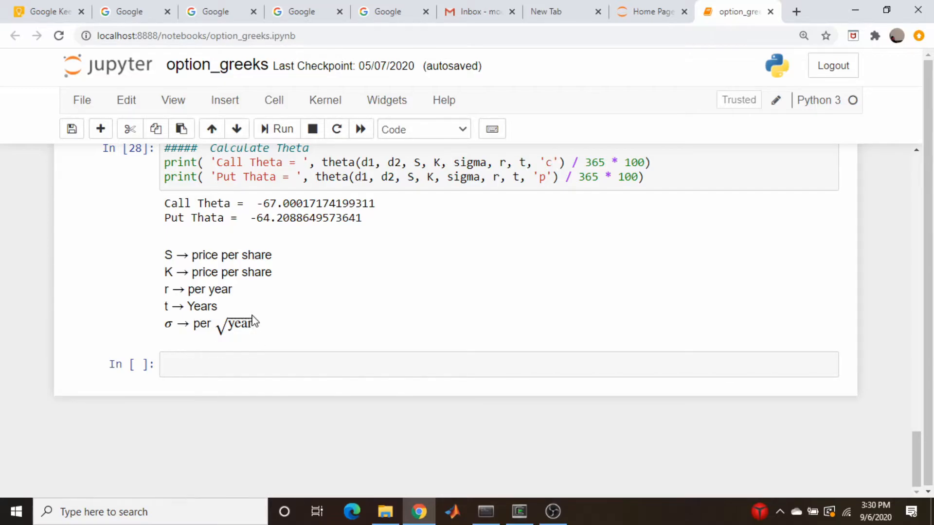
{"action": "mouse_move", "coordinate": [216, 333]}
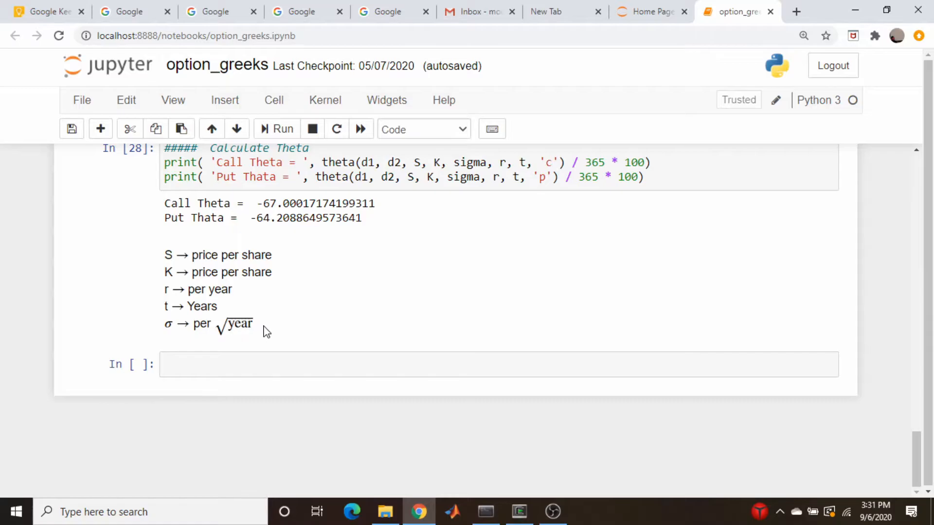
{"action": "mouse_move", "coordinate": [253, 324]}
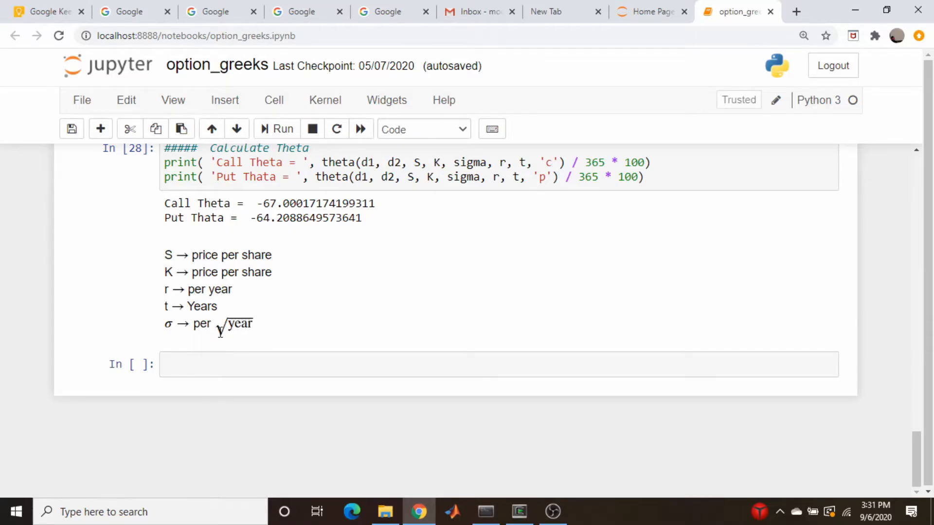
{"action": "mouse_move", "coordinate": [256, 332]}
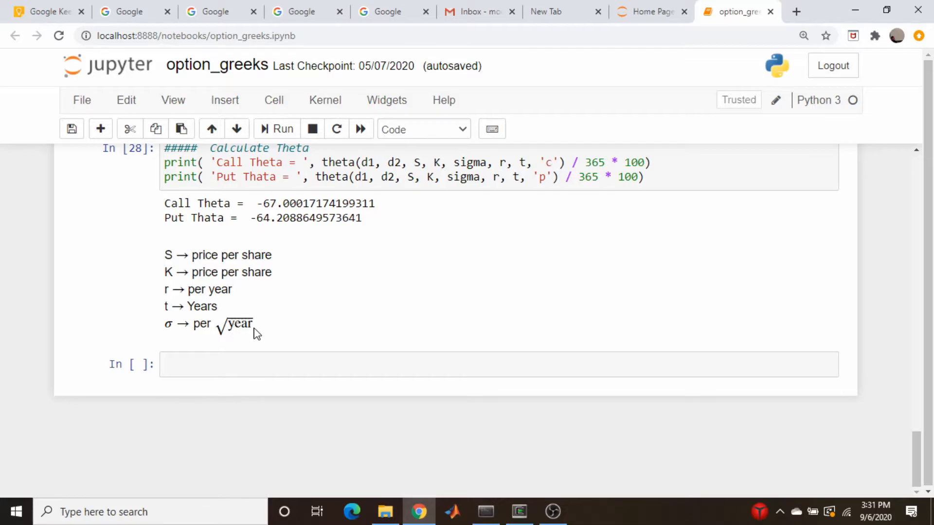
{"action": "mouse_move", "coordinate": [264, 335]}
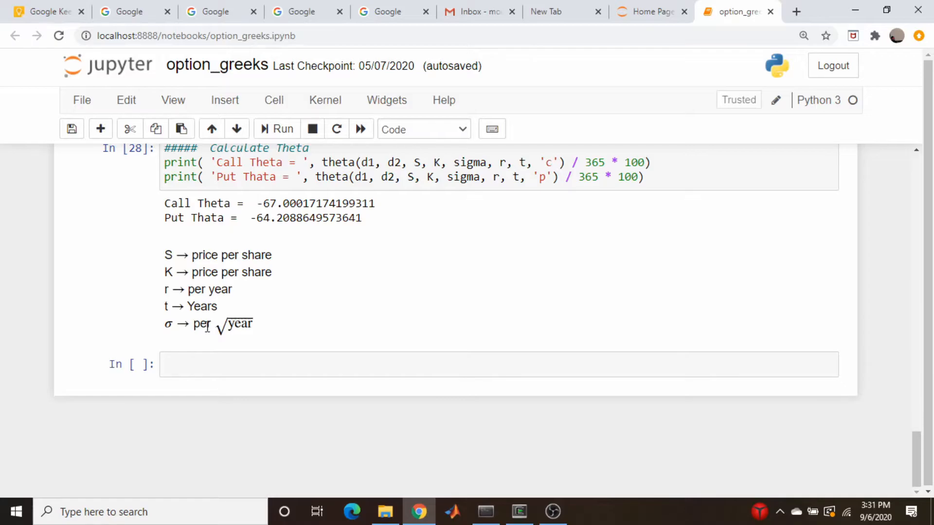
{"action": "mouse_move", "coordinate": [183, 340]}
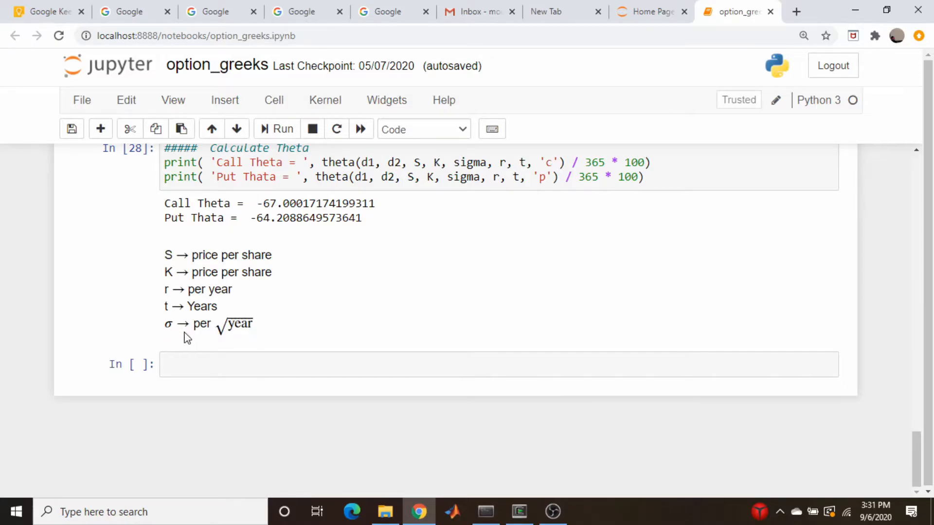
{"action": "mouse_move", "coordinate": [199, 307]}
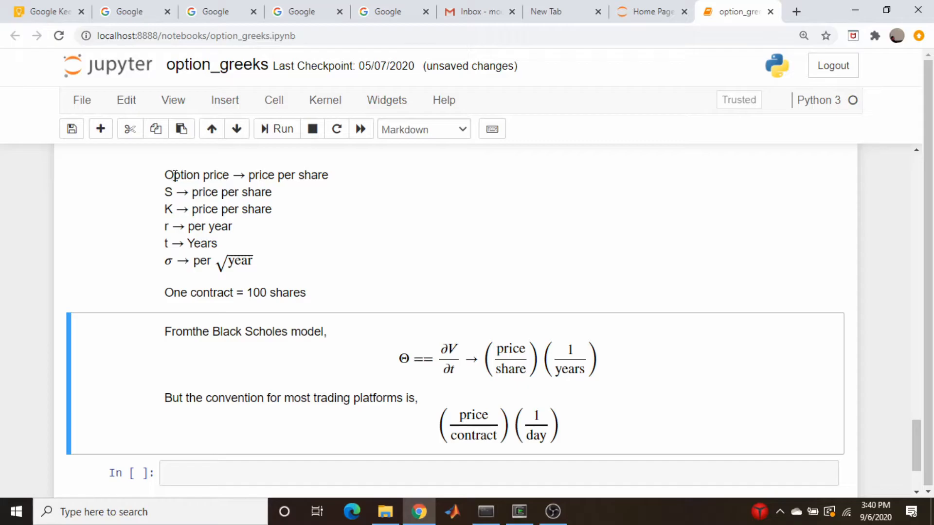
{"action": "mouse_move", "coordinate": [299, 173]}
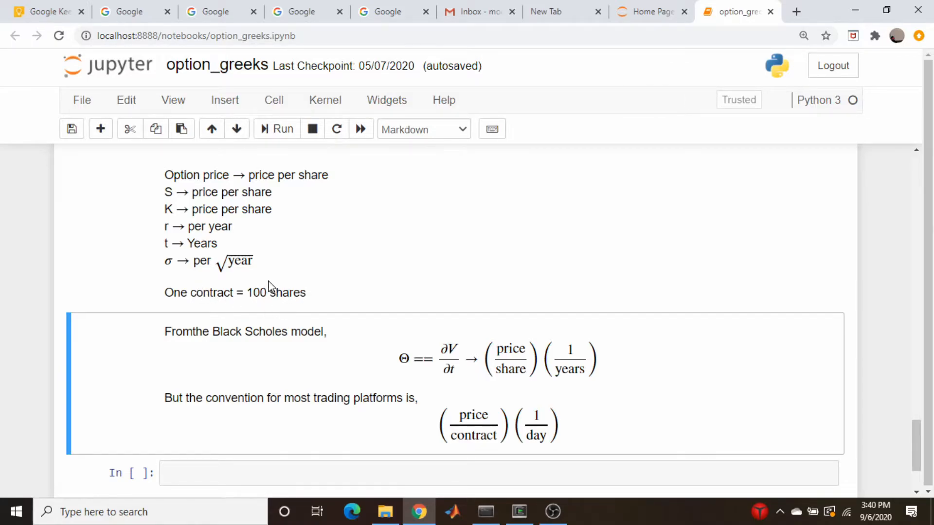
{"action": "mouse_move", "coordinate": [304, 367]}
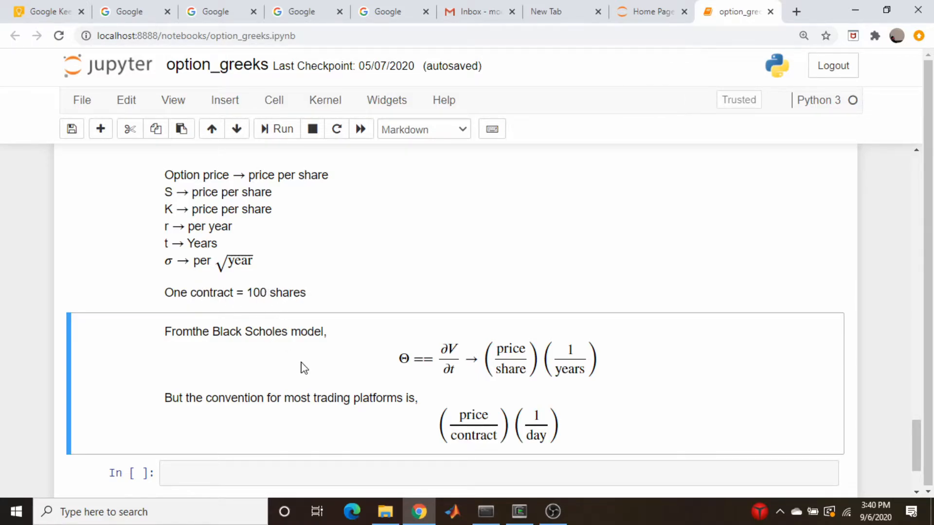
{"action": "mouse_move", "coordinate": [400, 386]}
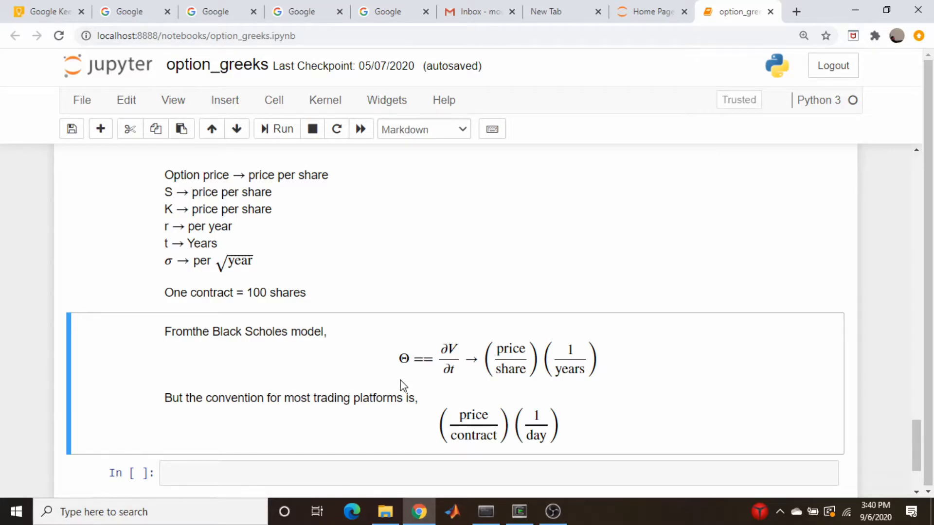
{"action": "mouse_move", "coordinate": [438, 369]}
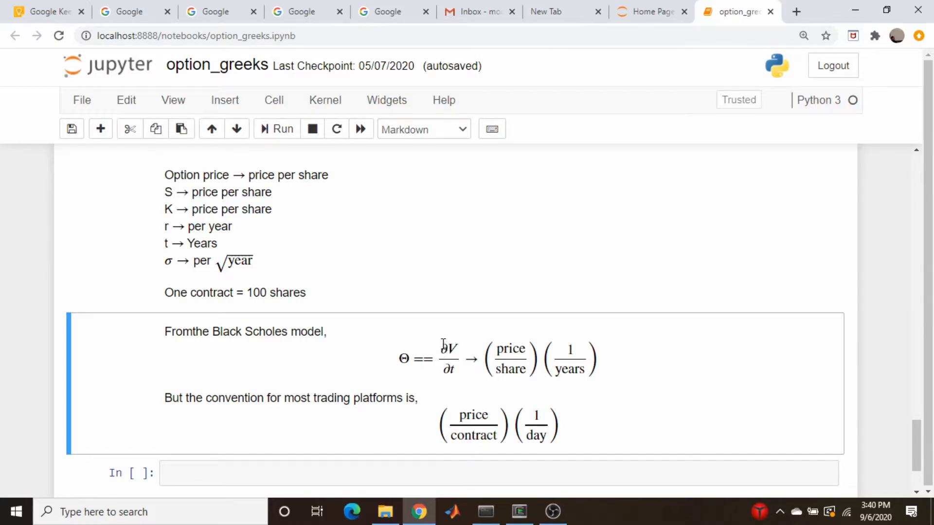
{"action": "mouse_move", "coordinate": [443, 375]}
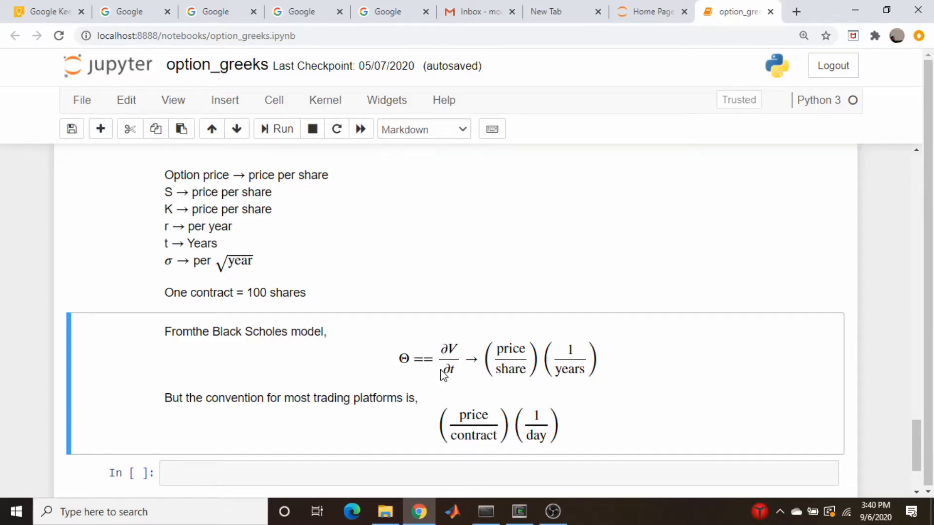
{"action": "mouse_move", "coordinate": [439, 375]}
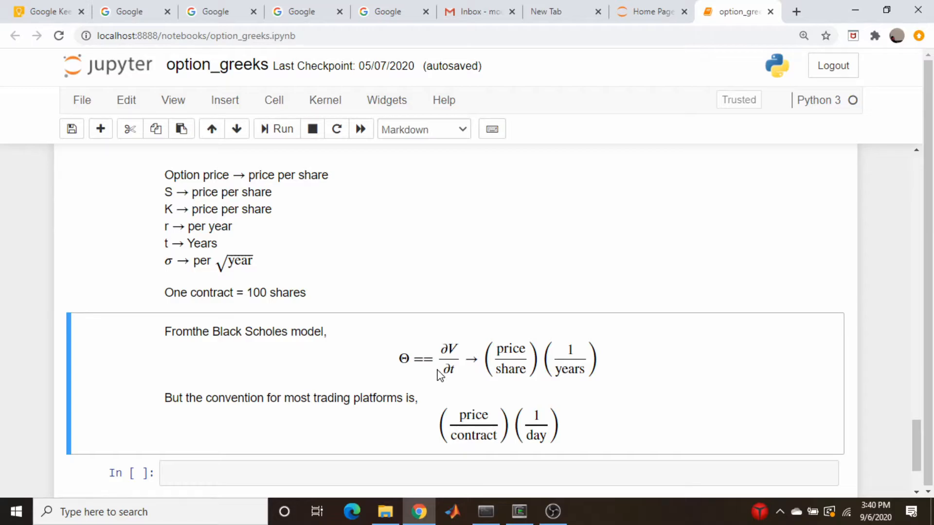
{"action": "mouse_move", "coordinate": [455, 353]}
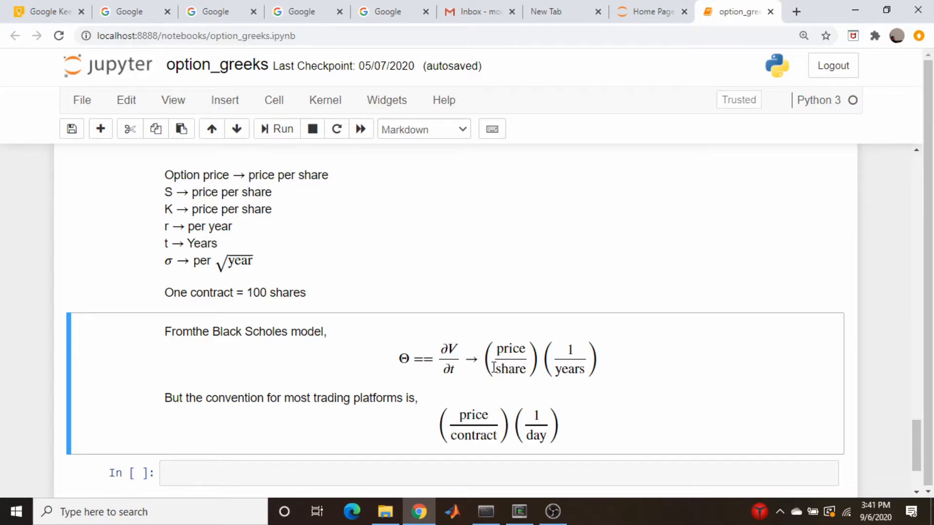
{"action": "mouse_move", "coordinate": [566, 364]}
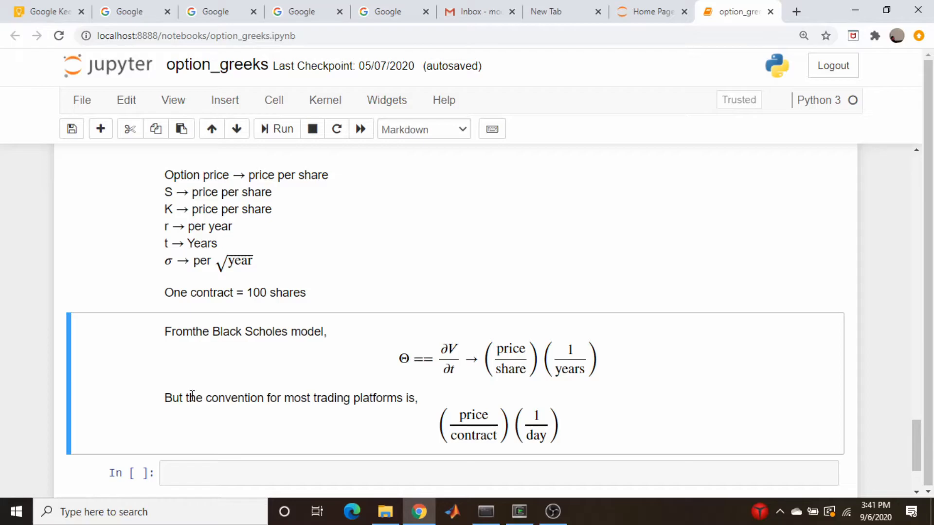
{"action": "mouse_move", "coordinate": [195, 393]}
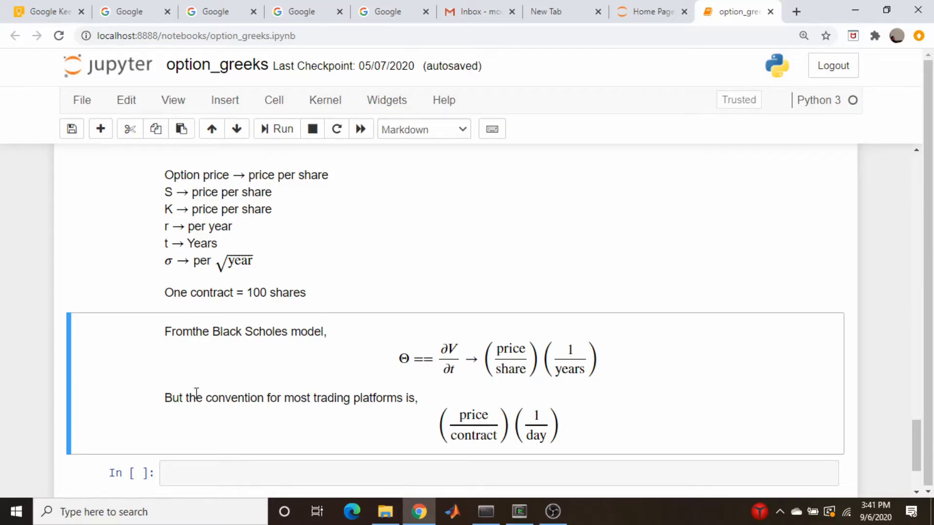
{"action": "mouse_move", "coordinate": [266, 392]}
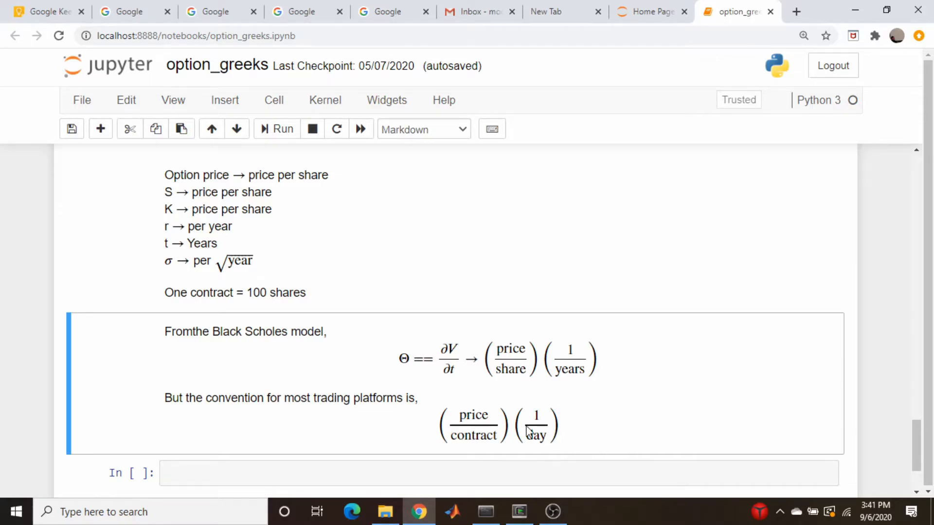
{"action": "mouse_move", "coordinate": [568, 357]}
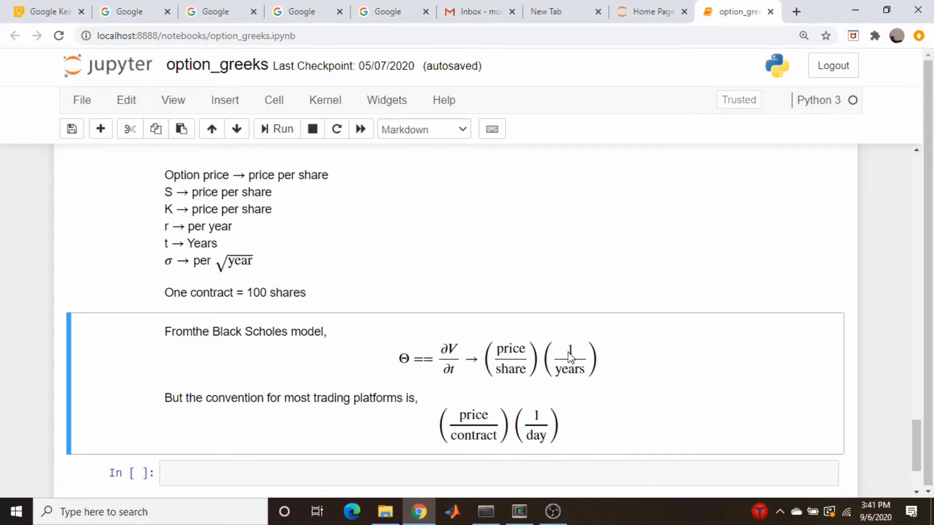
{"action": "mouse_move", "coordinate": [683, 424]}
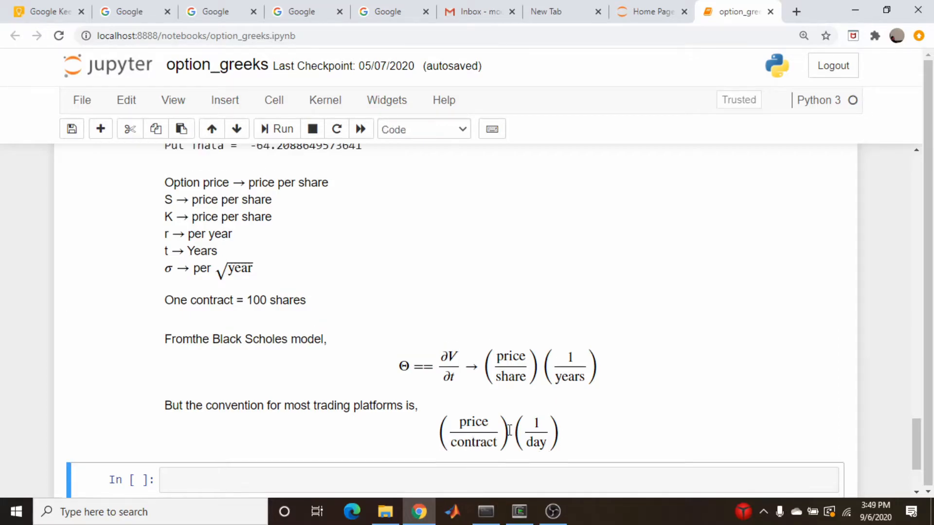
{"action": "mouse_move", "coordinate": [512, 438]}
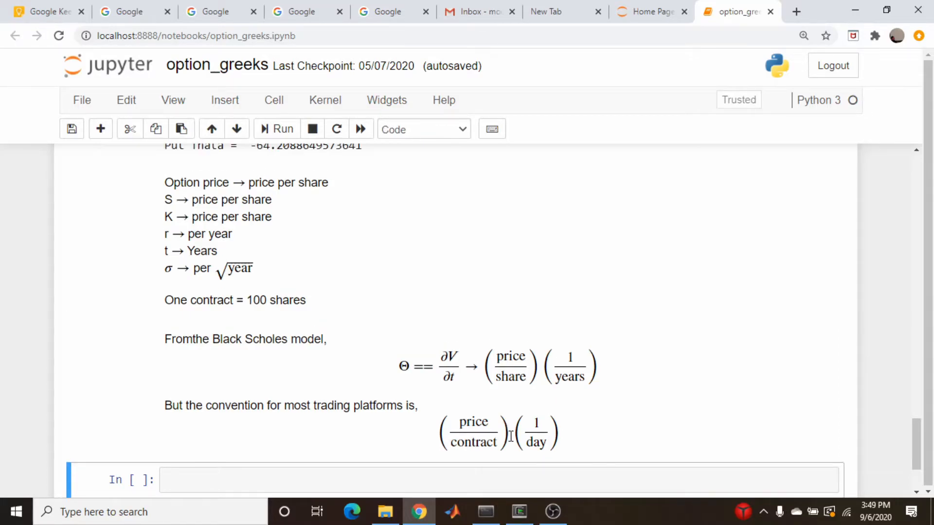
{"action": "mouse_move", "coordinate": [616, 403]}
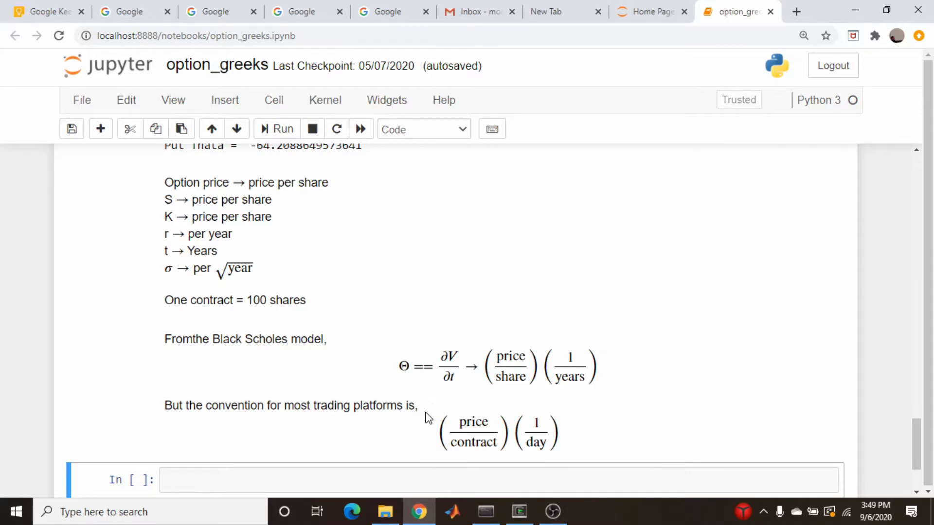
{"action": "mouse_move", "coordinate": [495, 360]}
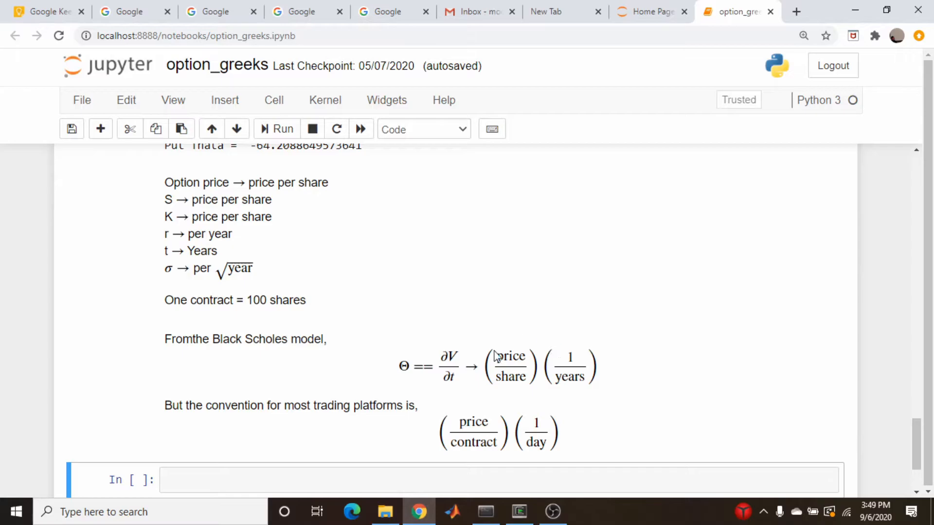
{"action": "mouse_move", "coordinate": [455, 422]}
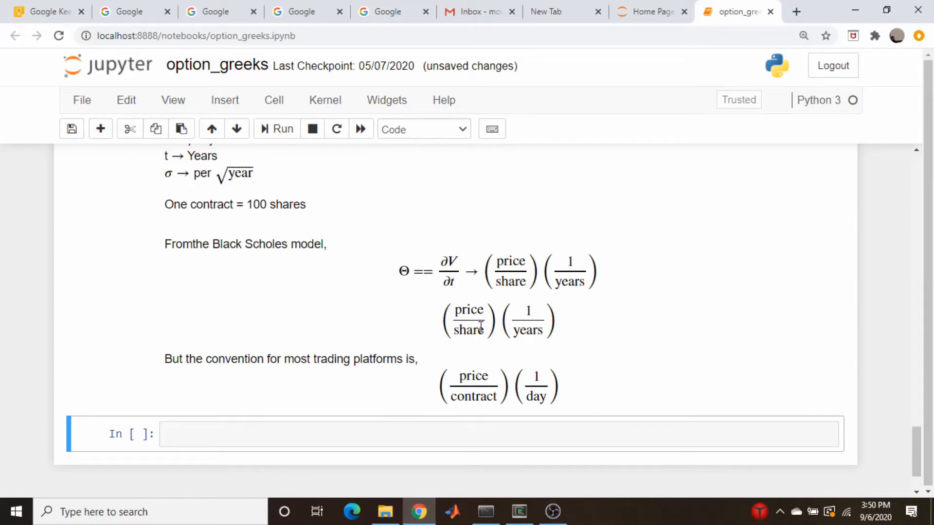
{"action": "mouse_move", "coordinate": [480, 333]}
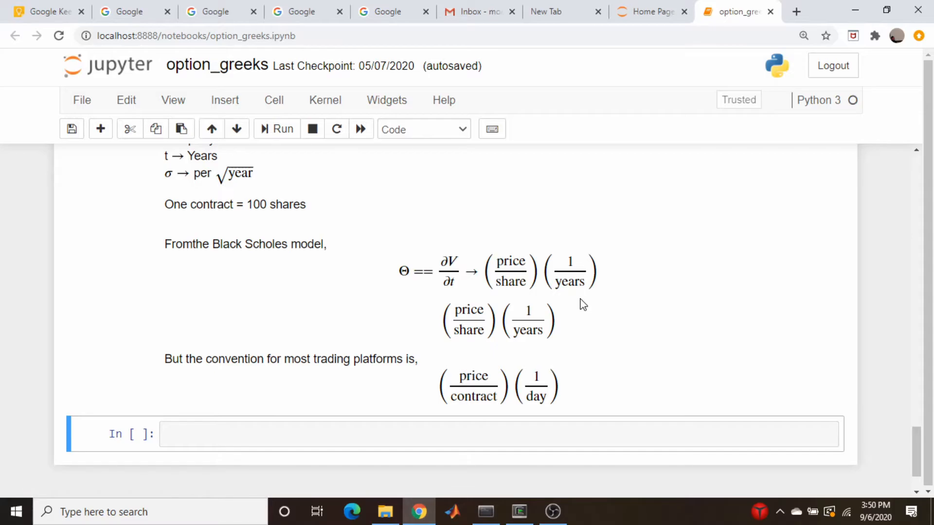
{"action": "mouse_move", "coordinate": [602, 344]}
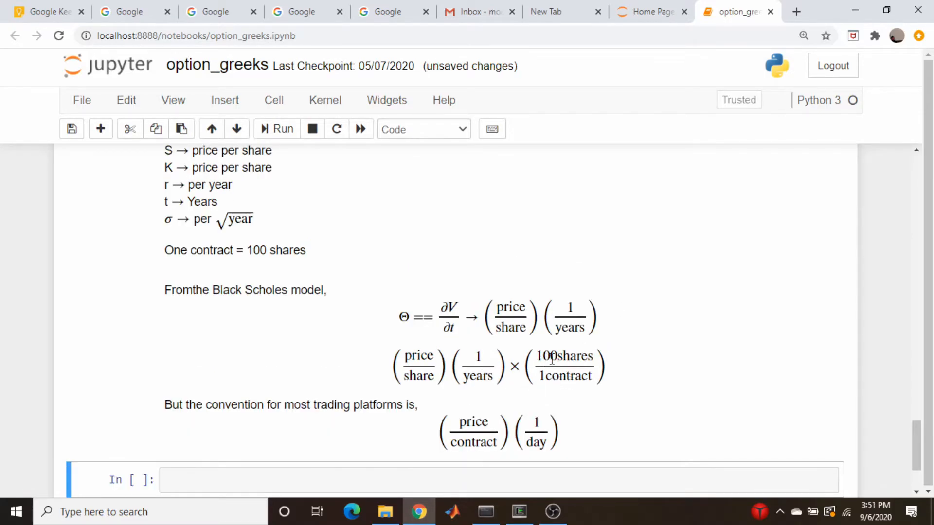
{"action": "mouse_move", "coordinate": [543, 371]}
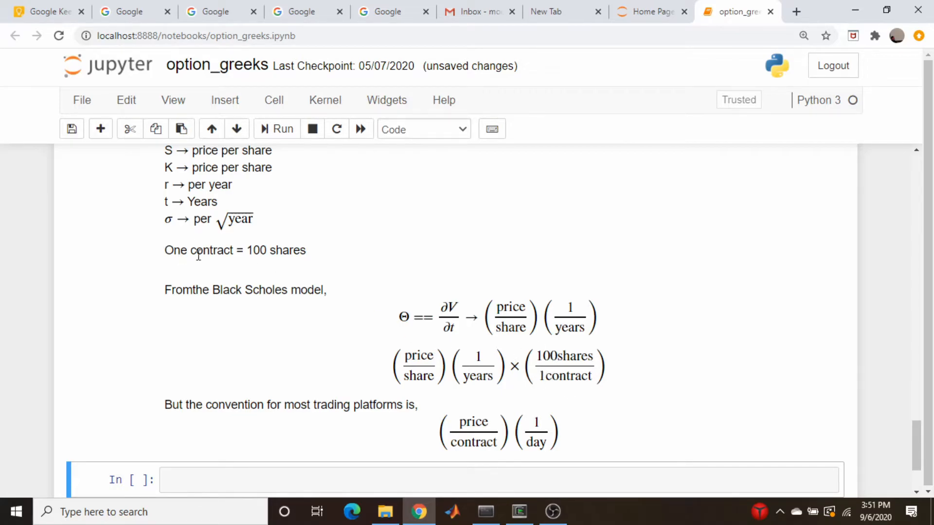
{"action": "mouse_move", "coordinate": [208, 253]}
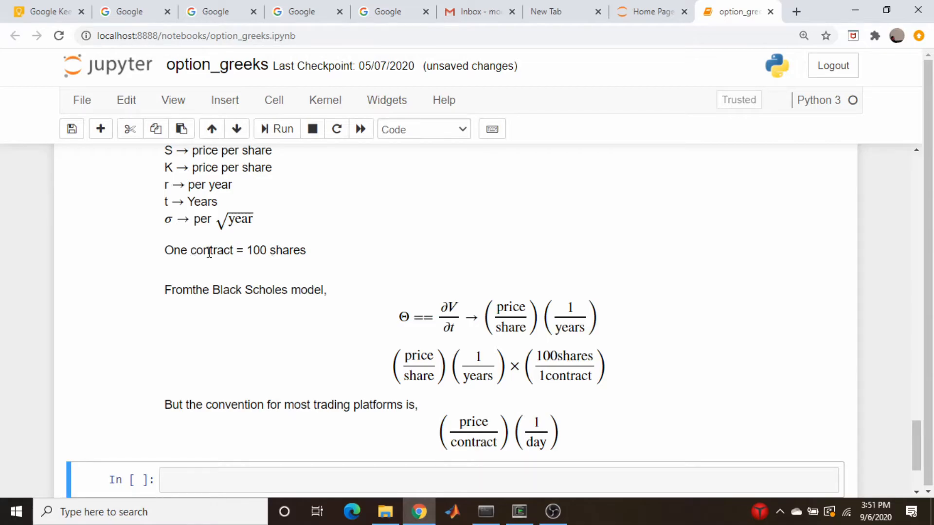
{"action": "mouse_move", "coordinate": [233, 251]}
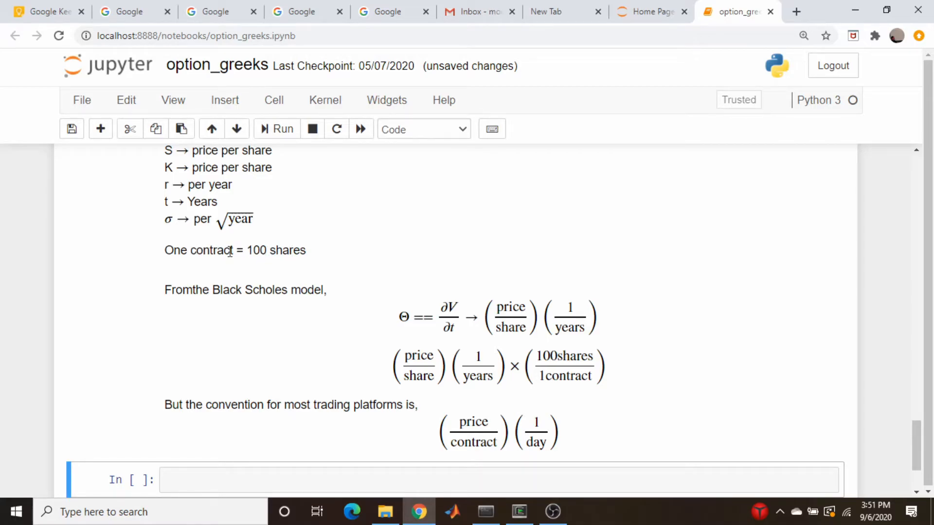
{"action": "mouse_move", "coordinate": [265, 250]}
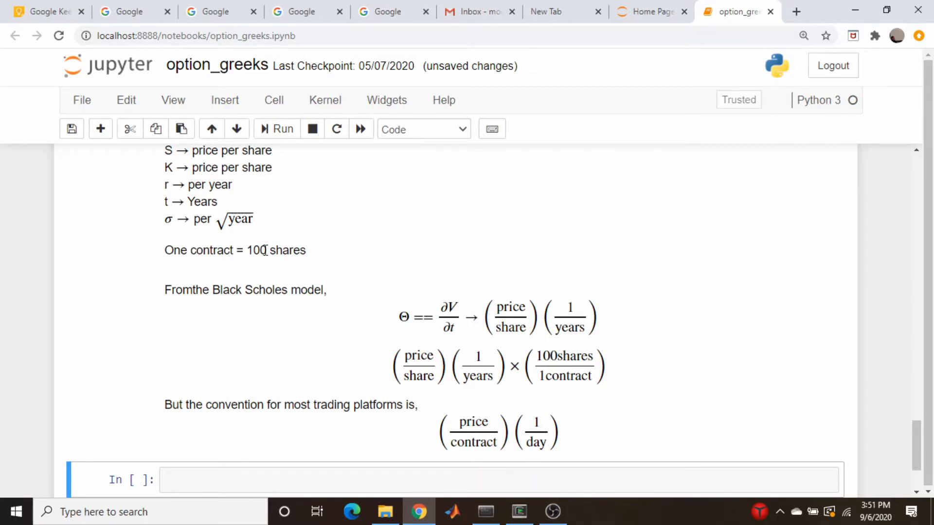
{"action": "mouse_move", "coordinate": [591, 347]}
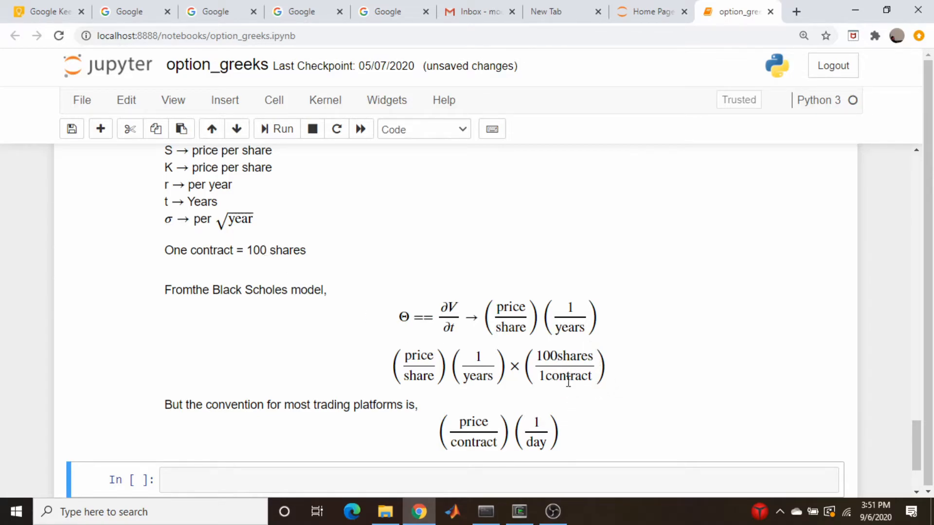
{"action": "mouse_move", "coordinate": [465, 379]}
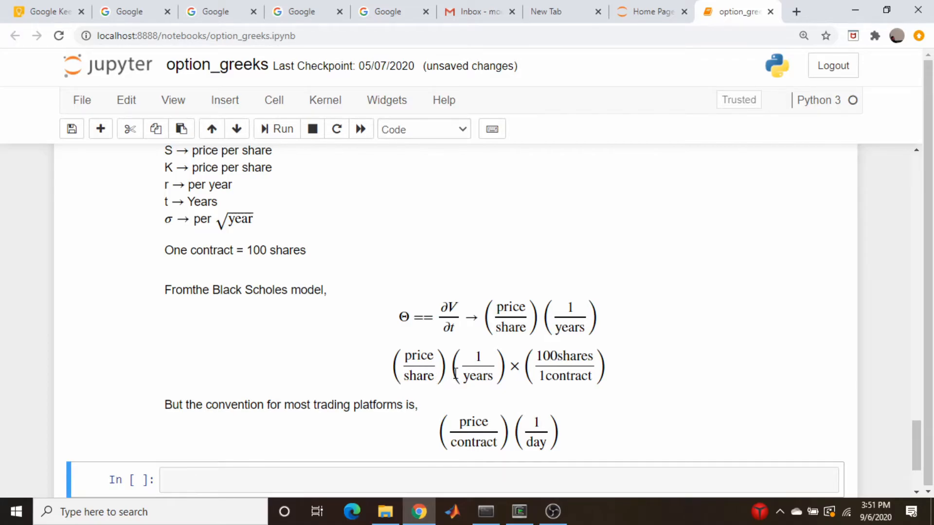
{"action": "mouse_move", "coordinate": [531, 389]}
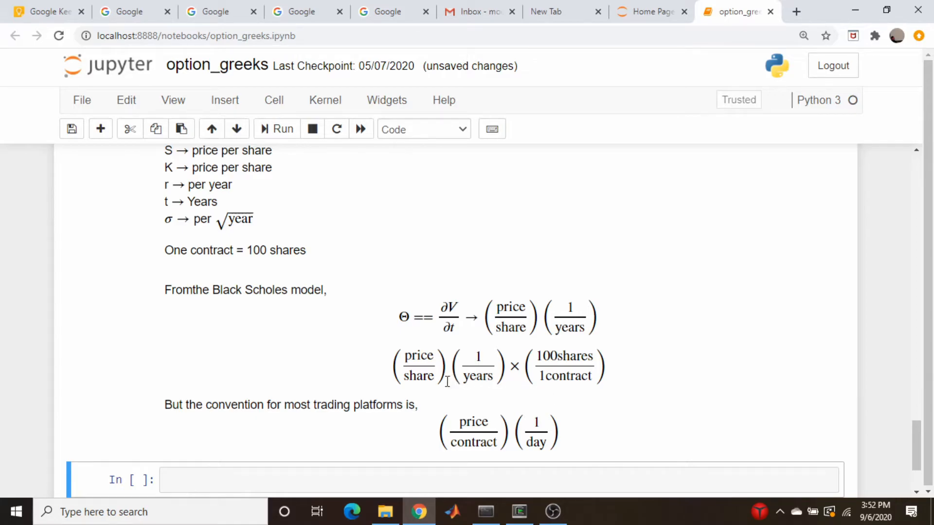
{"action": "mouse_move", "coordinate": [566, 358]}
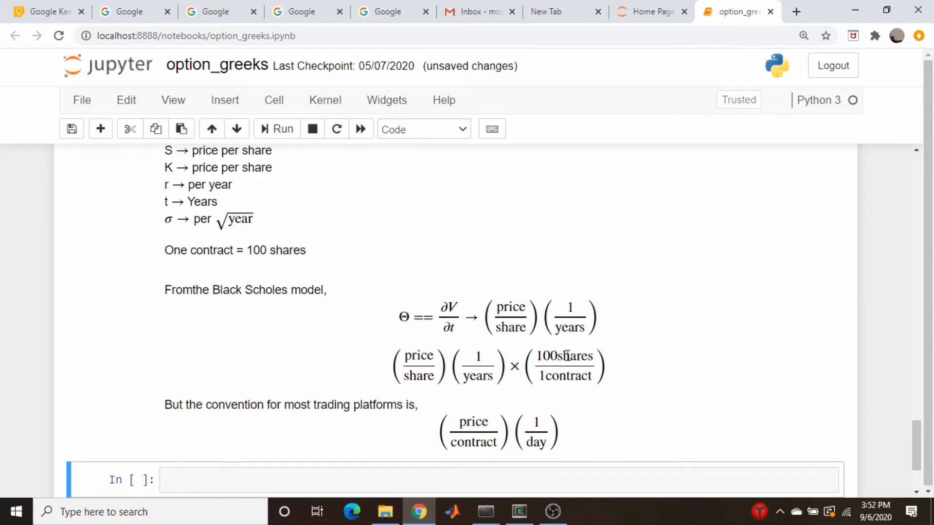
{"action": "mouse_move", "coordinate": [504, 370]}
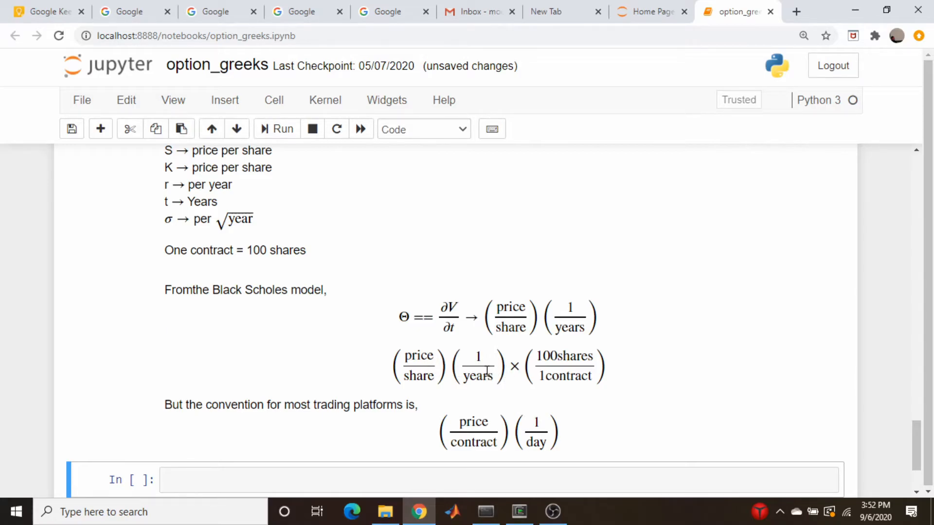
{"action": "mouse_move", "coordinate": [483, 375]}
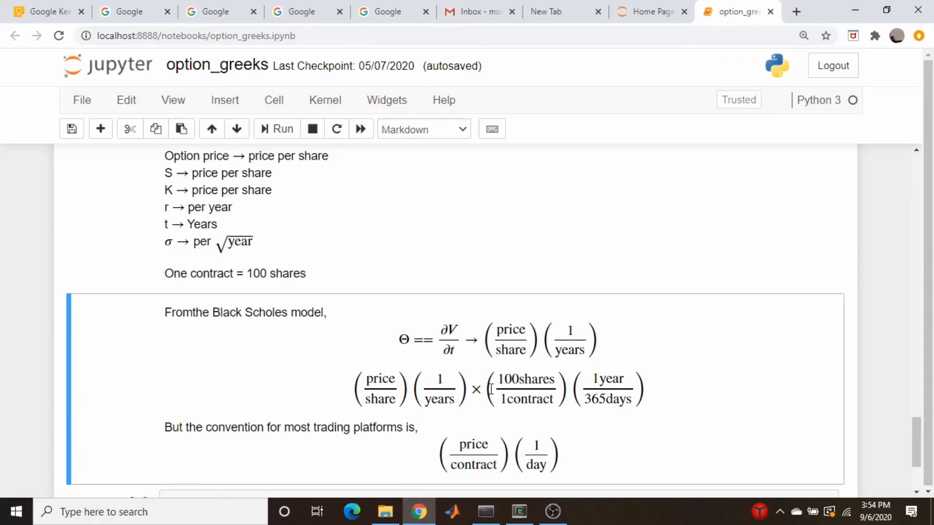
{"action": "mouse_move", "coordinate": [455, 460]}
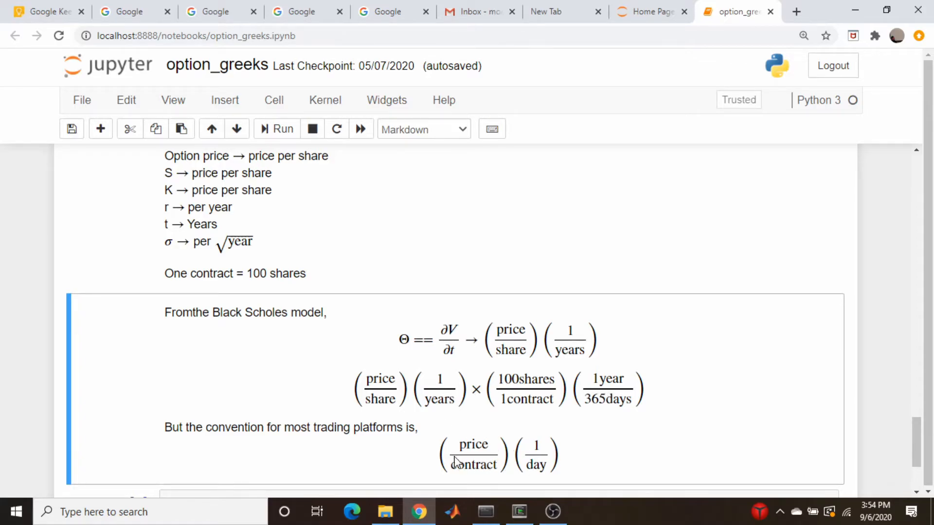
{"action": "mouse_move", "coordinate": [410, 390]}
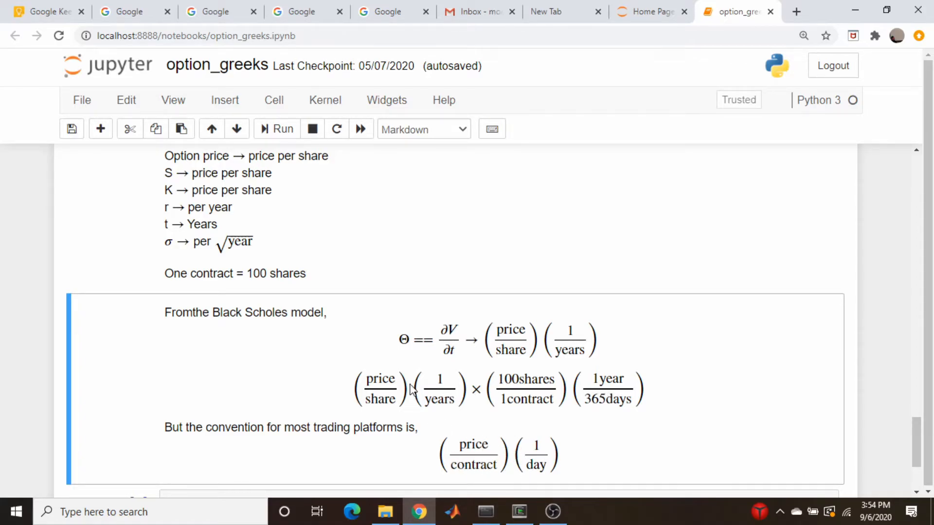
{"action": "mouse_move", "coordinate": [628, 434]}
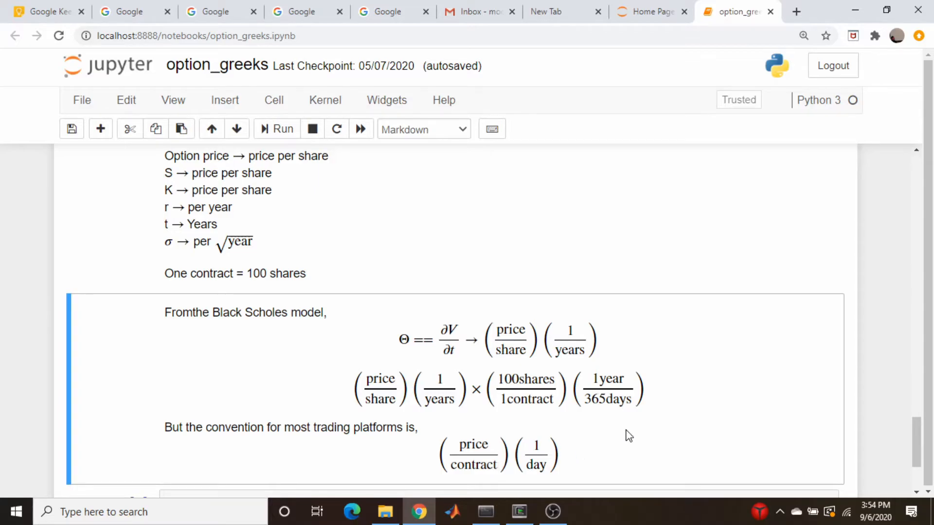
{"action": "mouse_move", "coordinate": [626, 405]}
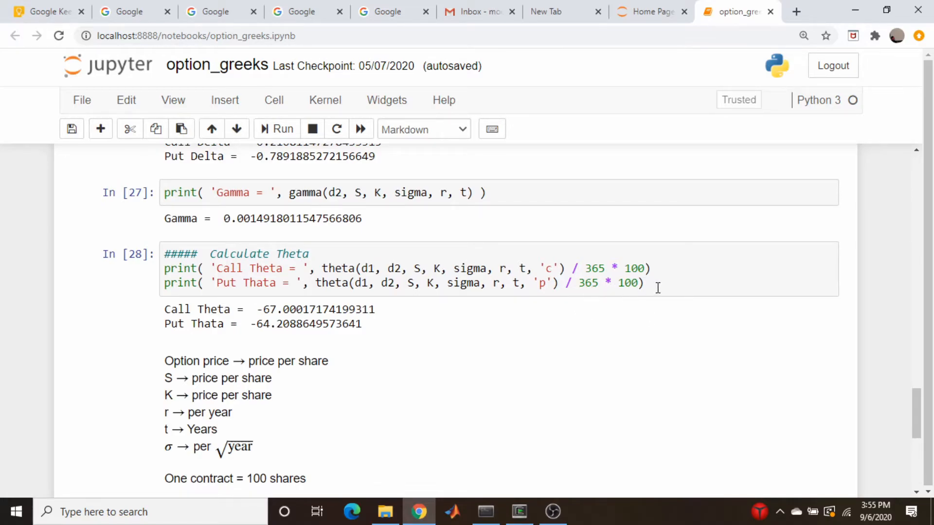
Step: Scroll down past the re-rendered theta conversion note with the 100 shares/contract and 1 year/365 days factors
{"action": "scroll", "scroll_direction": "down", "scroll_amount": 3}
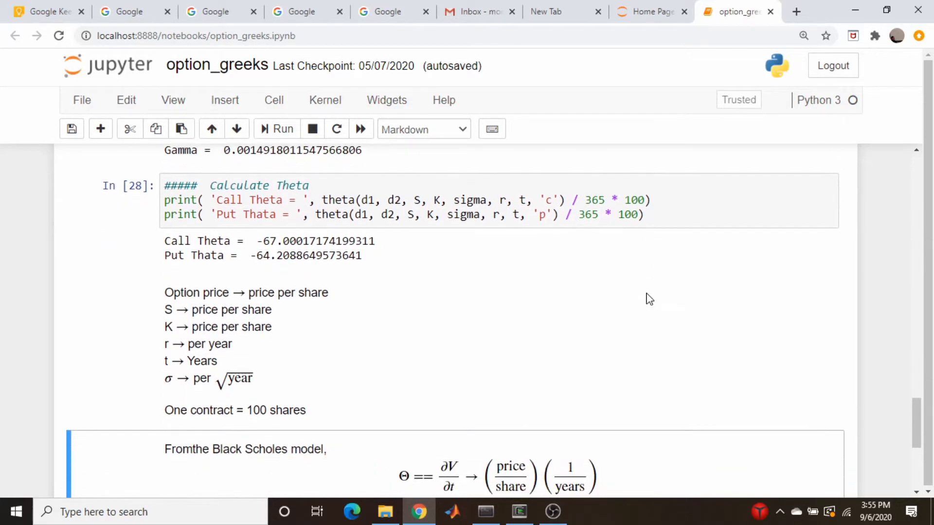
{"action": "mouse_move", "coordinate": [635, 299]}
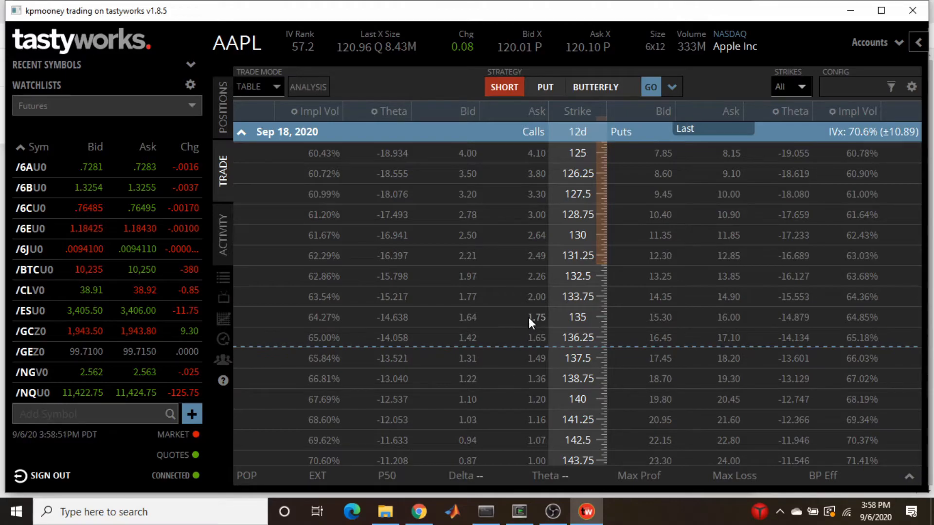
{"action": "mouse_move", "coordinate": [360, 304]}
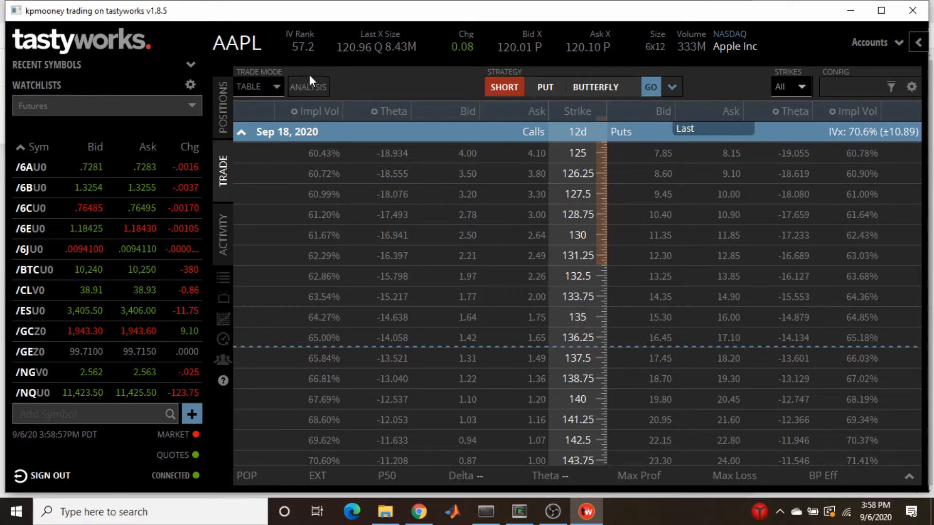
{"action": "mouse_move", "coordinate": [334, 81]}
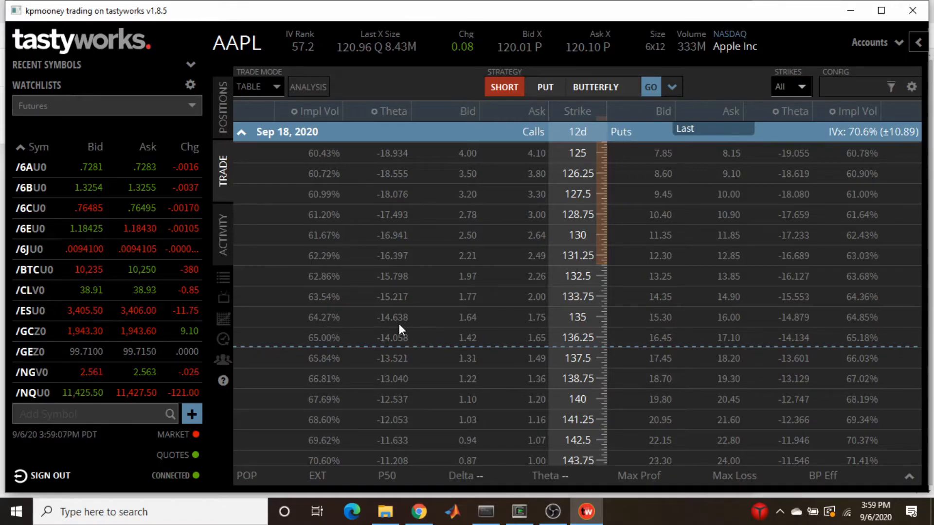
{"action": "mouse_move", "coordinate": [405, 324]}
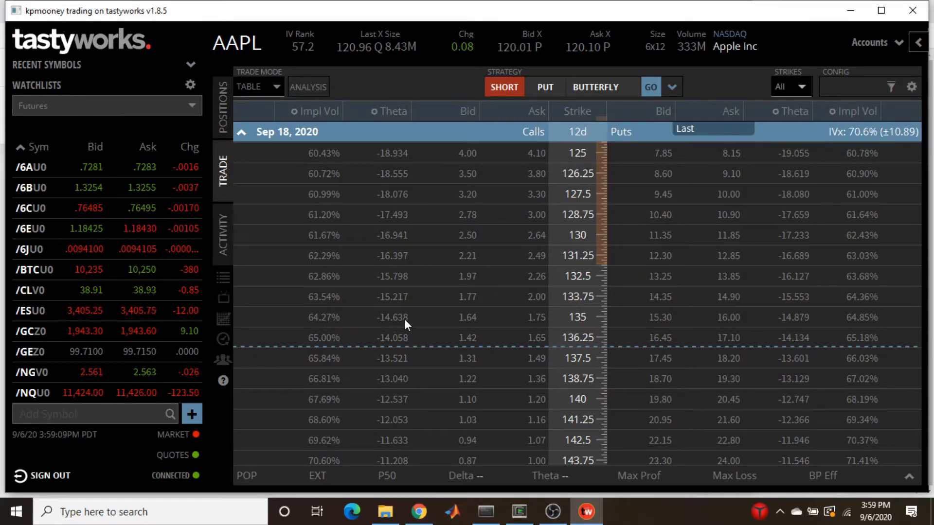
{"action": "mouse_move", "coordinate": [526, 234]}
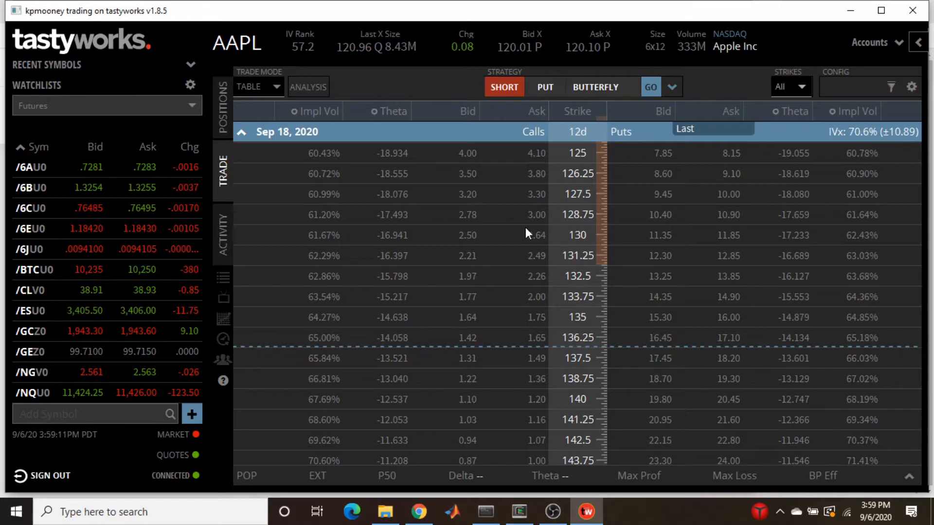
{"action": "mouse_move", "coordinate": [350, 322]}
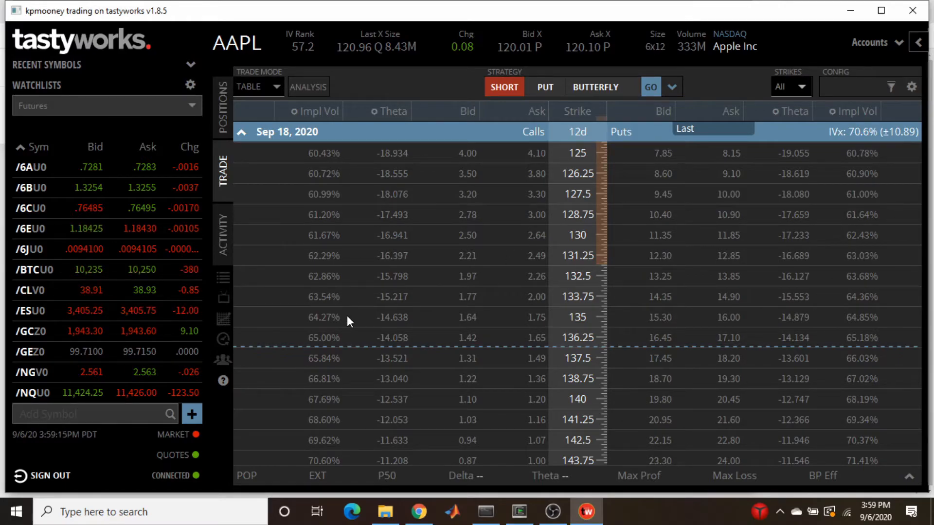
{"action": "mouse_move", "coordinate": [583, 138]}
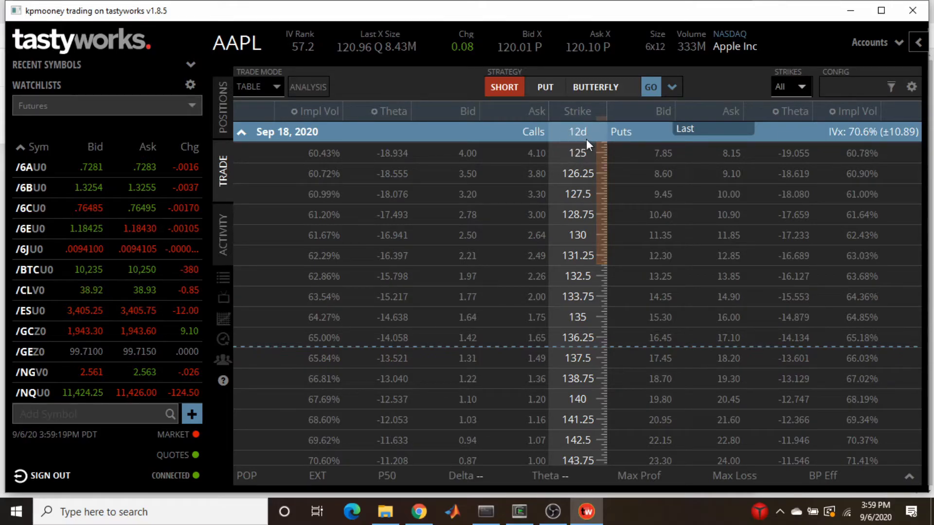
Step: Return from the tastyworks AAPL Sep 18, 2020 chain to the notebook
{"action": "left_click", "coordinate": [418, 512]}
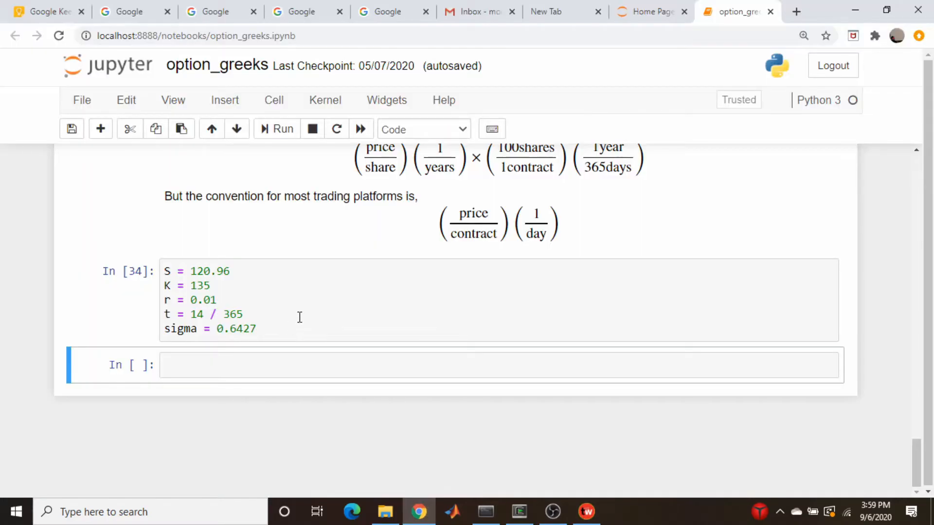
{"action": "mouse_move", "coordinate": [249, 286]}
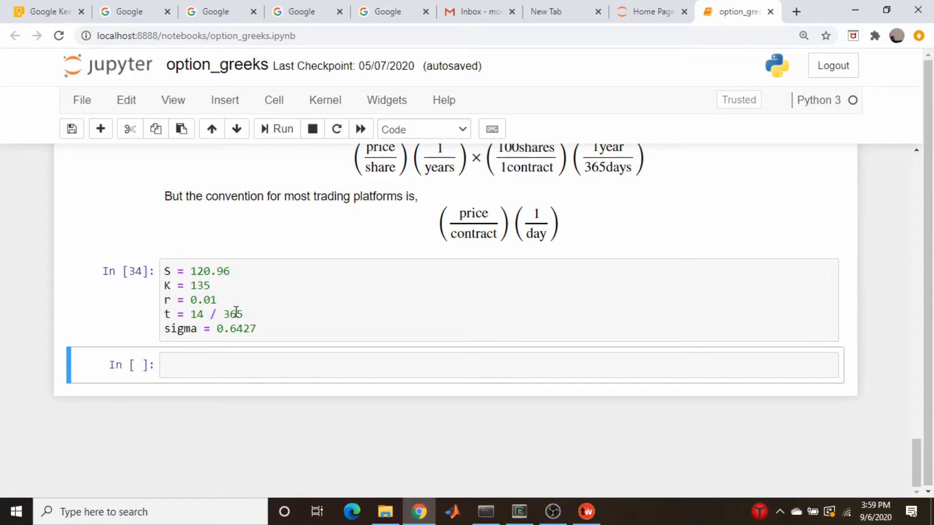
Step: Write d1, d2 = d(sigma, S, K, r, t) in a new cell below the AAPL inputs
{"action": "scroll", "scroll_direction": "down", "scroll_amount": 3}
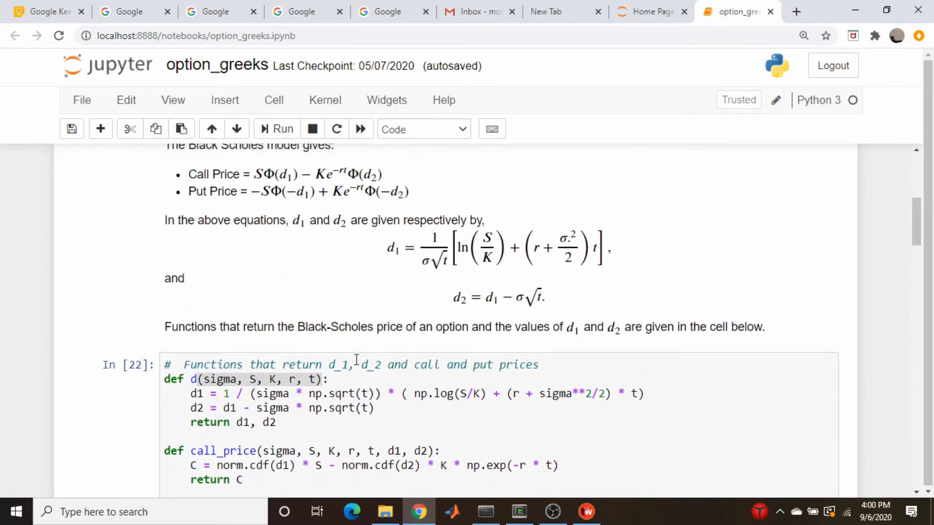
{"action": "scroll", "scroll_direction": "down", "scroll_amount": 3}
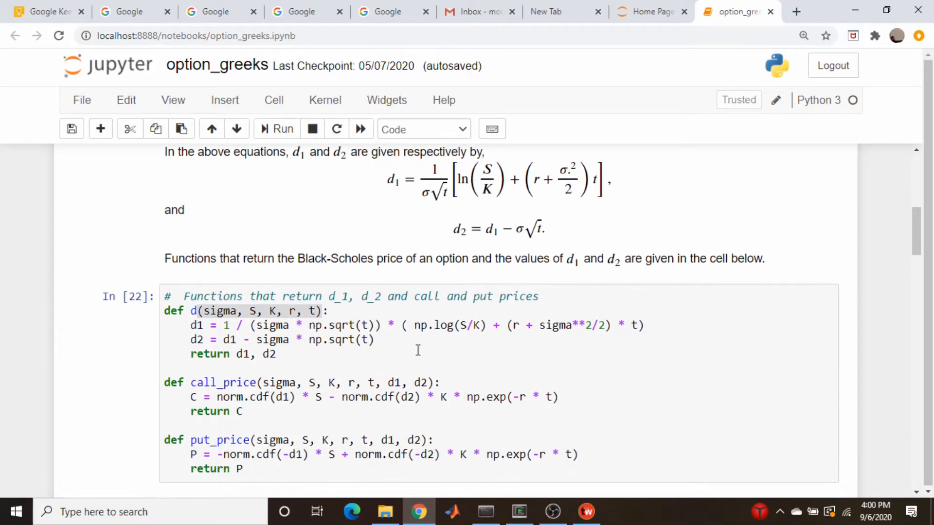
{"action": "left_click", "coordinate": [368, 311]}
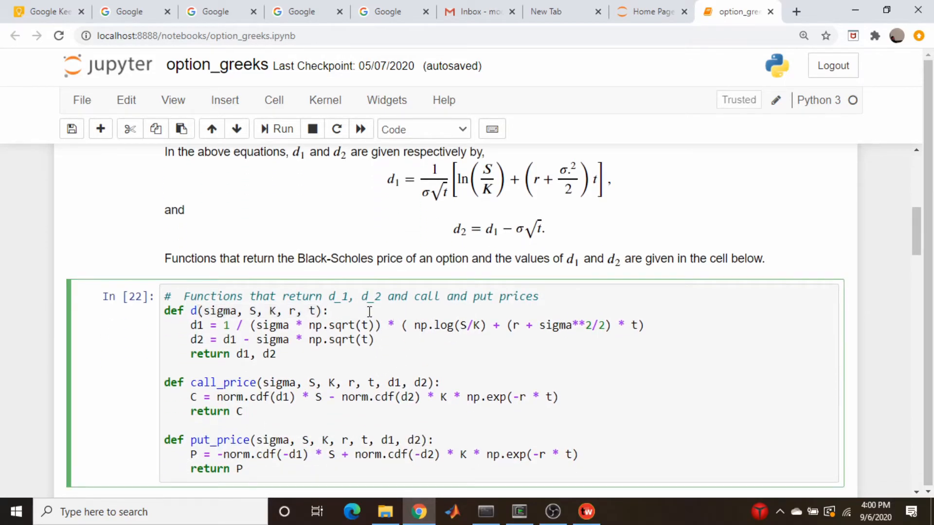
{"action": "scroll", "scroll_direction": "down", "scroll_amount": 3}
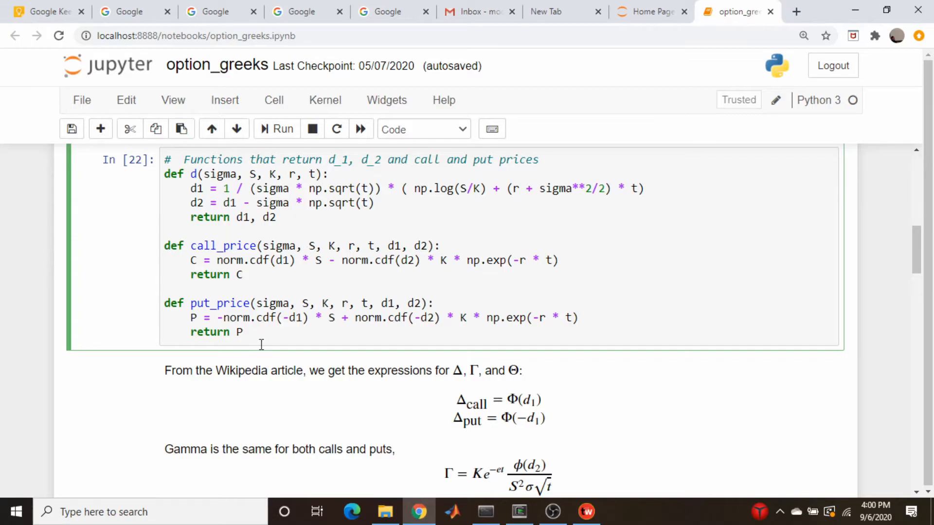
{"action": "scroll", "scroll_direction": "down", "scroll_amount": 3}
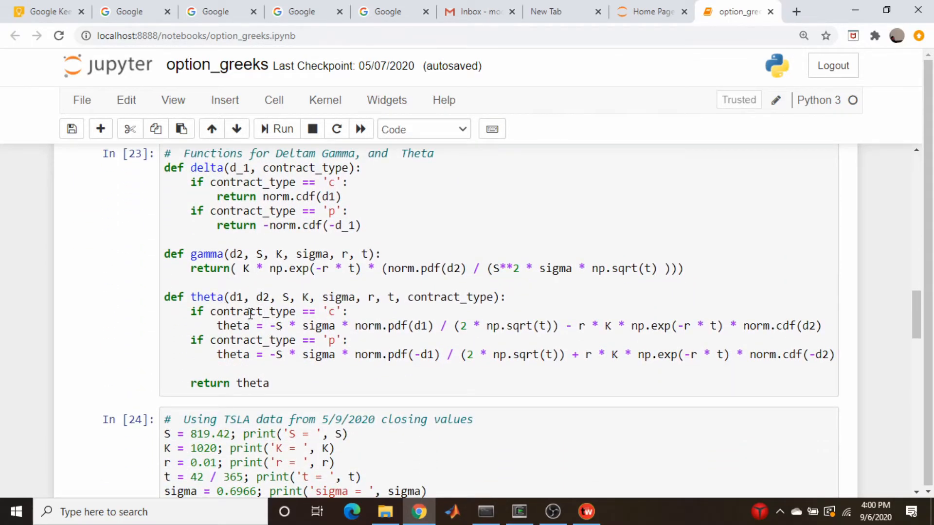
{"action": "scroll", "scroll_direction": "down", "scroll_amount": 3}
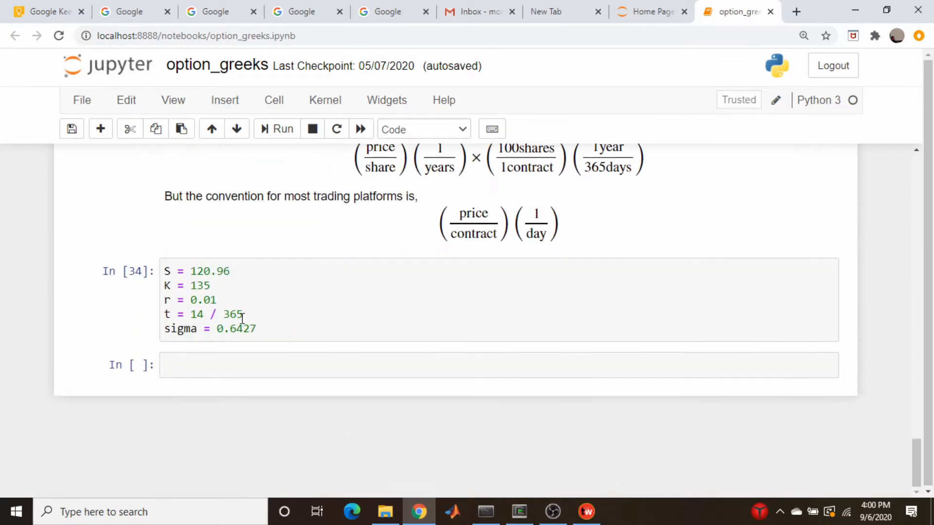
{"action": "left_click", "coordinate": [272, 365]}
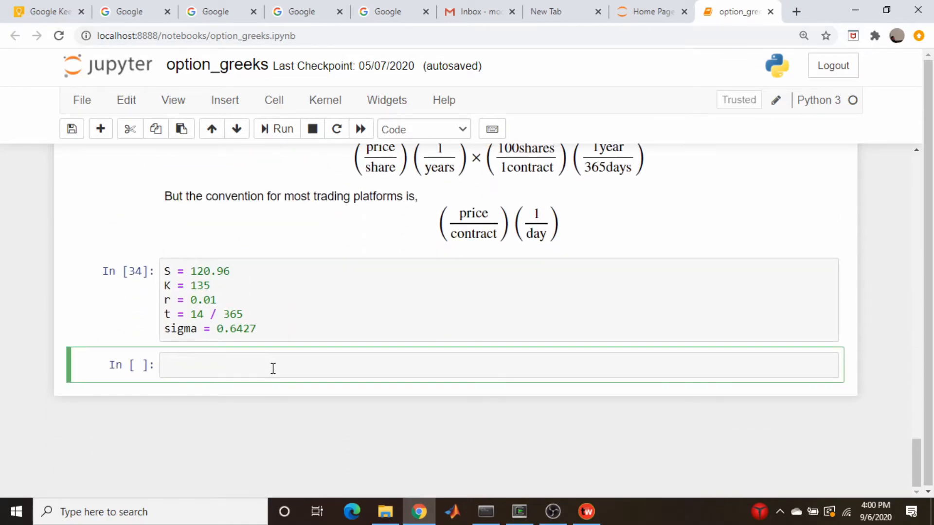
{"action": "type", "text": "d1, d2 = d"}
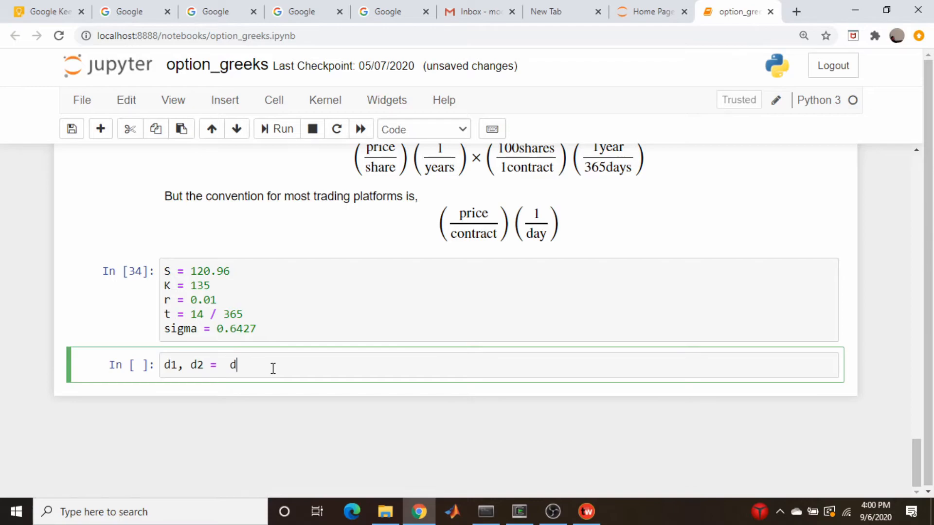
{"action": "type", "text": "(S, K, r t"}
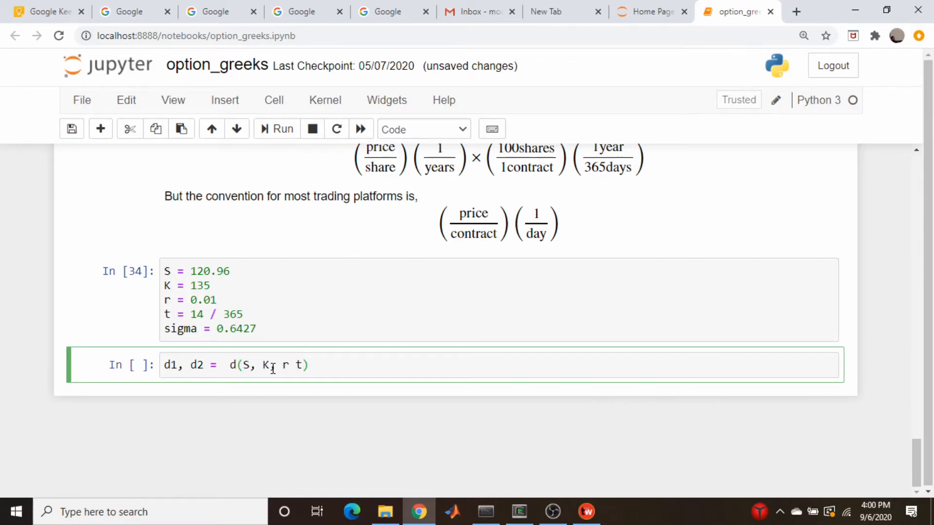
{"action": "scroll", "scroll_direction": "down", "scroll_amount": 3}
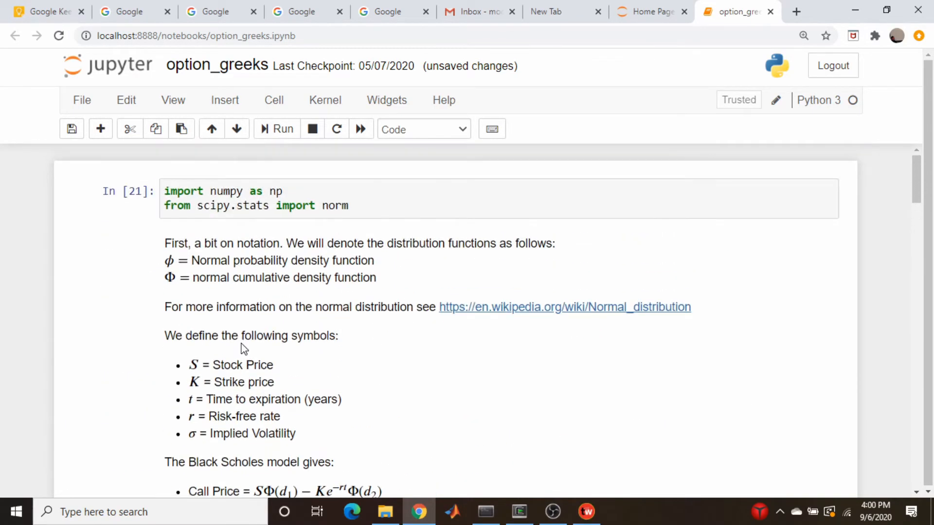
{"action": "scroll", "scroll_direction": "down", "scroll_amount": 3}
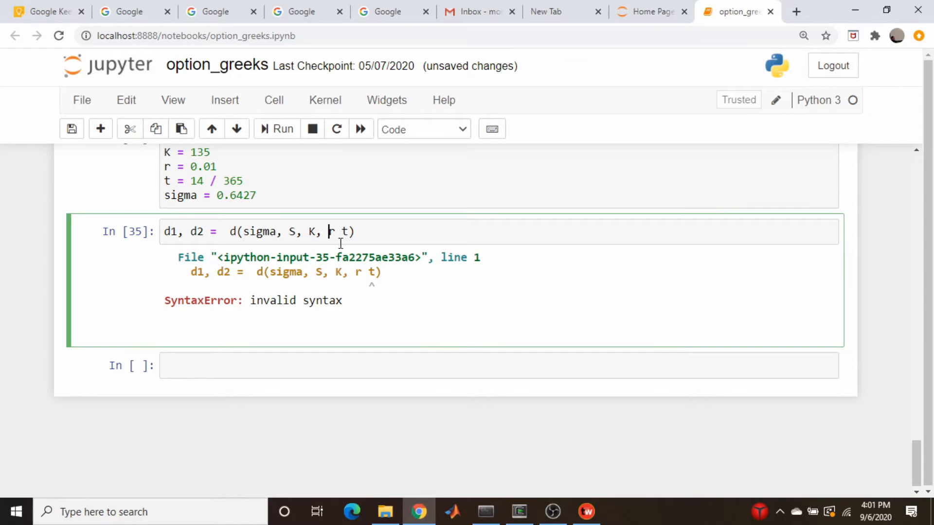
{"action": "type", "text": ","}
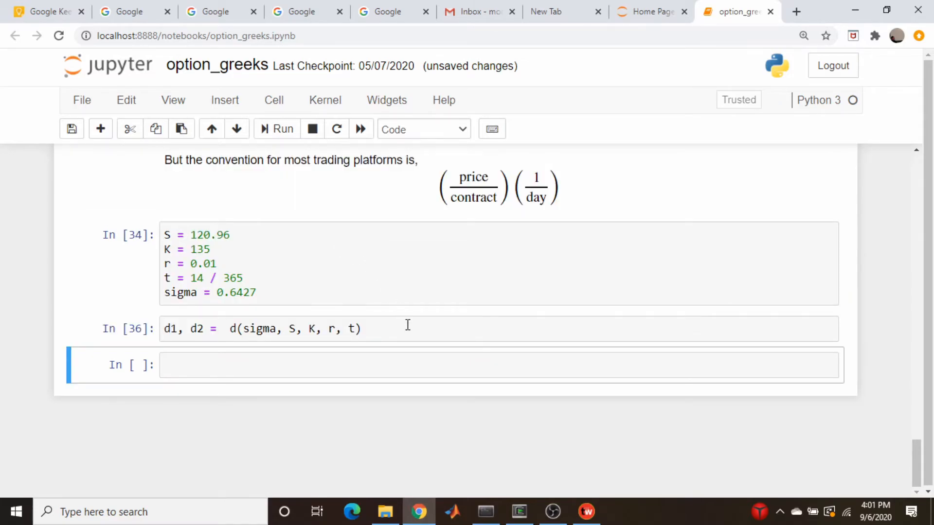
Step: Add print( theta(d1, d2, S, K, sigma, r, t, 'c') ) and run, giving about -57.44
{"action": "left_click", "coordinate": [407, 327]}
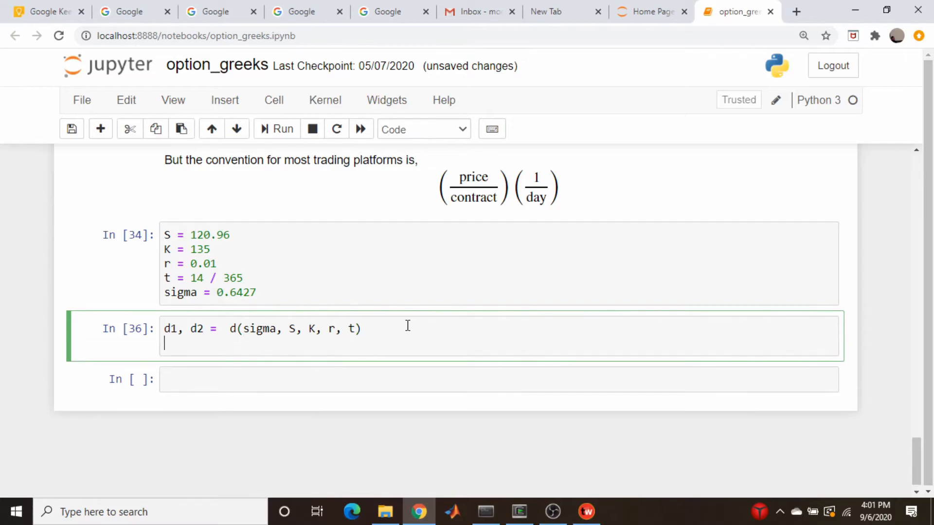
{"action": "type", "text": "print"}
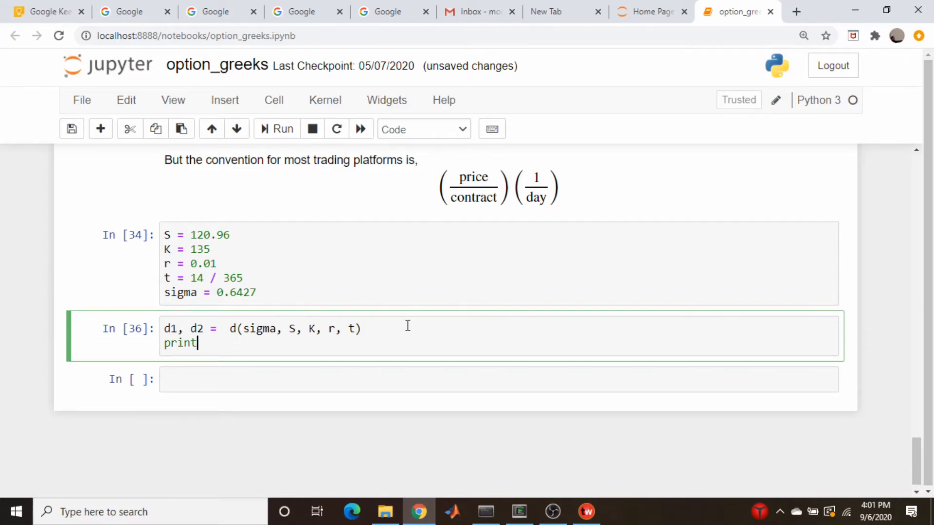
{"action": "type", "text": "( theta)"}
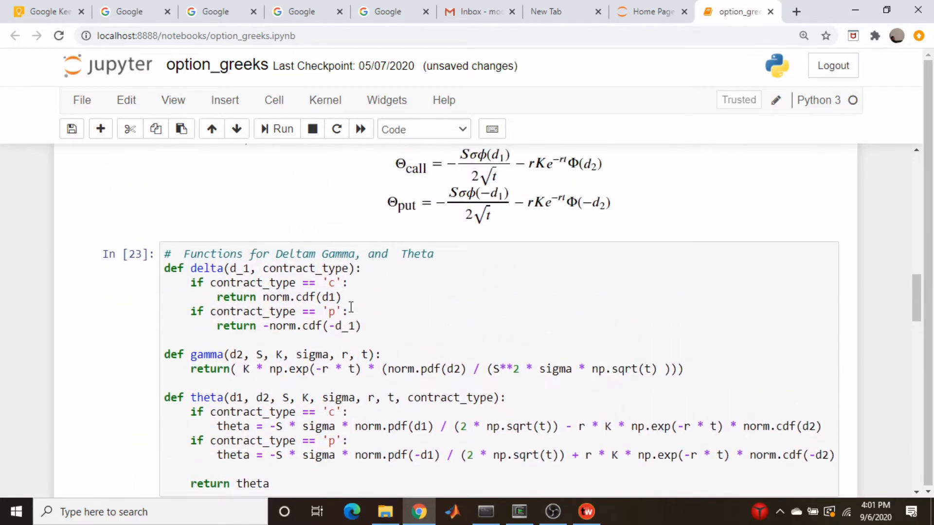
{"action": "scroll", "scroll_direction": "down", "scroll_amount": 3}
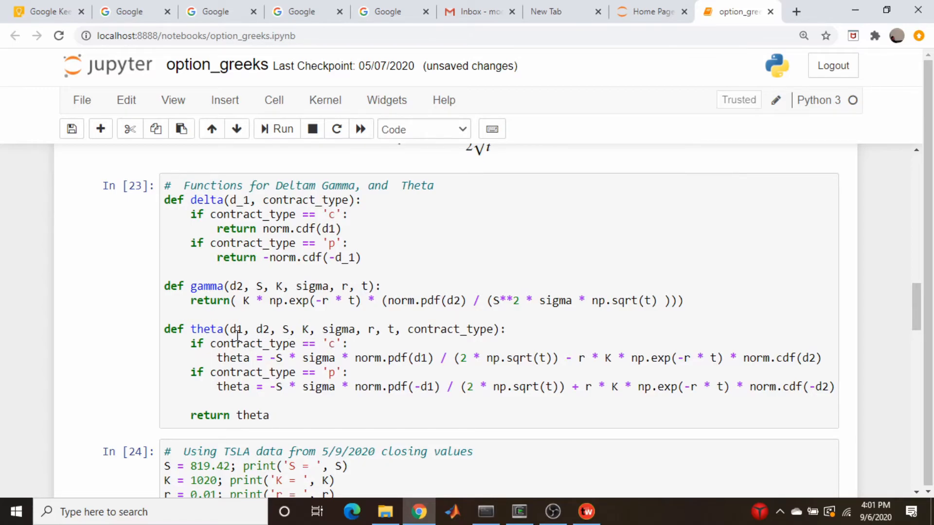
{"action": "left_click", "coordinate": [232, 328]}
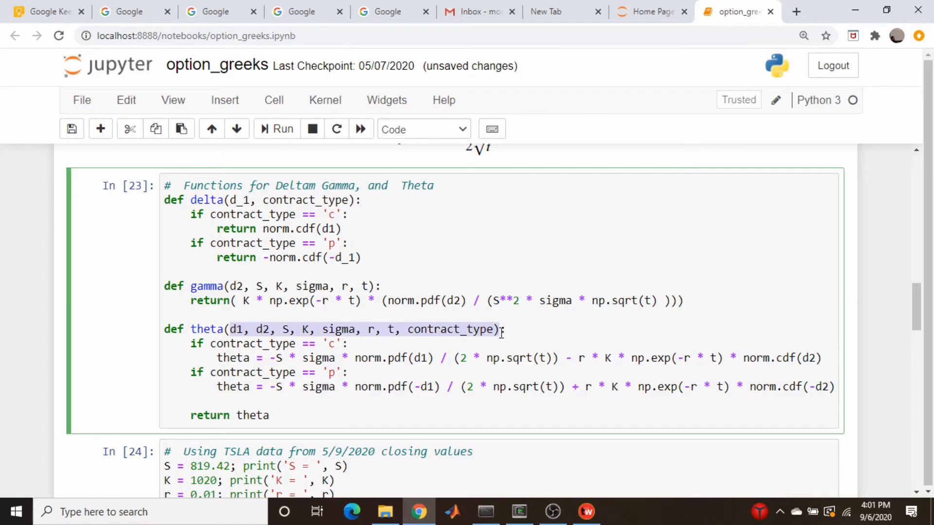
{"action": "scroll", "scroll_direction": "down", "scroll_amount": 3}
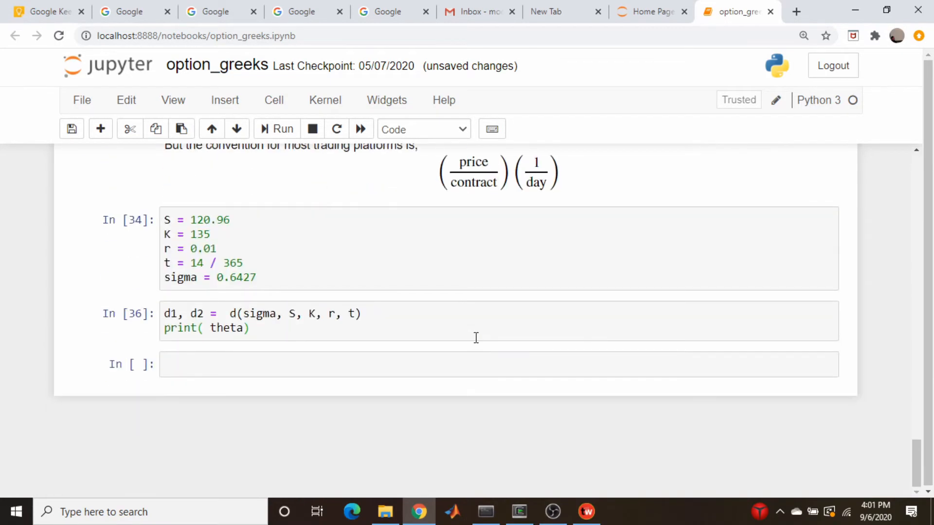
{"action": "left_click", "coordinate": [377, 335]}
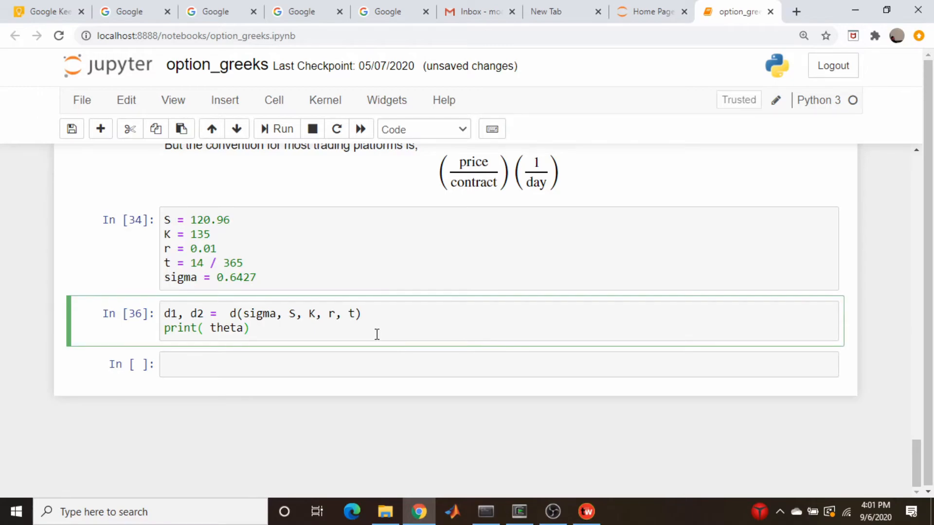
{"action": "left_click", "coordinate": [250, 328]}
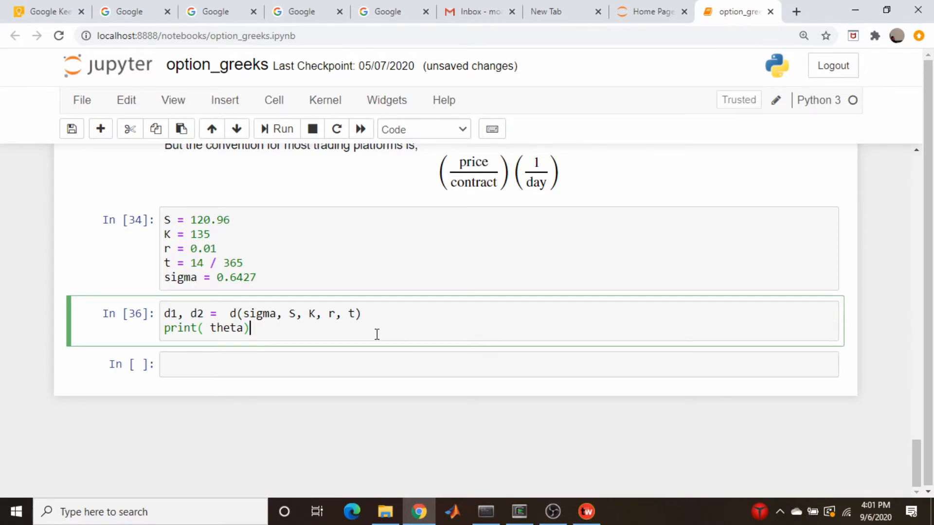
{"action": "type", "text": "(d1, d2, S, K, sigma, r, t, contract_type)"}
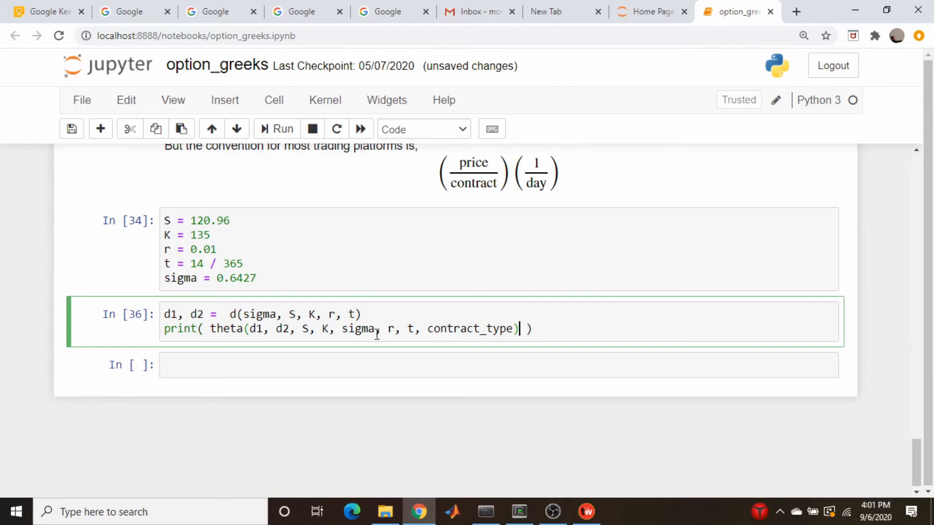
{"action": "key", "text": "Backspace"}
{"action": "type", "text": "'c'"}
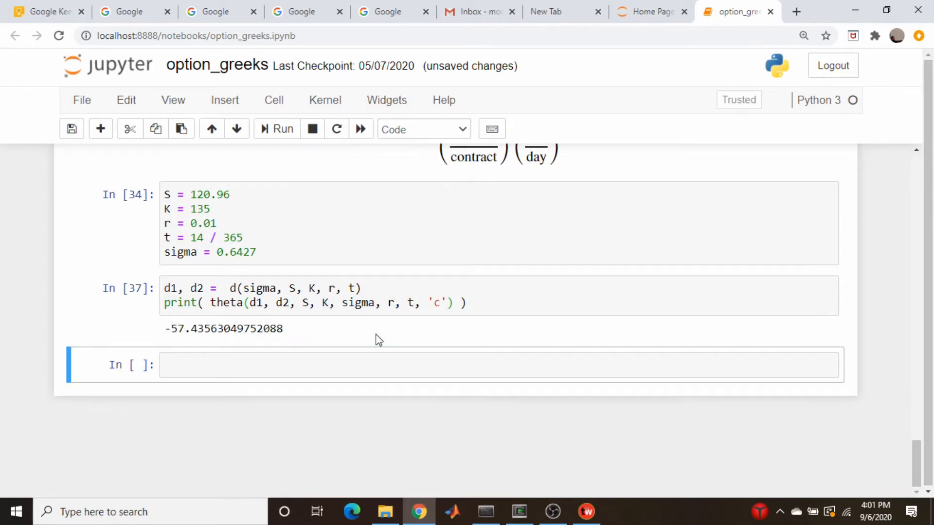
{"action": "mouse_move", "coordinate": [283, 356]}
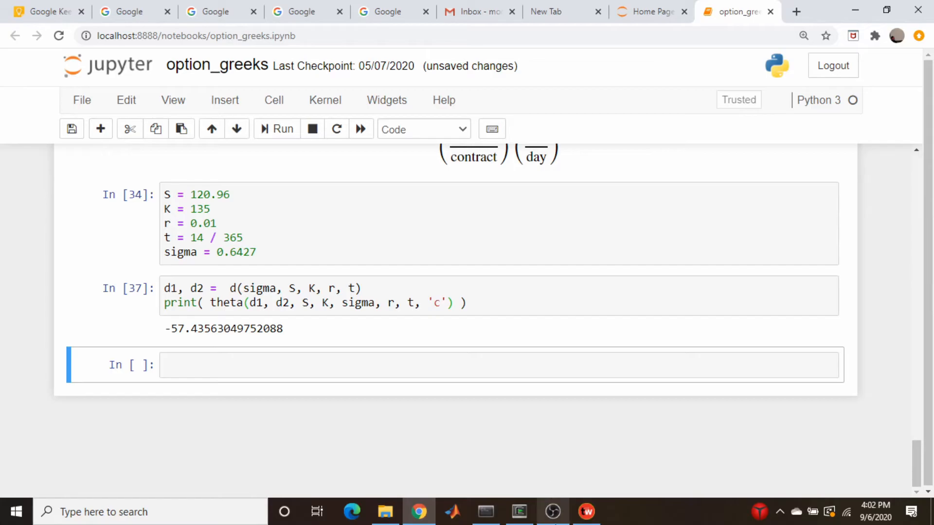
Step: After checking tastyworks, scale the theta print by 100 / 365 to get about -15.74 per contract per day
{"action": "left_click", "coordinate": [584, 511]}
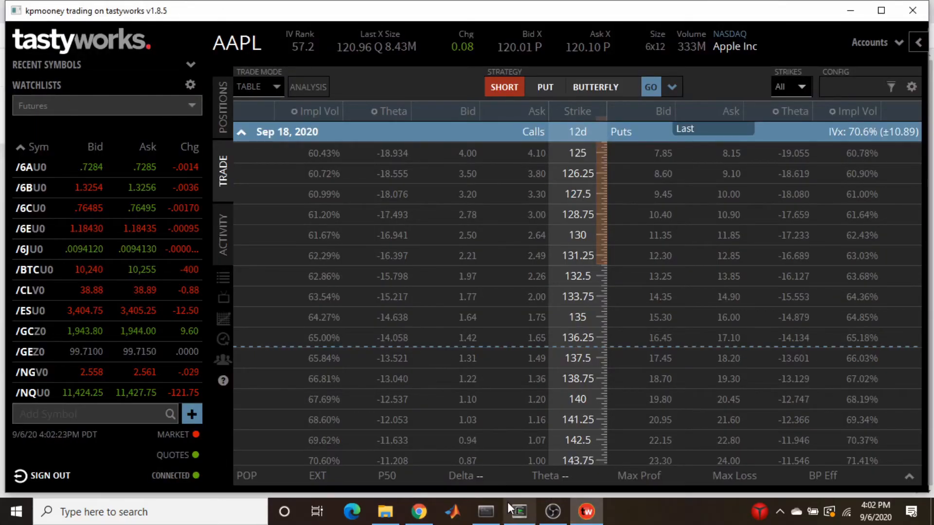
{"action": "left_click", "coordinate": [416, 523]}
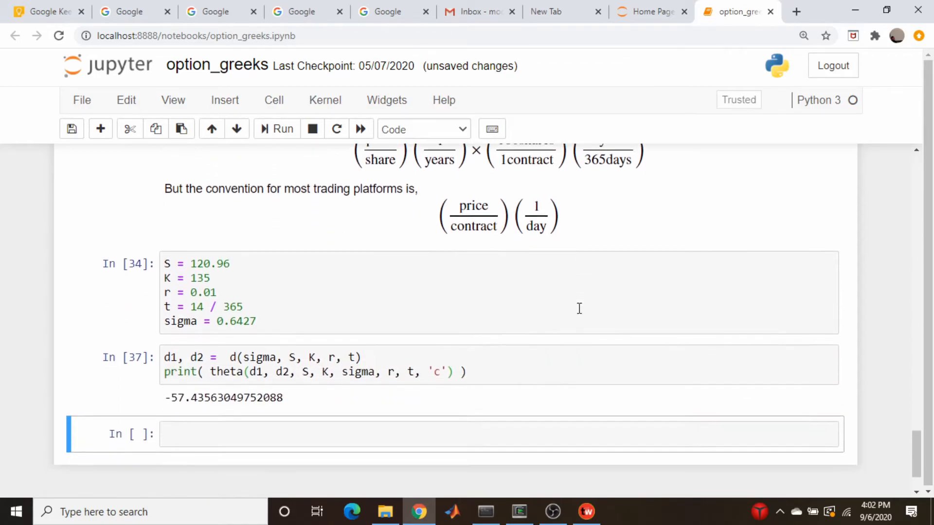
{"action": "left_click", "coordinate": [505, 371]}
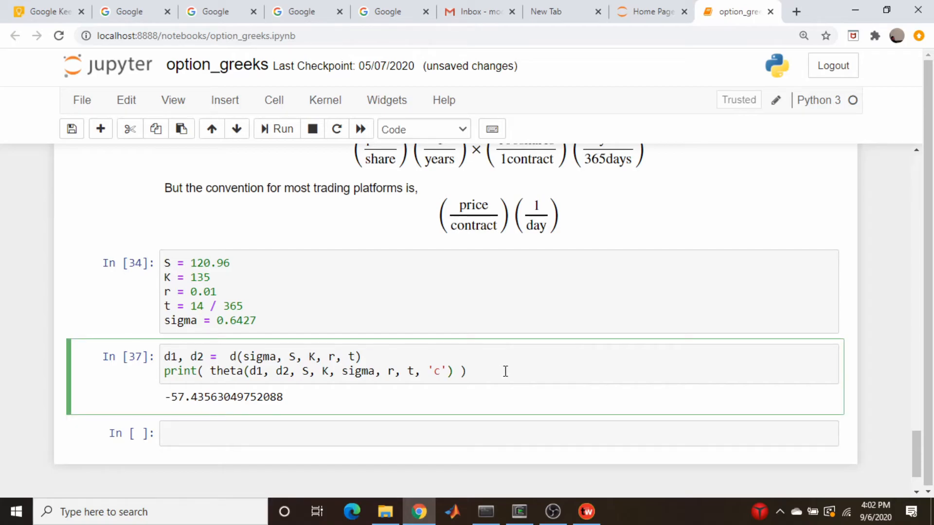
{"action": "type", "text": "*"}
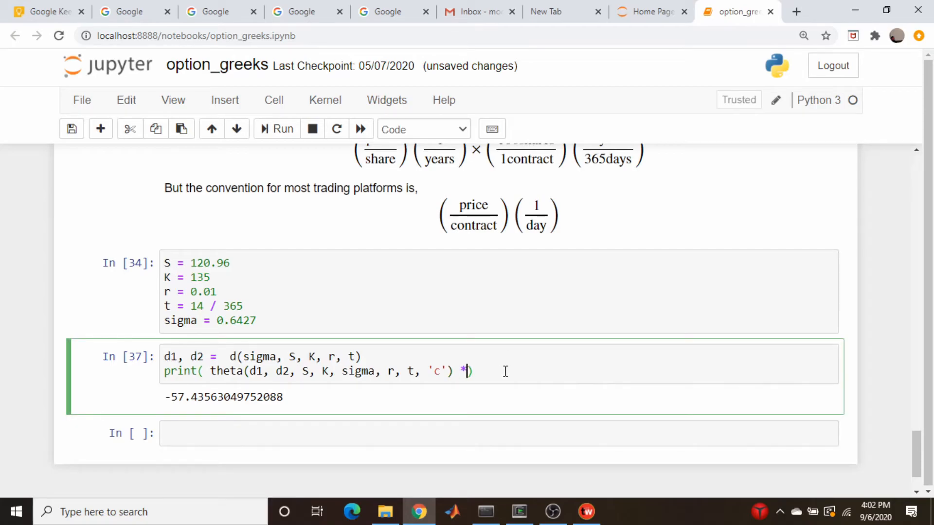
{"action": "type", "text": "100 / 365"}
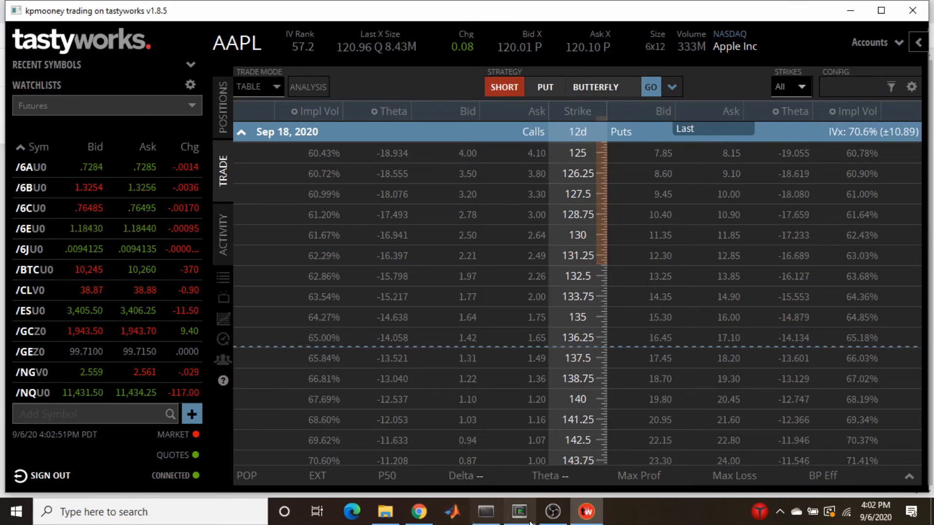
{"action": "left_click", "coordinate": [416, 512]}
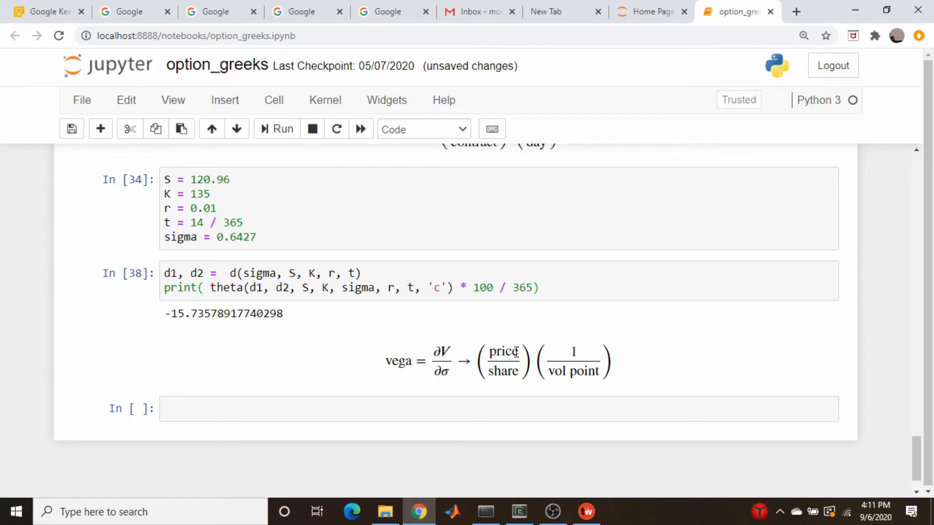
{"action": "mouse_move", "coordinate": [508, 364]}
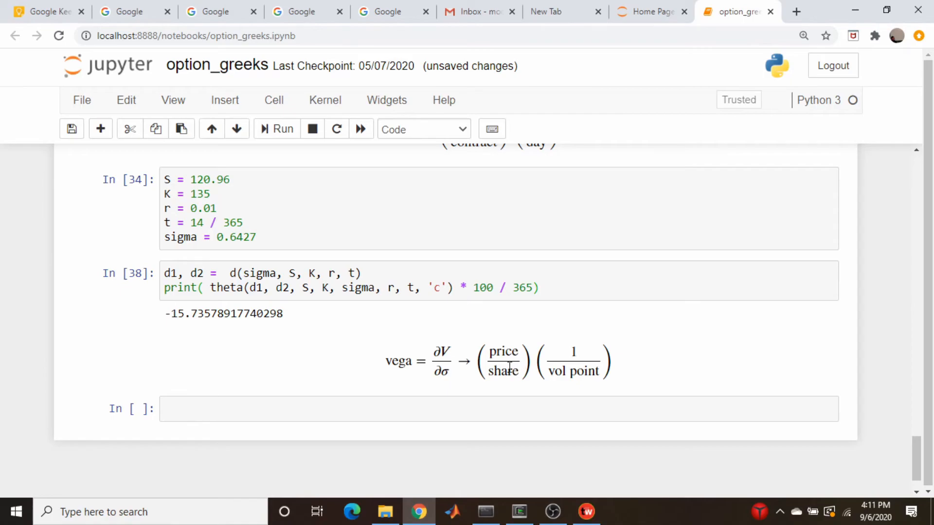
{"action": "mouse_move", "coordinate": [572, 347]}
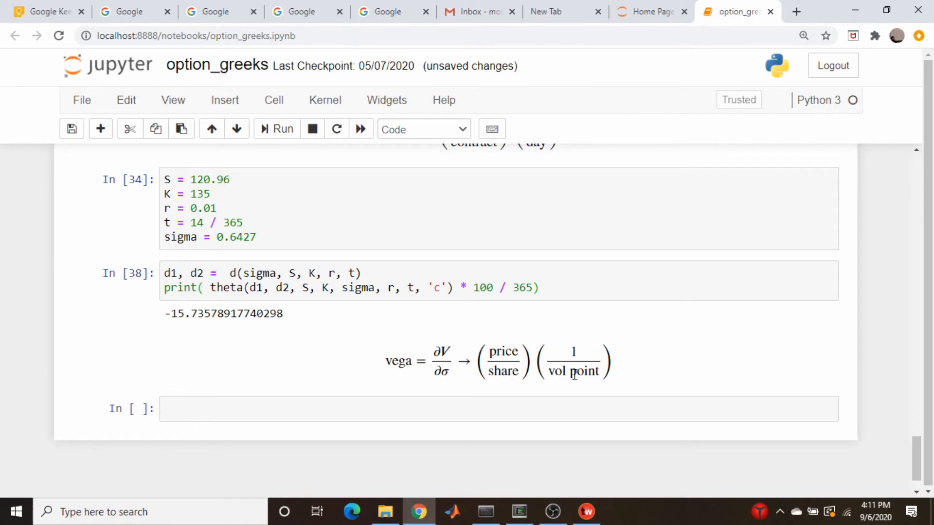
{"action": "mouse_move", "coordinate": [582, 378]}
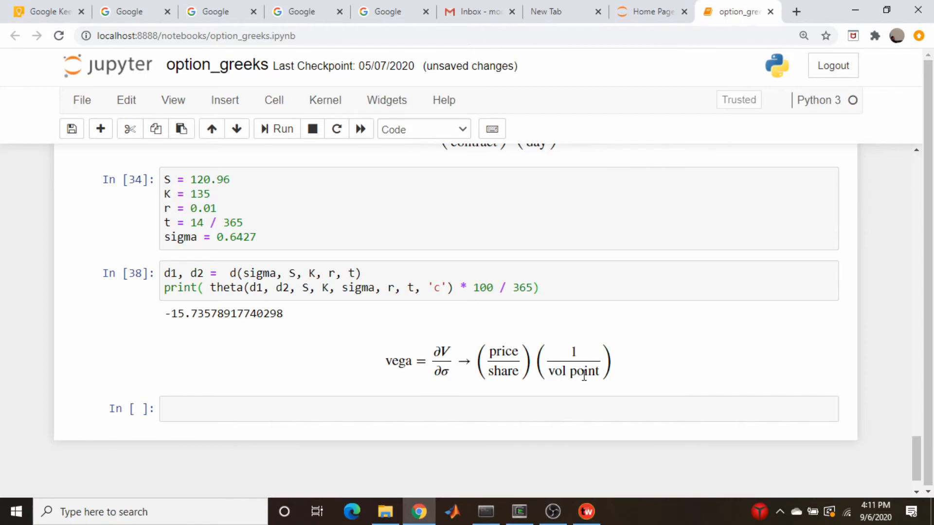
{"action": "mouse_move", "coordinate": [578, 374]}
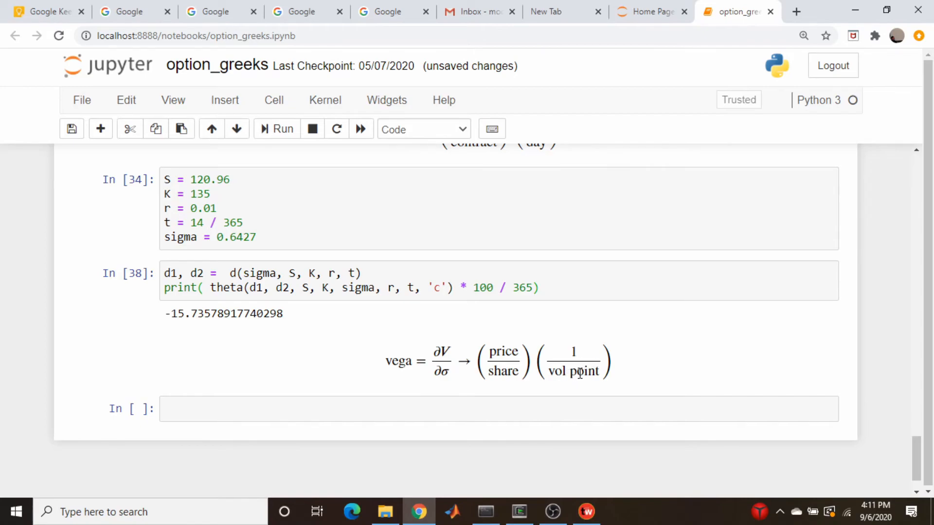
{"action": "mouse_move", "coordinate": [553, 375]}
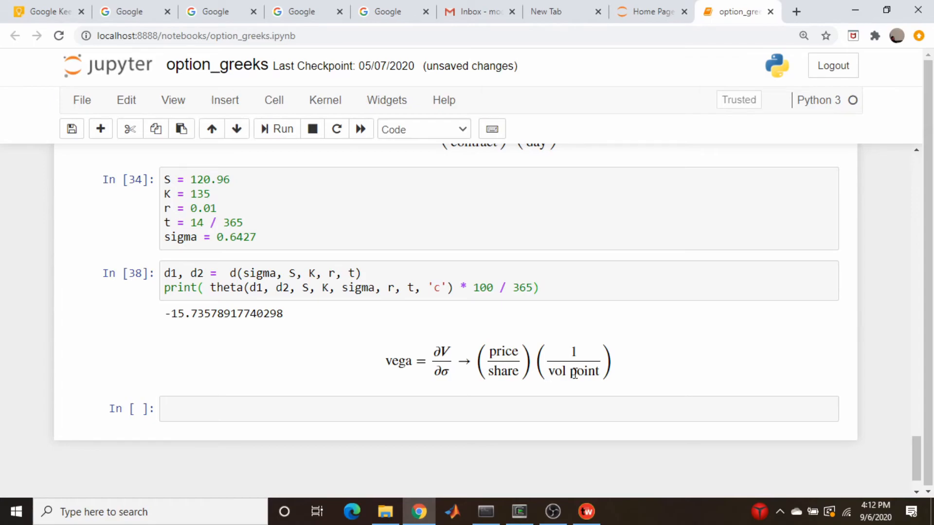
{"action": "mouse_move", "coordinate": [594, 370]}
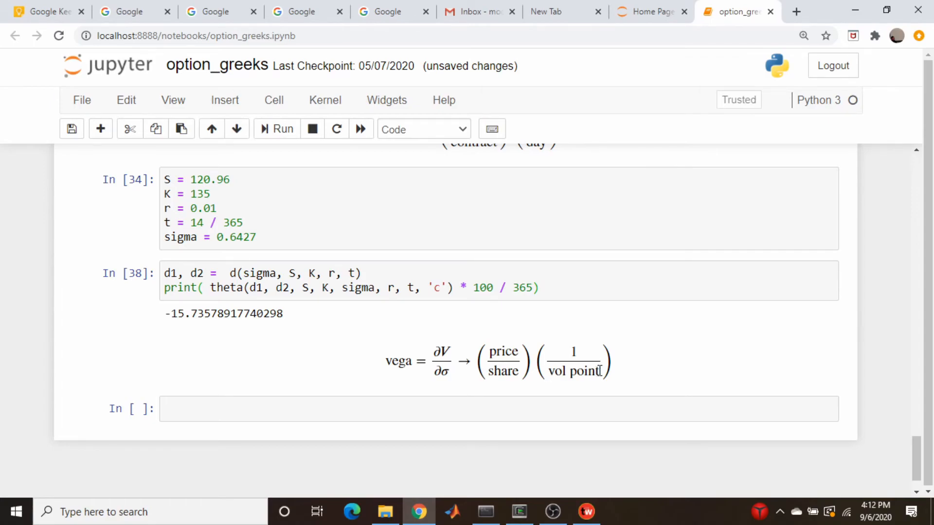
{"action": "mouse_move", "coordinate": [627, 373]}
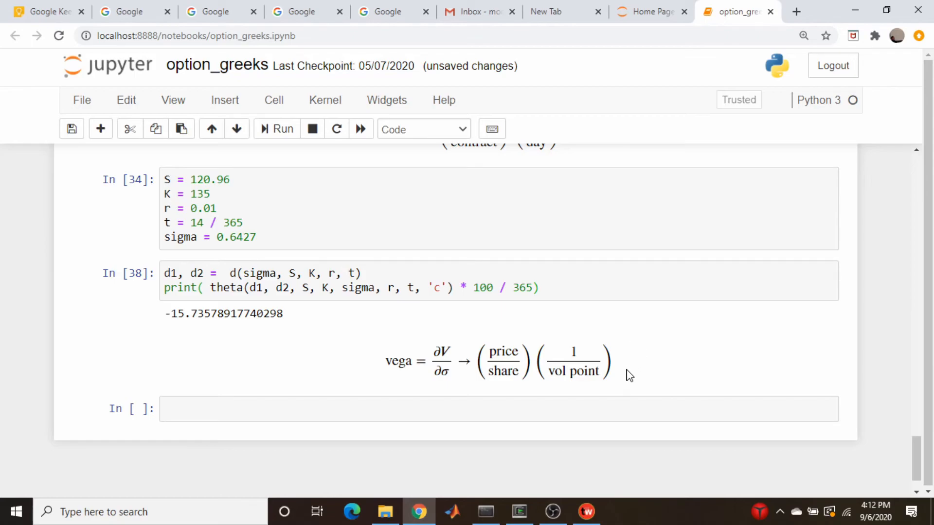
{"action": "mouse_move", "coordinate": [656, 375]}
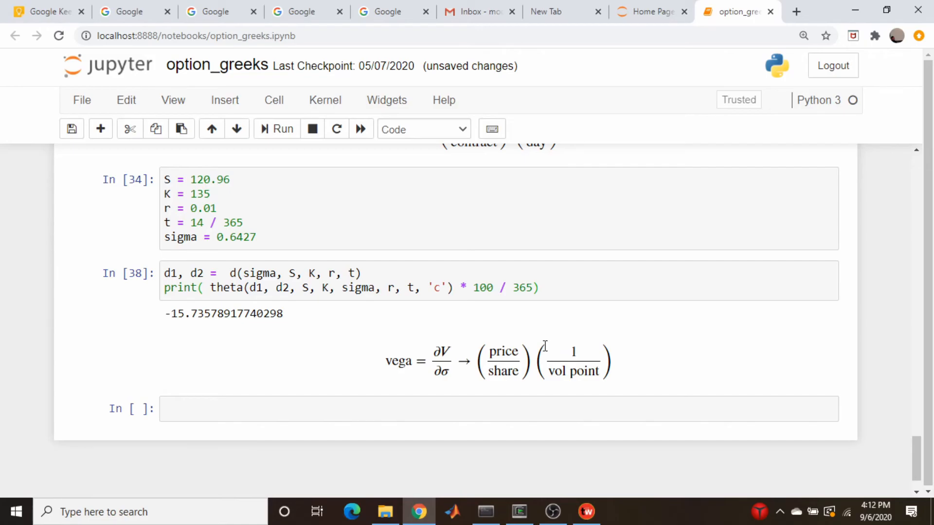
{"action": "mouse_move", "coordinate": [532, 348]}
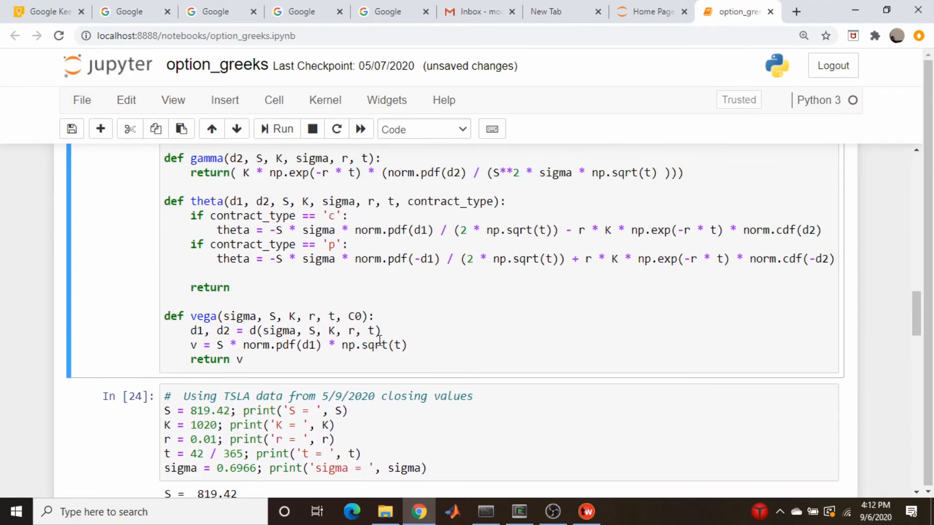
{"action": "mouse_move", "coordinate": [374, 330]}
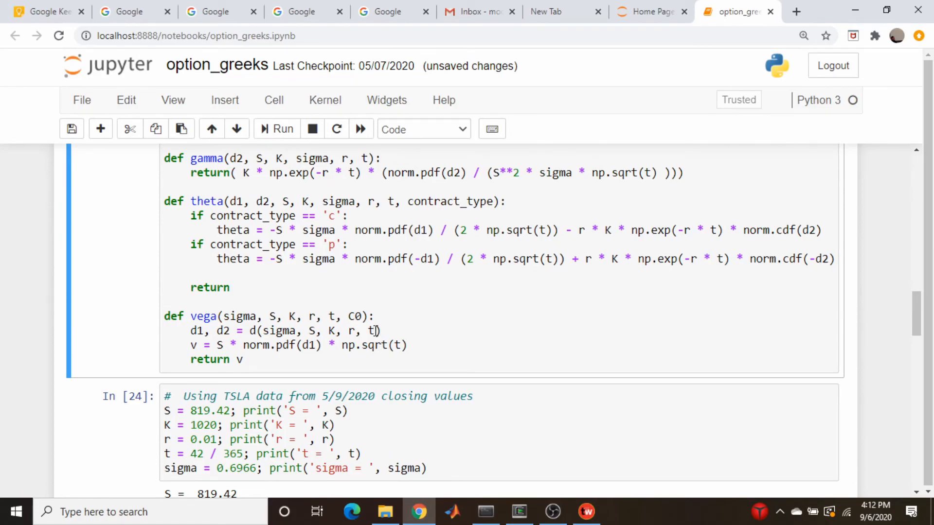
Step: Delete the unused C0 parameter from def vega(sigma, S, K, r, t)
{"action": "left_click", "coordinate": [359, 317]}
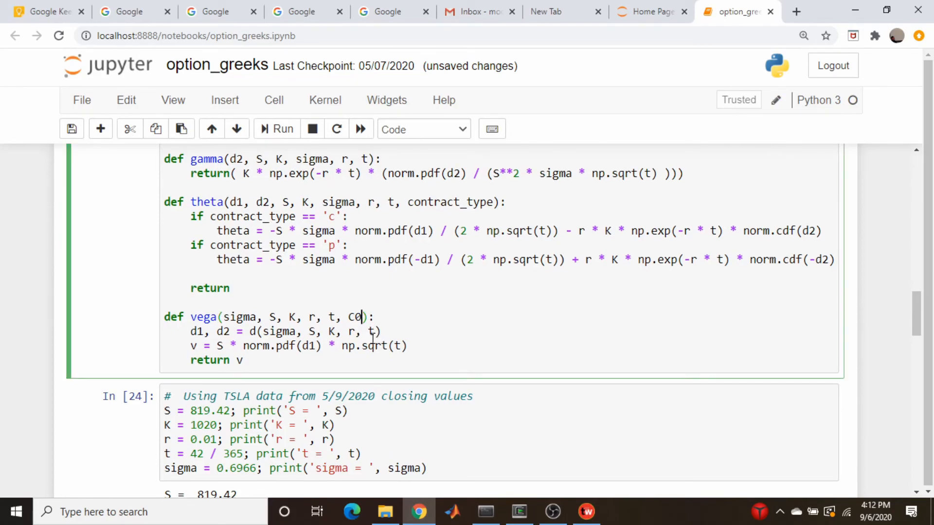
{"action": "key", "text": "Backspace"}
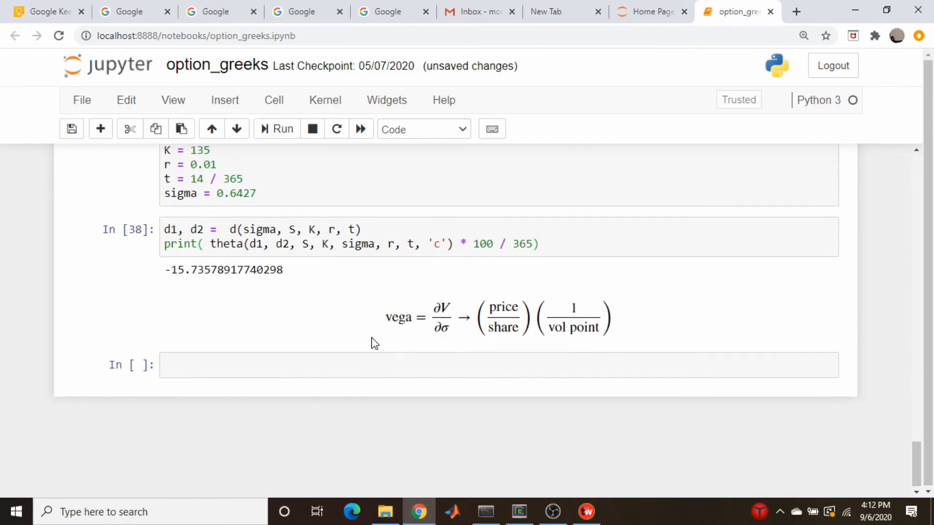
Step: Write print( vega(sigma, S, K, r, t) ) in a new cell, giving about 6.83
{"action": "left_click", "coordinate": [362, 358]}
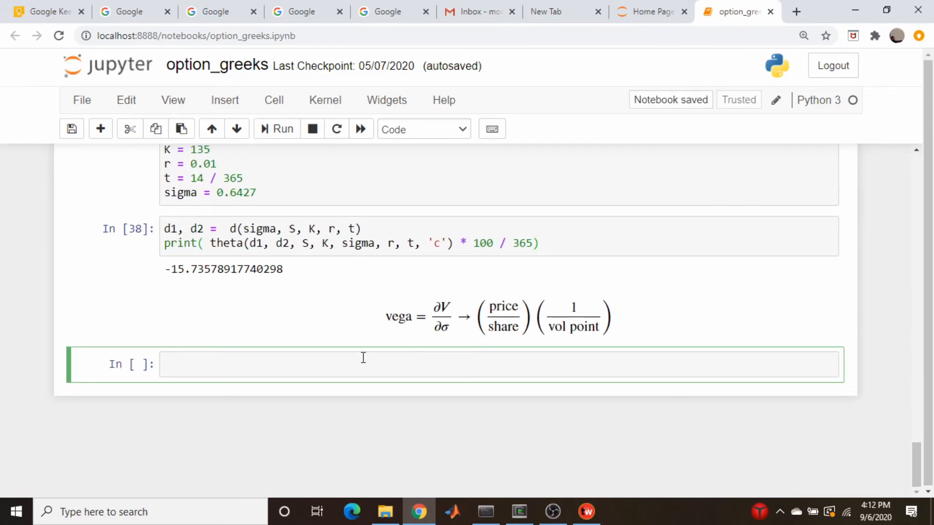
{"action": "type", "text": "print( v)"}
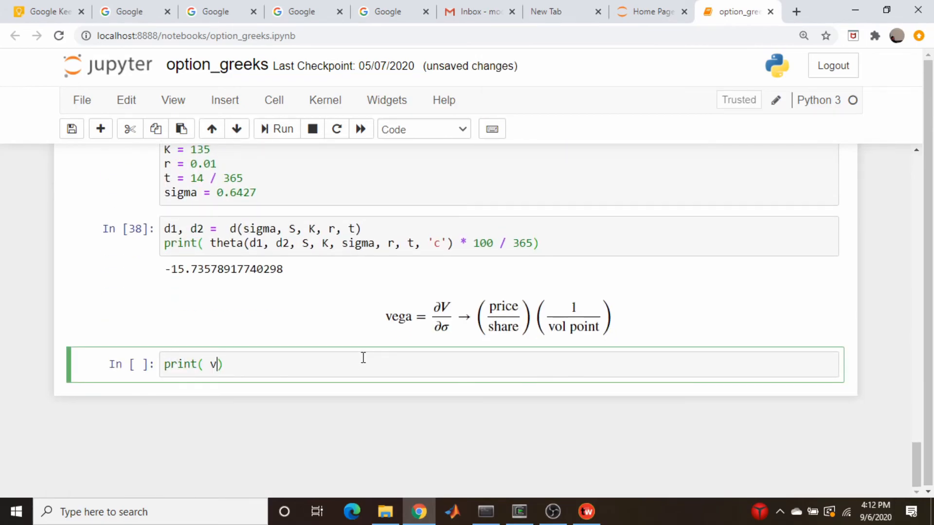
{"action": "type", "text": "ega("}
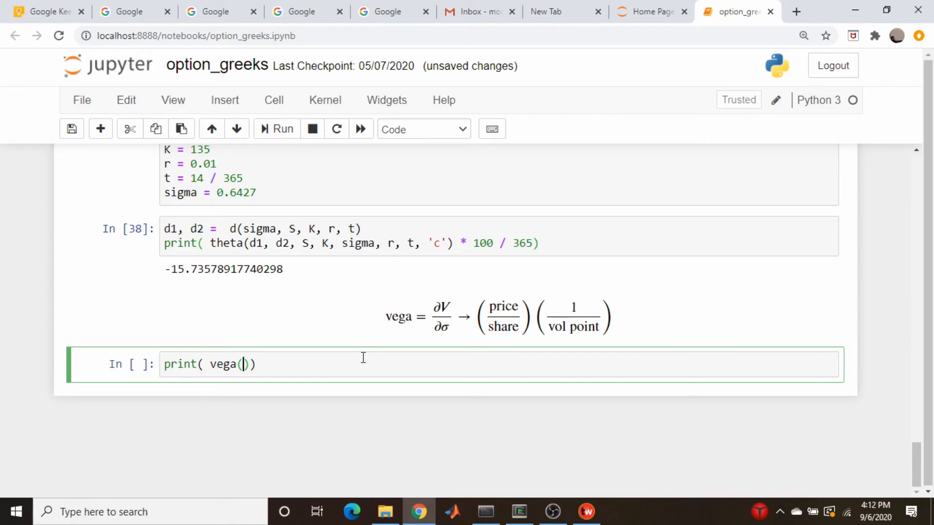
{"action": "type", "text": "sigma,"}
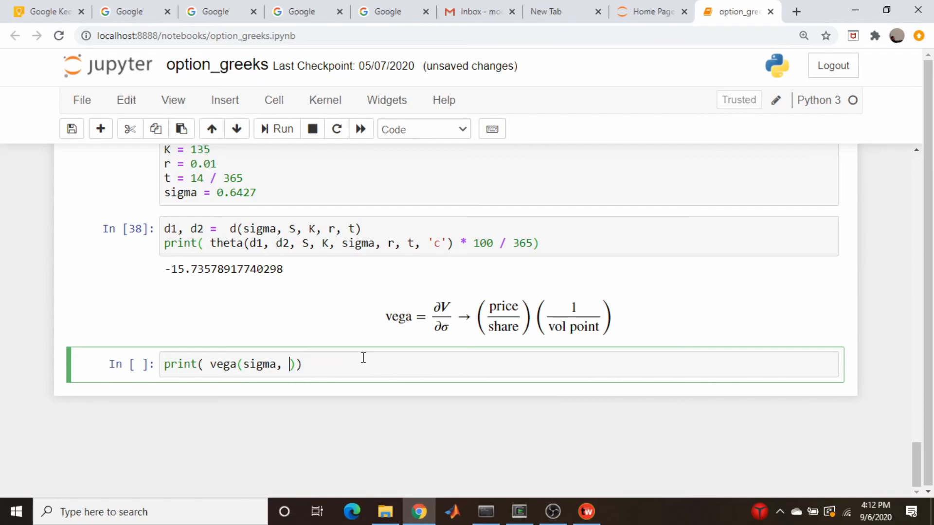
{"action": "type", "text": "S, K,"}
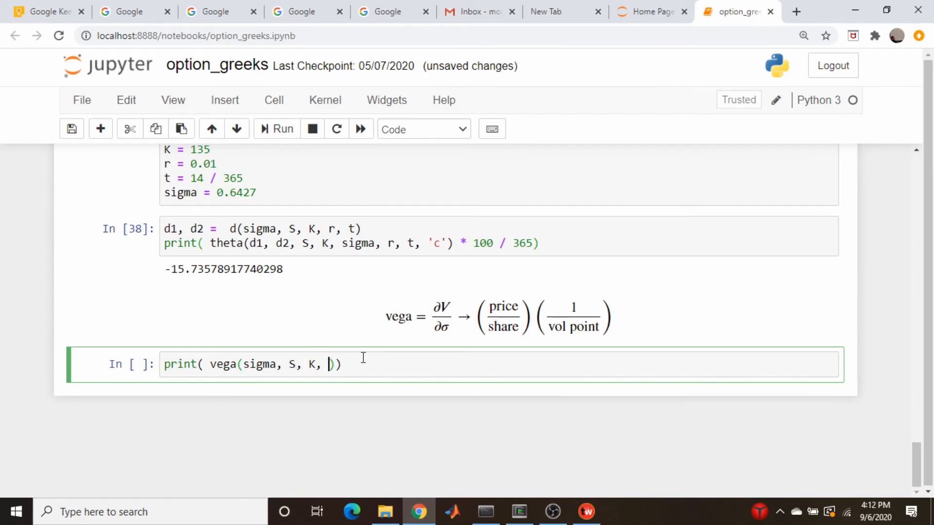
{"action": "type", "text": "r, t)"}
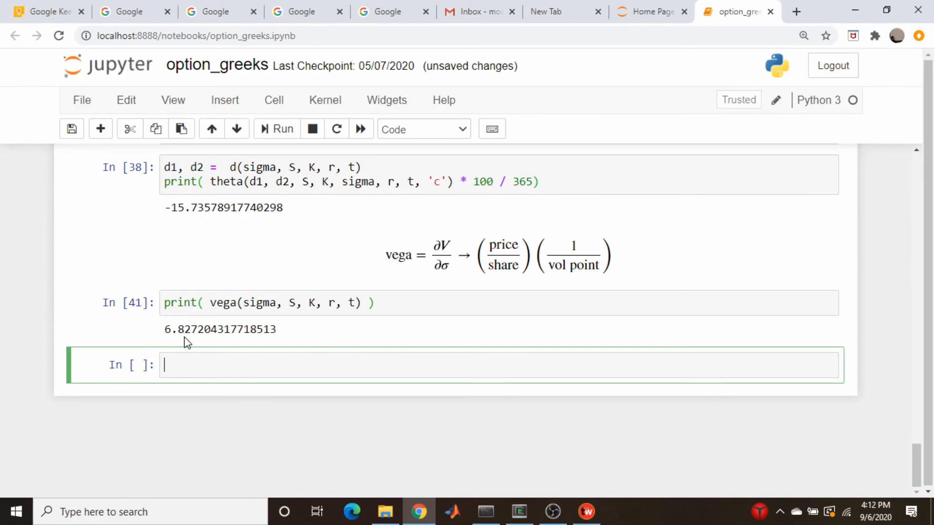
{"action": "mouse_move", "coordinate": [342, 338]}
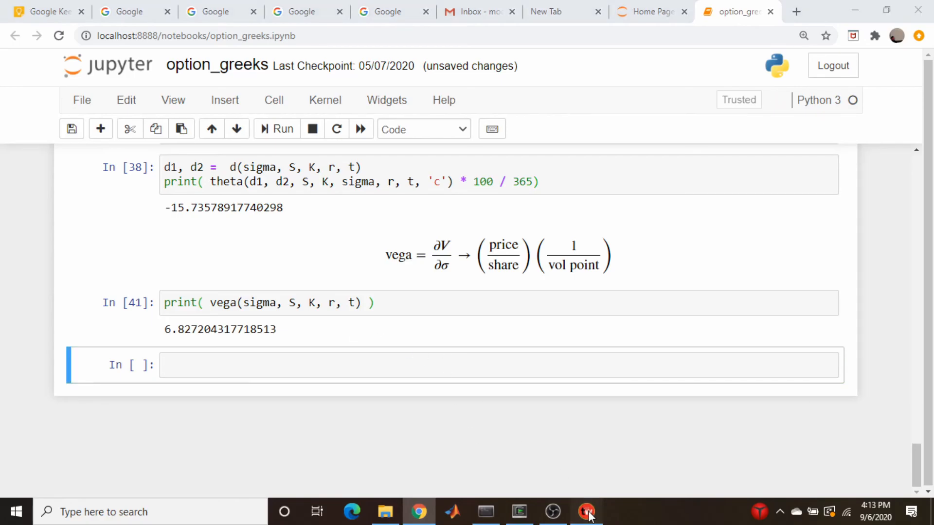
Step: Show the Vega column in tastyworks (~0.07), then divide the vega print by 100 to get about 0.0683
{"action": "left_click", "coordinate": [584, 510]}
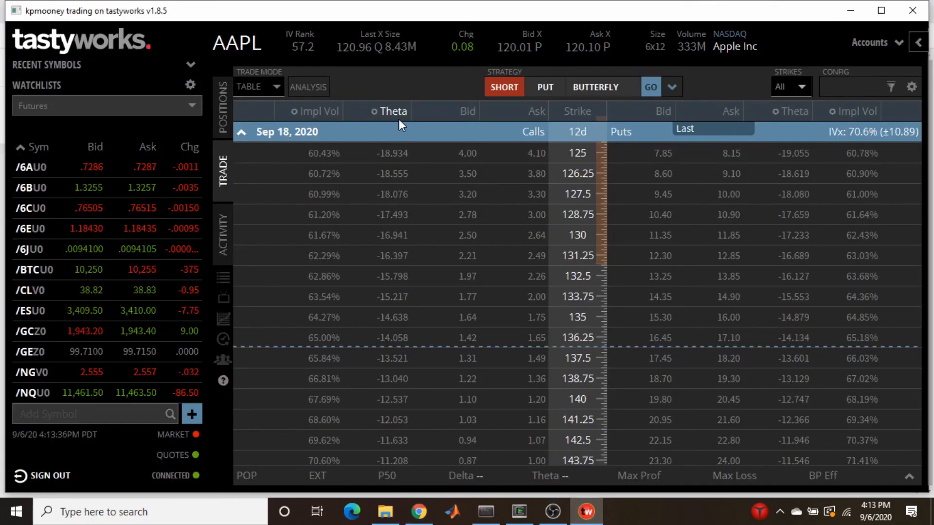
{"action": "left_click", "coordinate": [391, 110]}
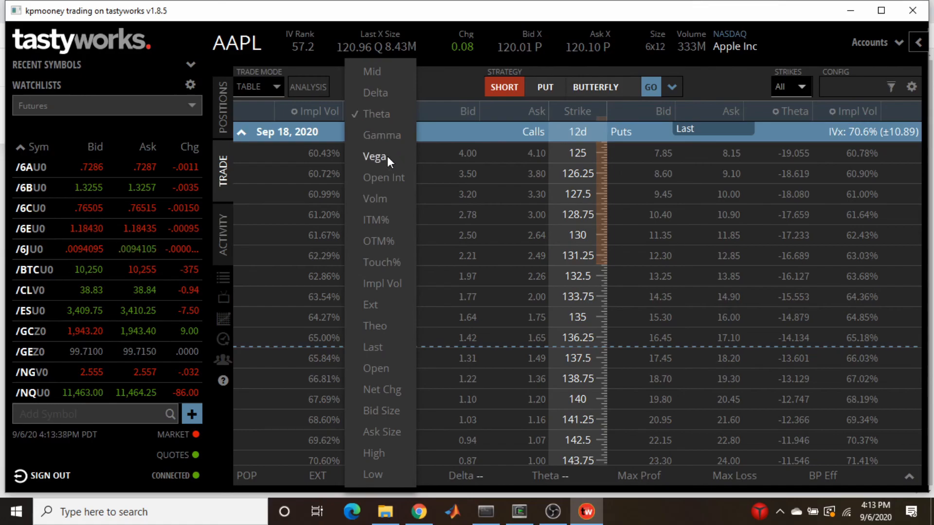
{"action": "left_click", "coordinate": [374, 156]}
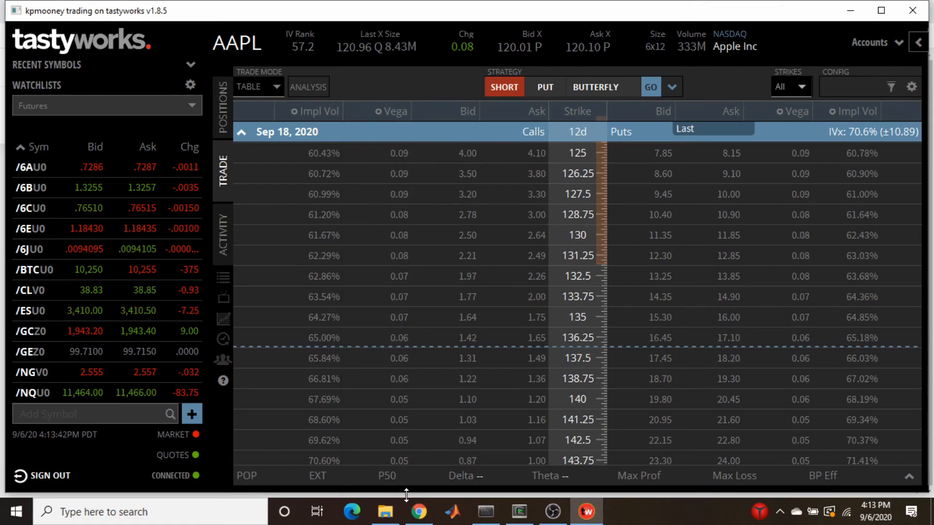
{"action": "left_click", "coordinate": [420, 512]}
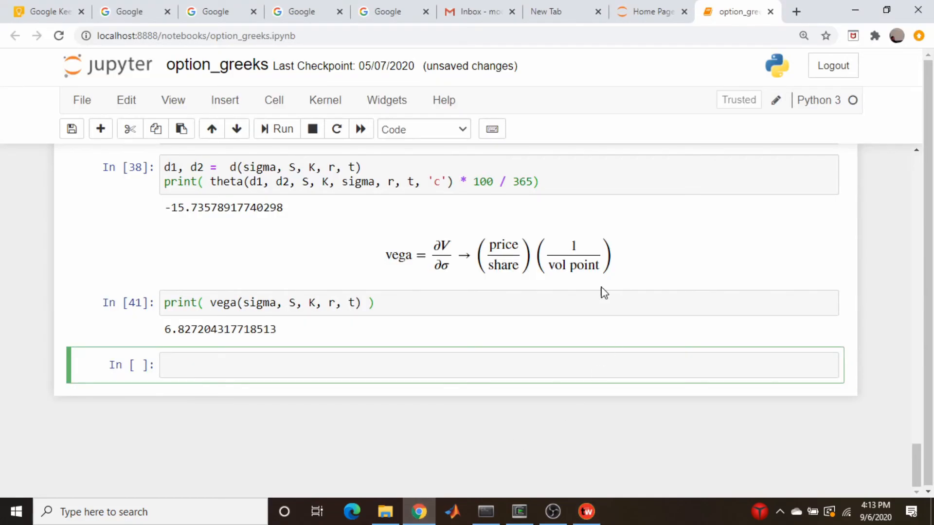
{"action": "mouse_move", "coordinate": [380, 333]}
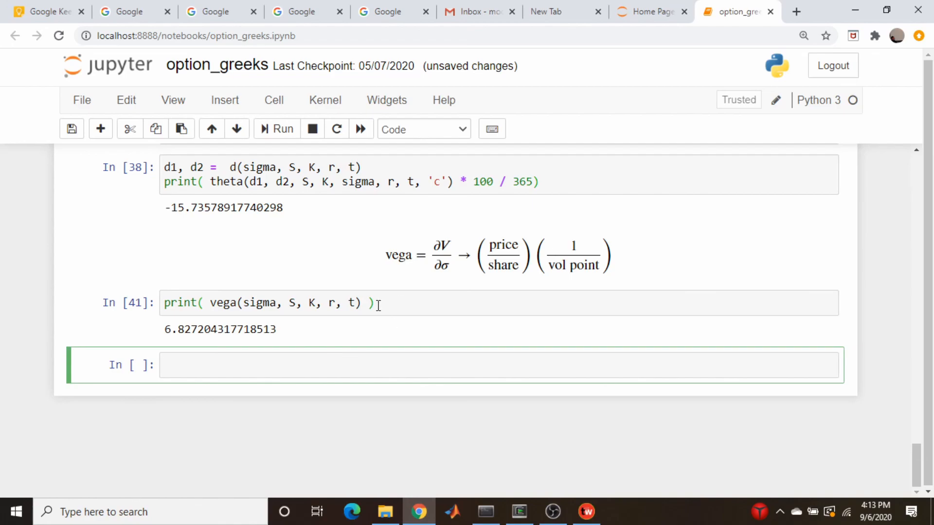
{"action": "left_click", "coordinate": [374, 304]}
{"action": "type", "text": "/100 "}
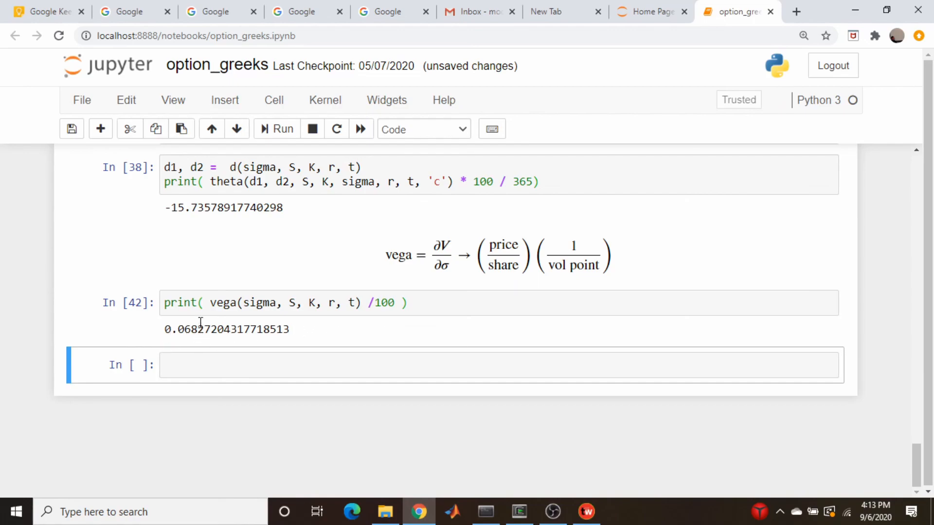
{"action": "mouse_move", "coordinate": [272, 325]}
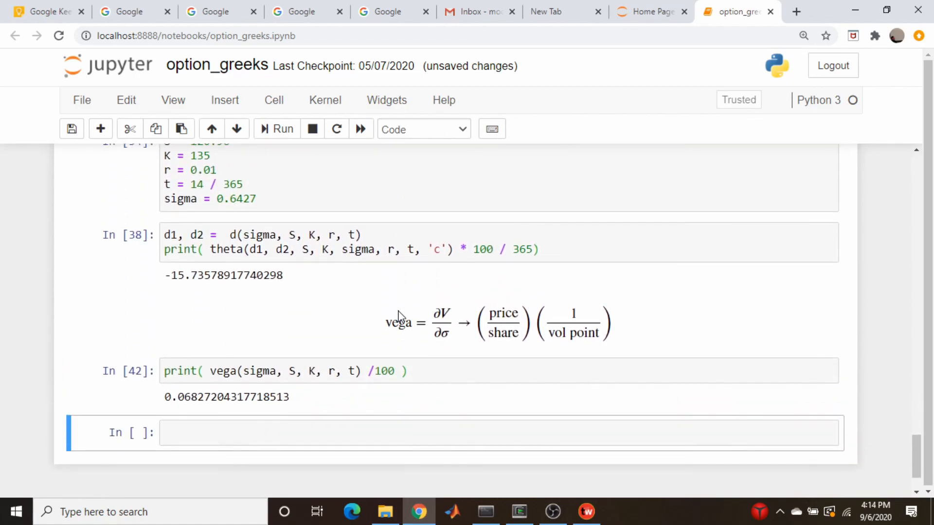
{"action": "scroll", "scroll_direction": "up", "scroll_amount": 3}
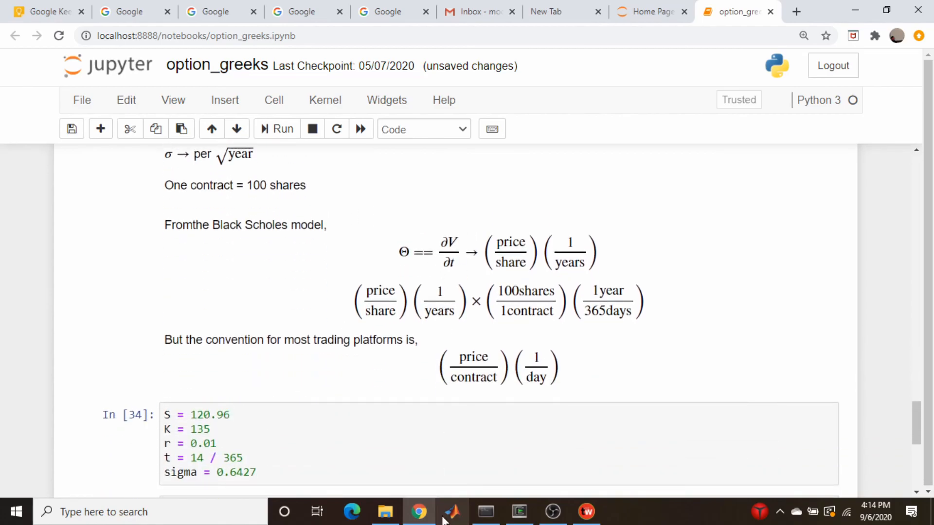
{"action": "mouse_move", "coordinate": [432, 369]}
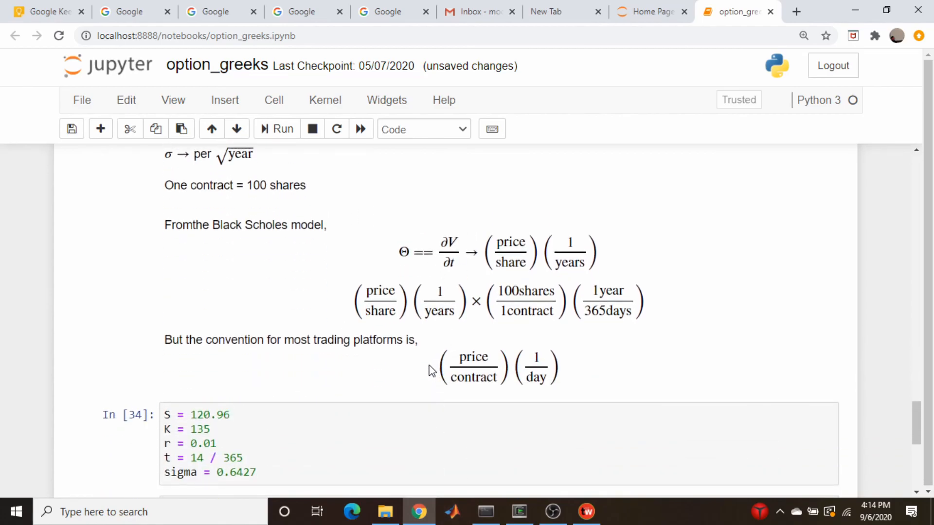
{"action": "scroll", "scroll_direction": "down", "scroll_amount": 3}
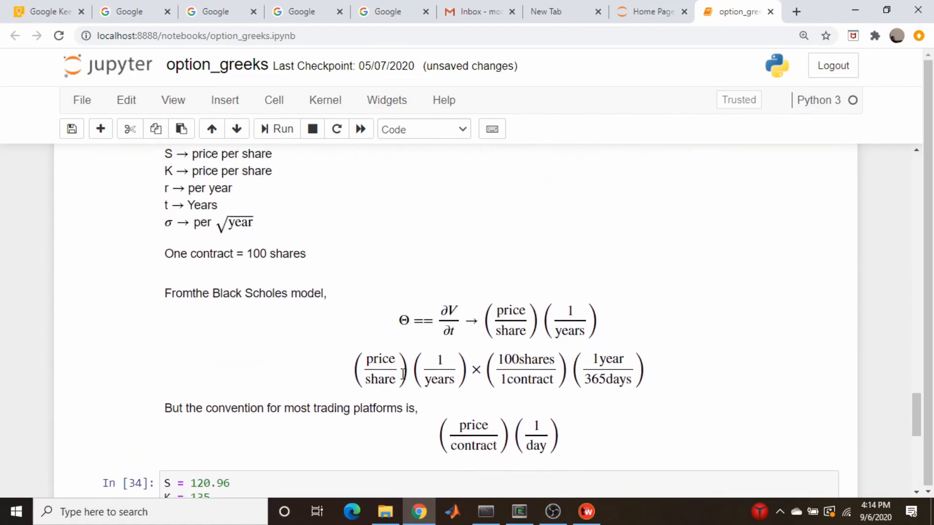
{"action": "scroll", "scroll_direction": "down", "scroll_amount": 3}
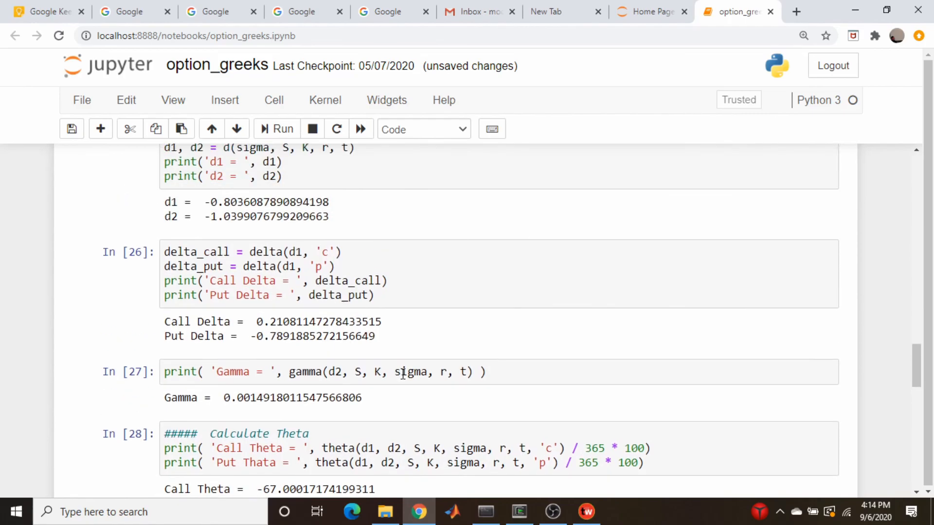